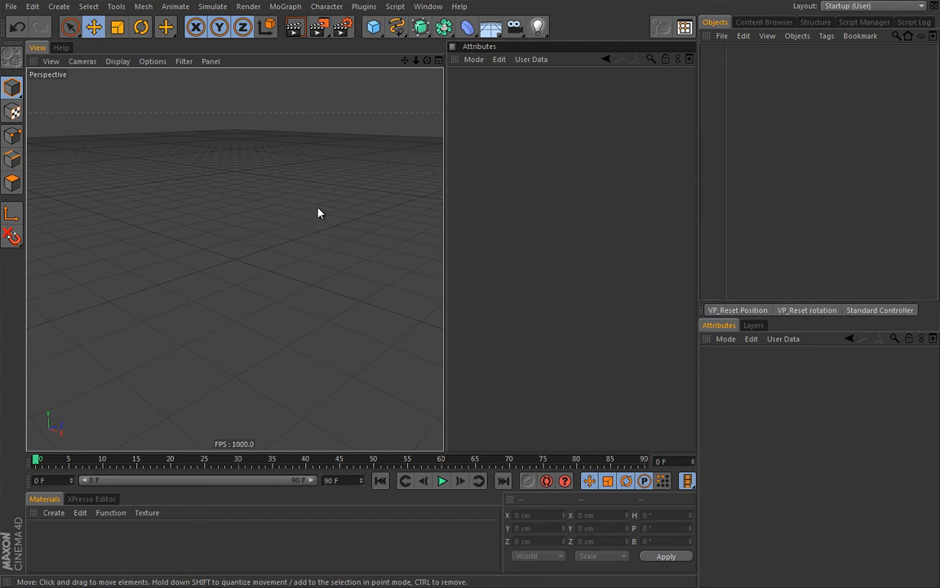
mouse_move(325, 222)
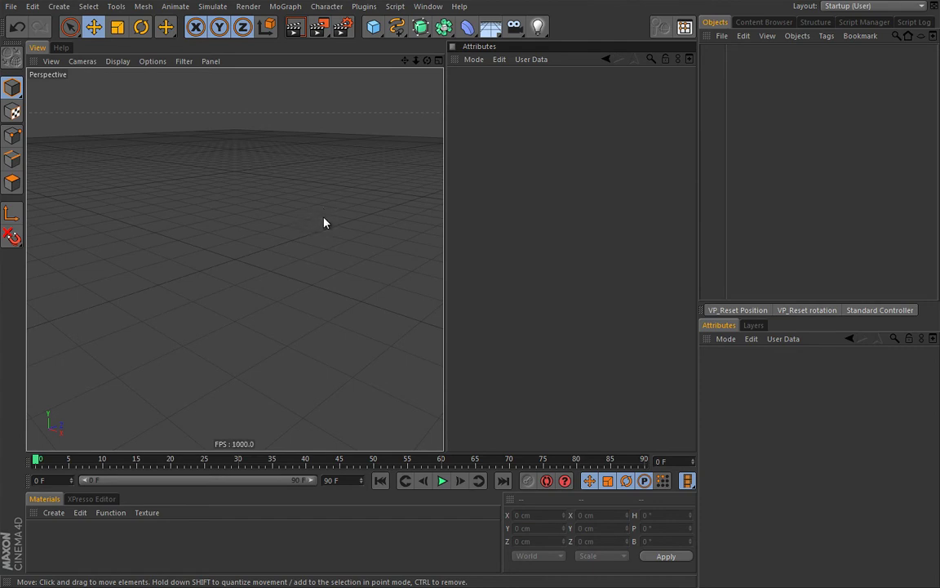
mouse_move(321, 222)
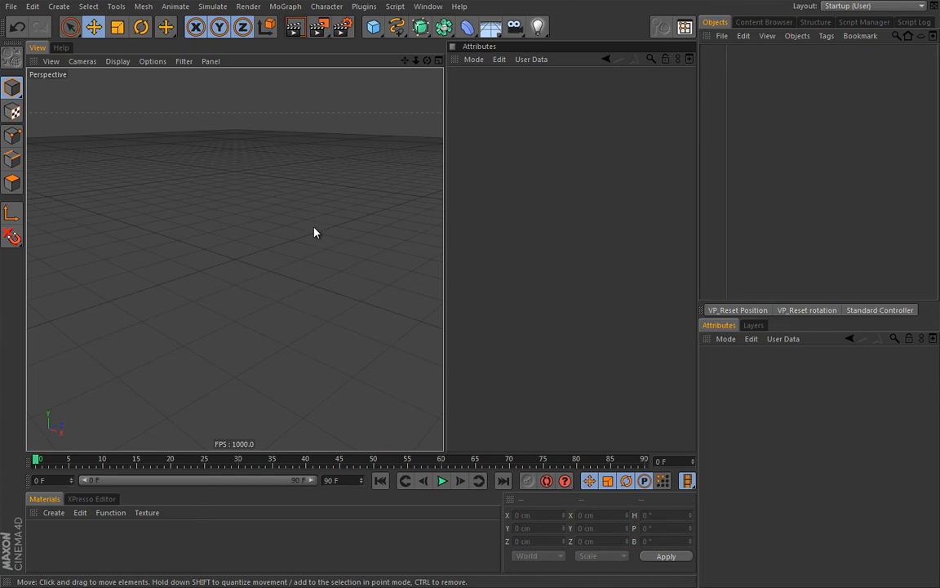
Add a Character object on the Biped template with an FK spine above the pelvis.
click(326, 7)
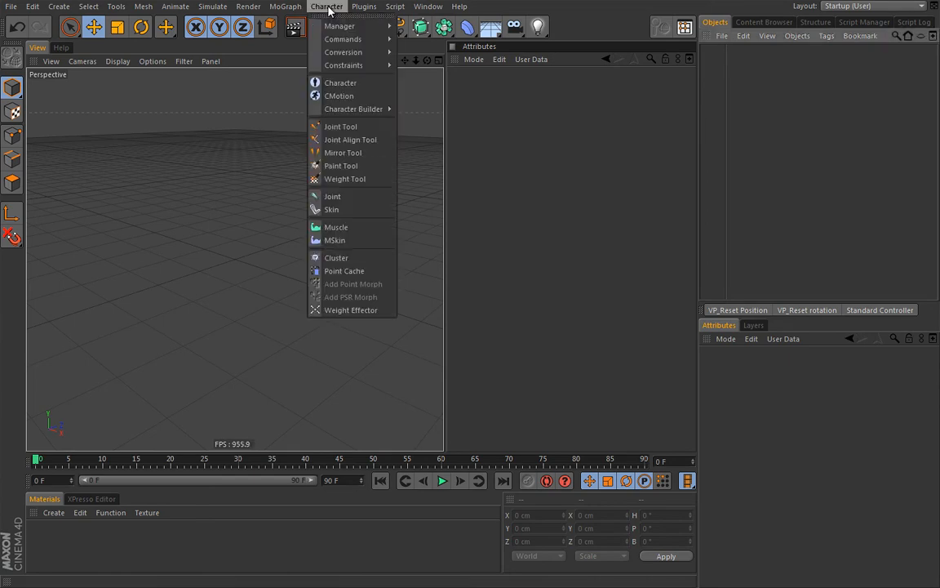
click(341, 83)
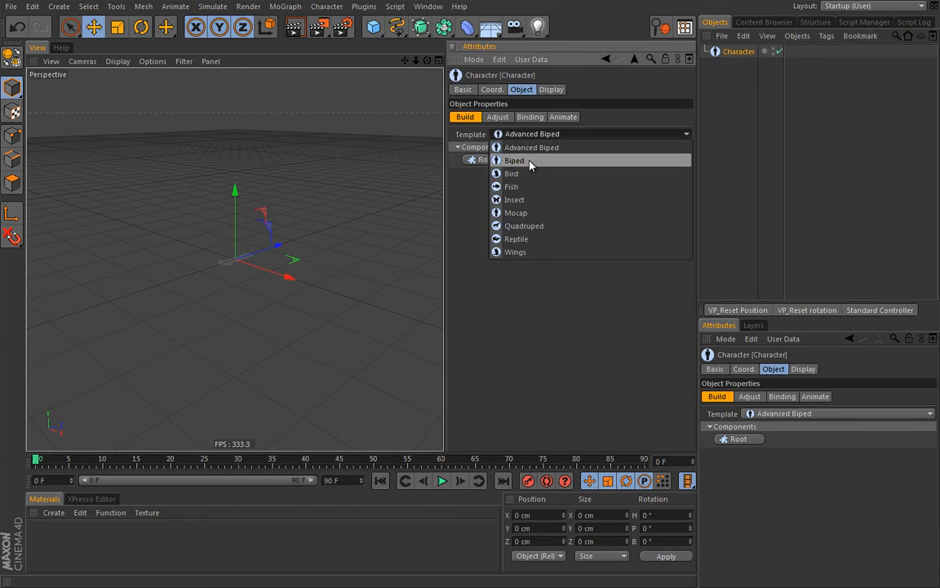
click(514, 160)
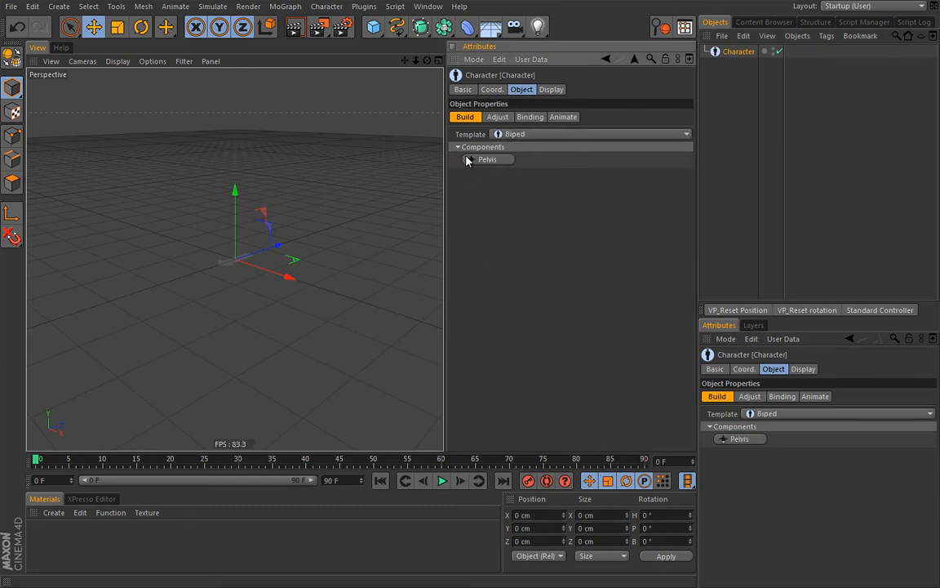
mouse_move(493, 170)
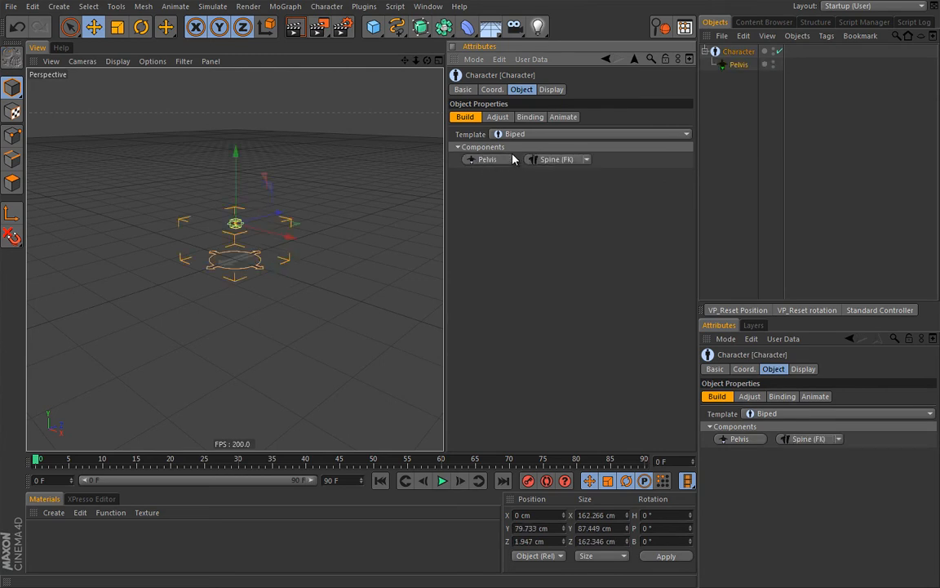
click(584, 160)
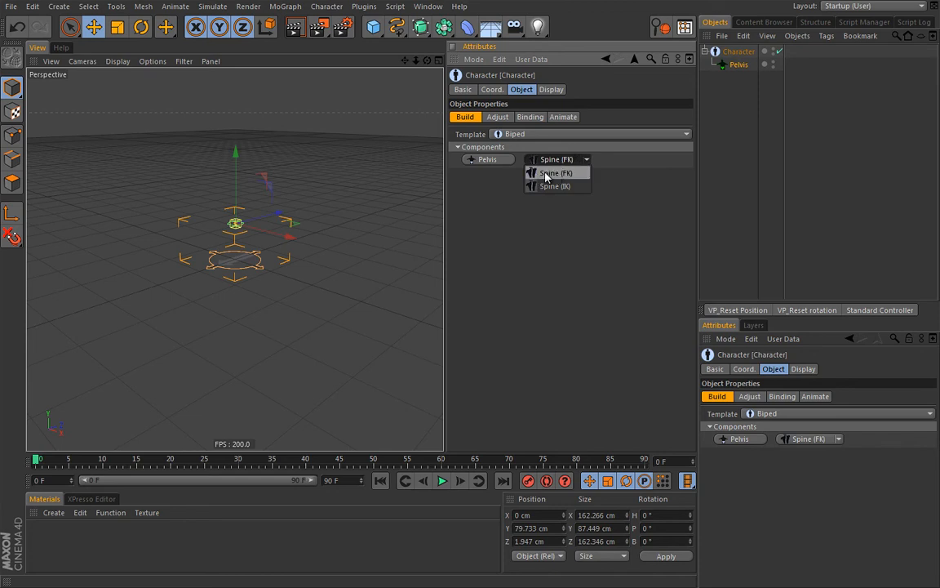
click(549, 172)
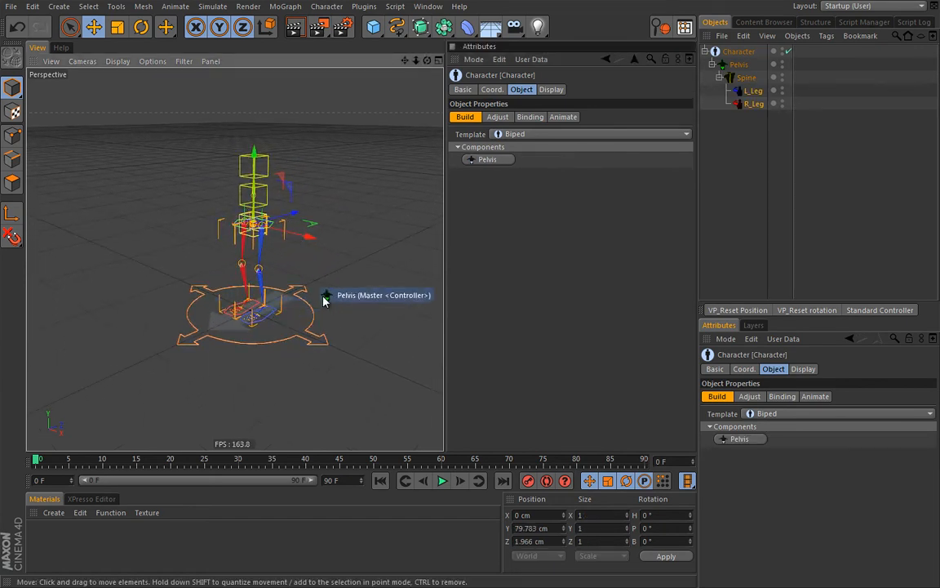
mouse_move(325, 279)
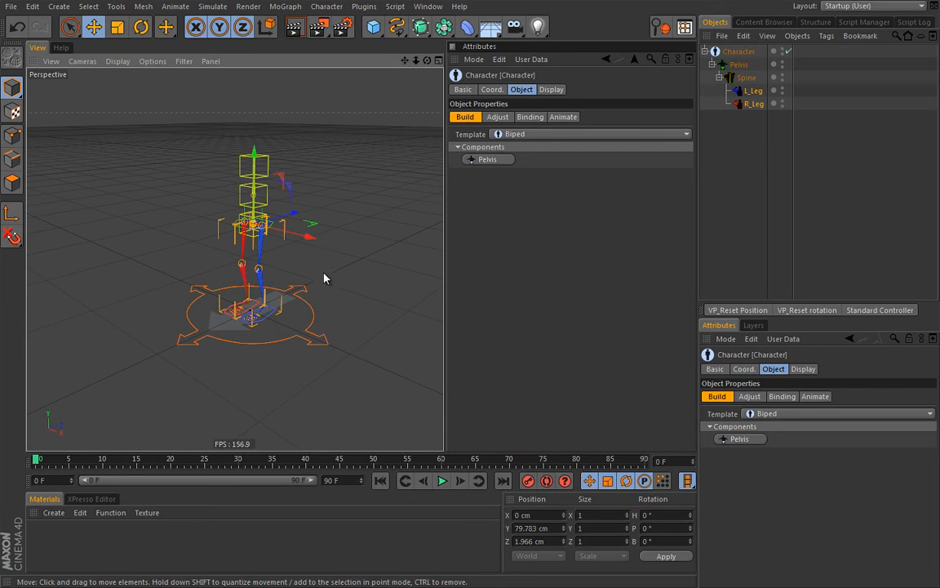
mouse_move(239, 369)
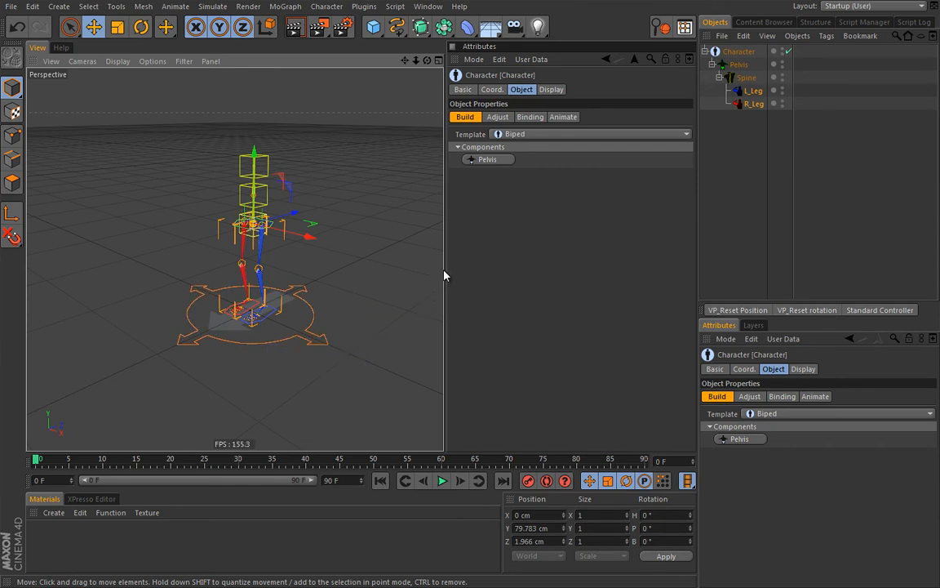
Add a walk from the Character's Animate tab and show the CMotion object's properties.
click(564, 127)
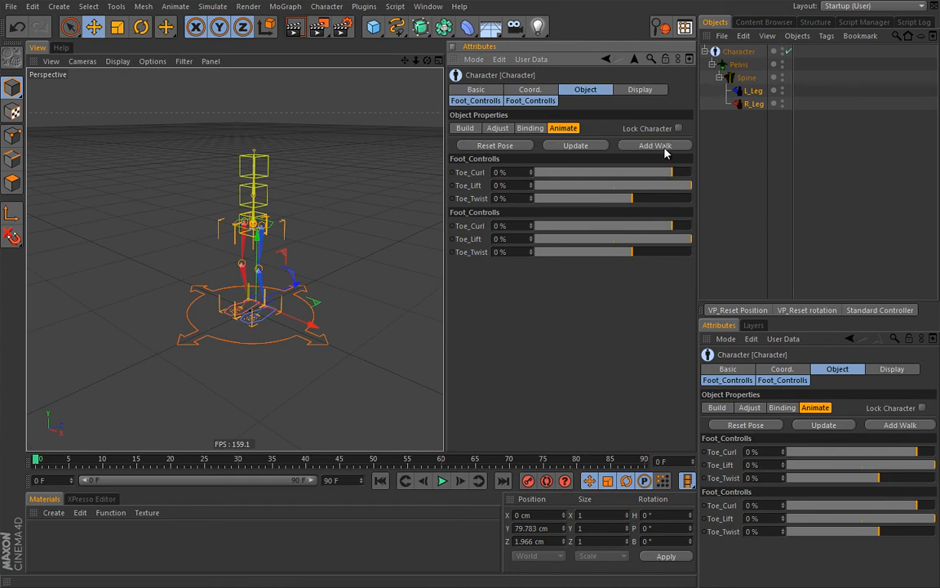
mouse_move(660, 145)
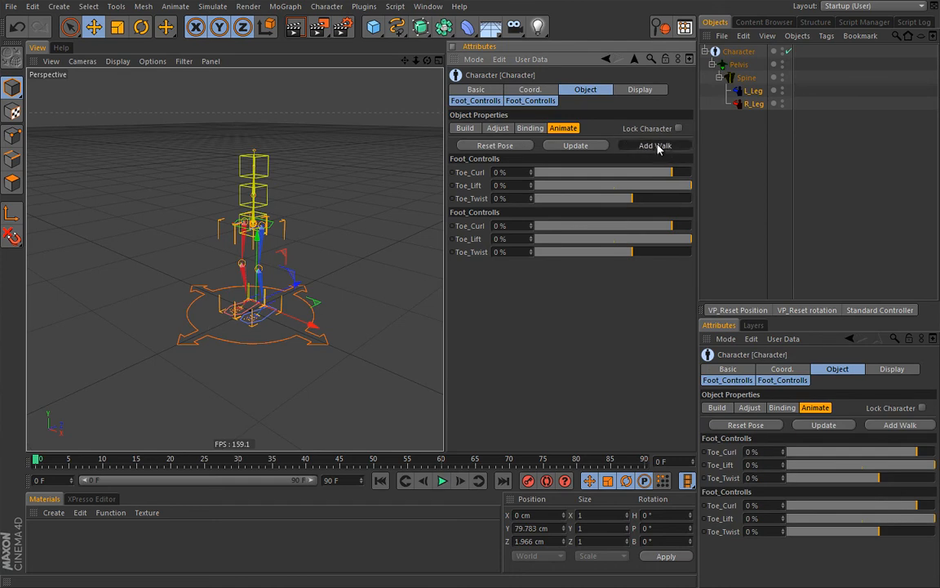
click(655, 144)
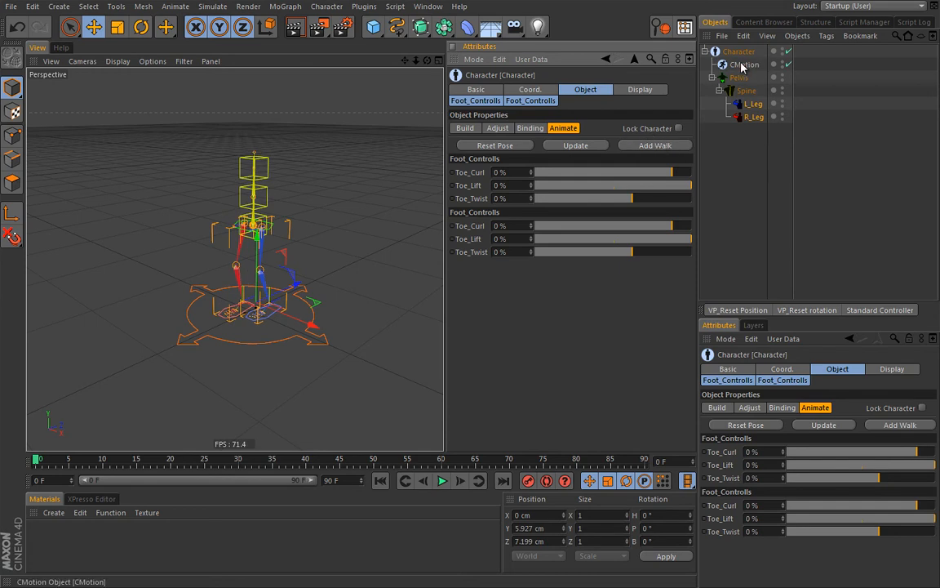
mouse_move(741, 66)
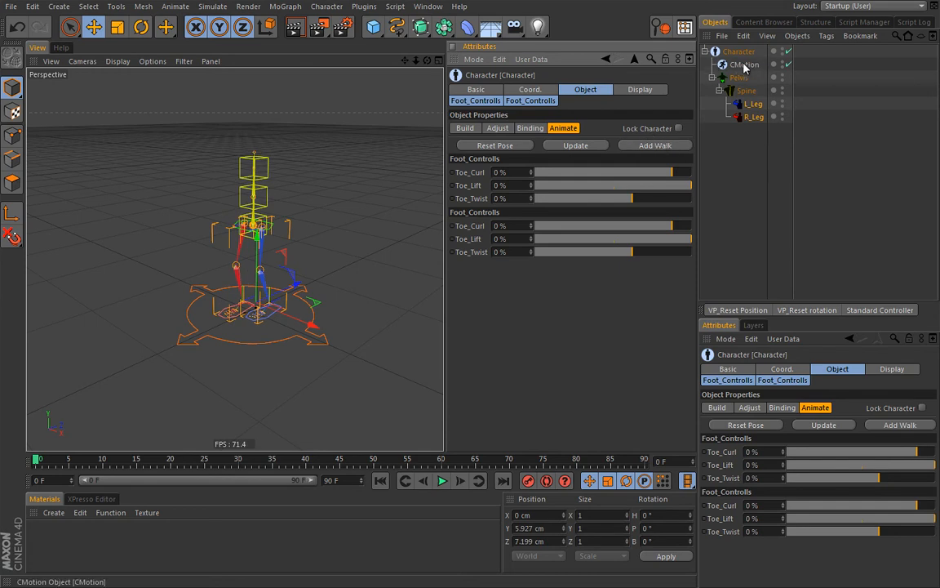
click(744, 63)
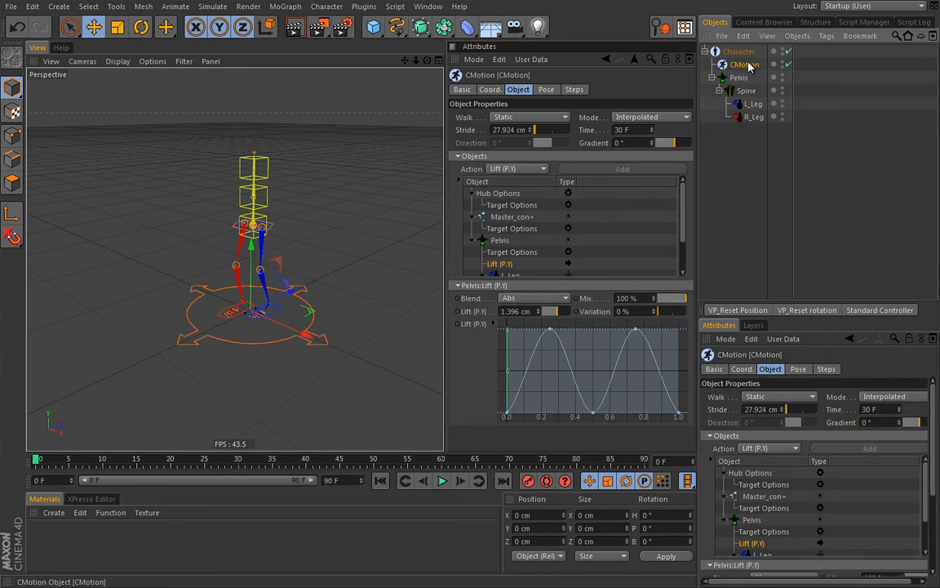
scroll(down, 3)
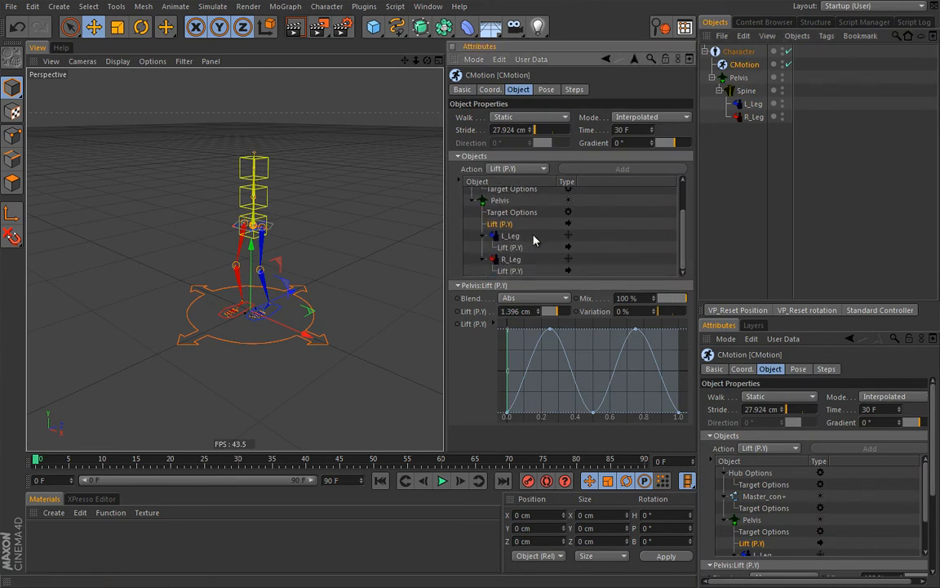
mouse_move(484, 270)
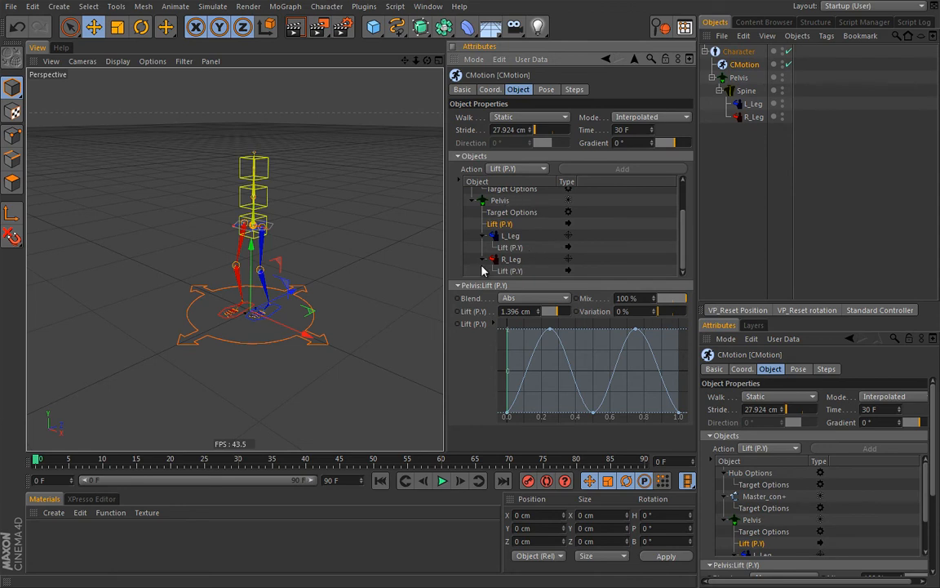
mouse_move(521, 275)
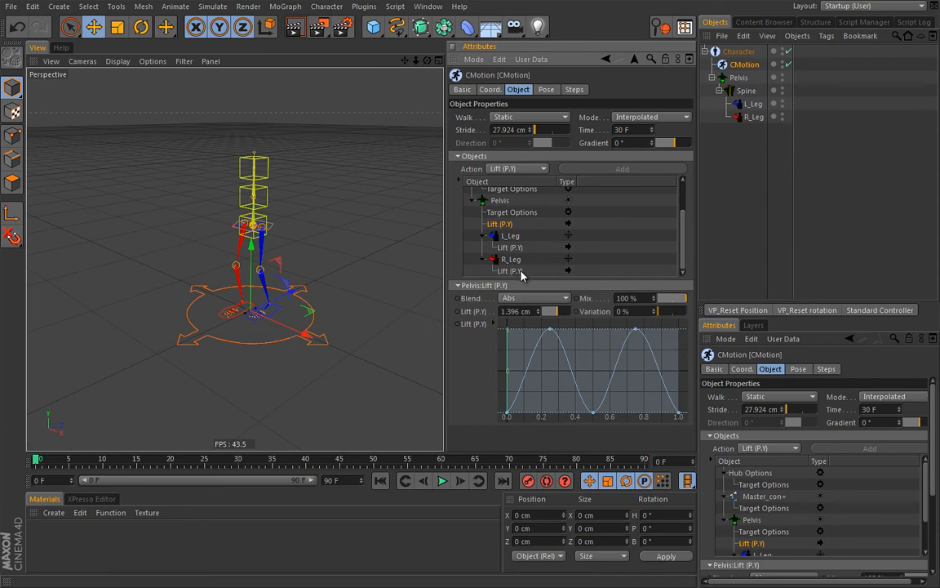
mouse_move(540, 274)
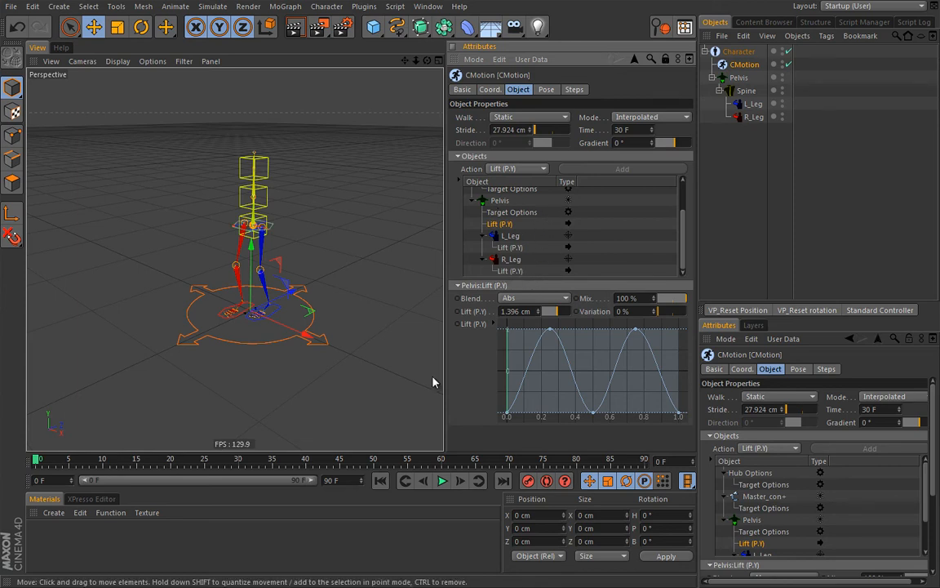
mouse_move(430, 378)
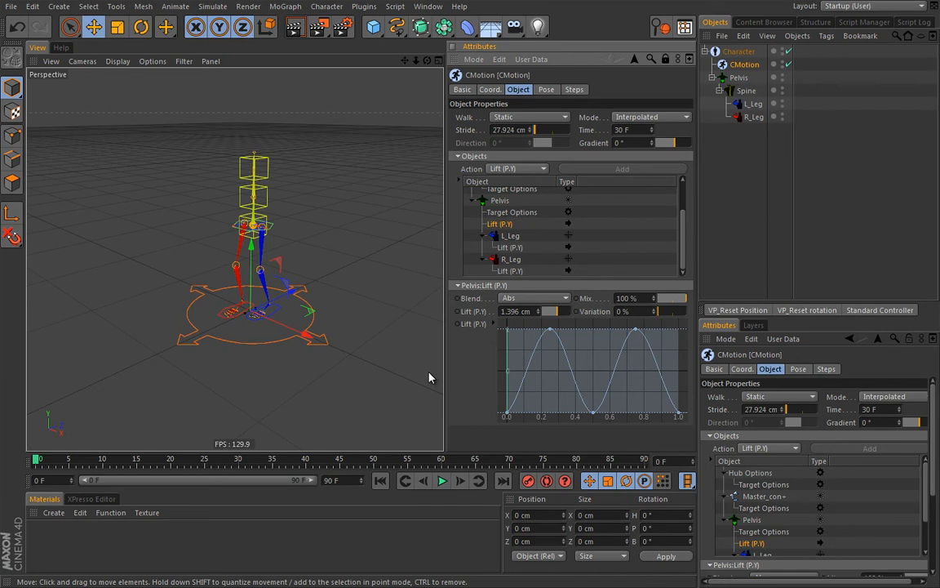
mouse_move(456, 444)
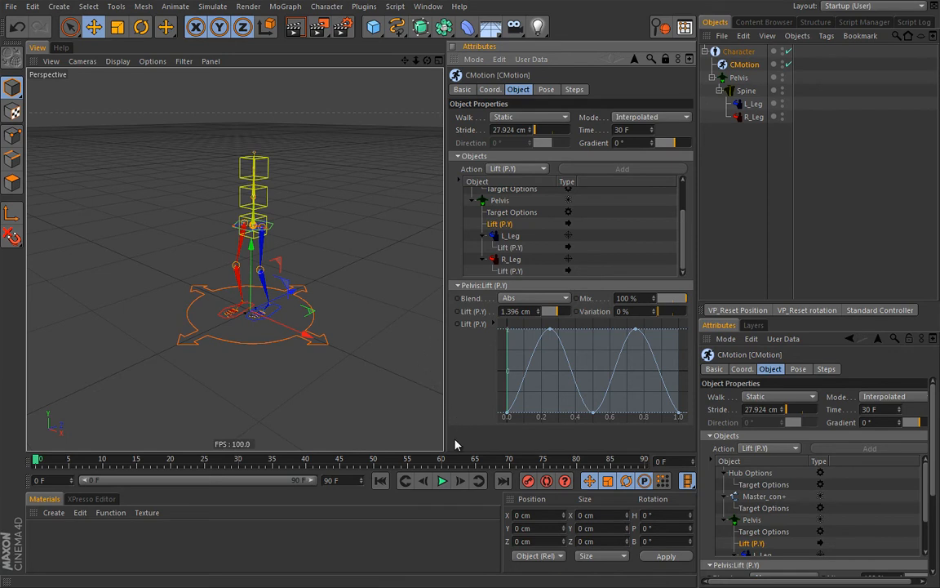
Play the walk cycle with the 75 cm stride.
click(442, 480)
text(75)
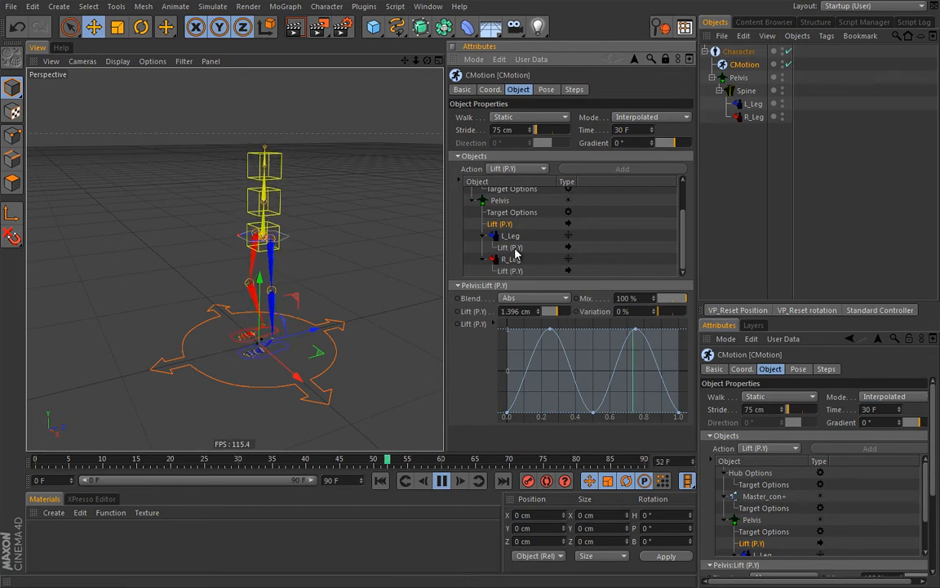
Pause the walk, rewind to frame 0, and toggle playback again.
click(441, 481)
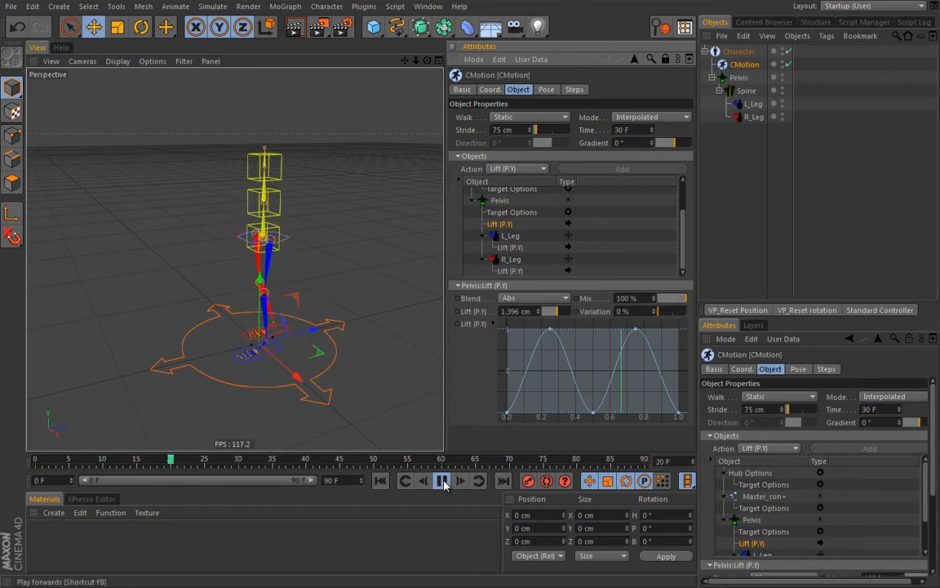
click(380, 481)
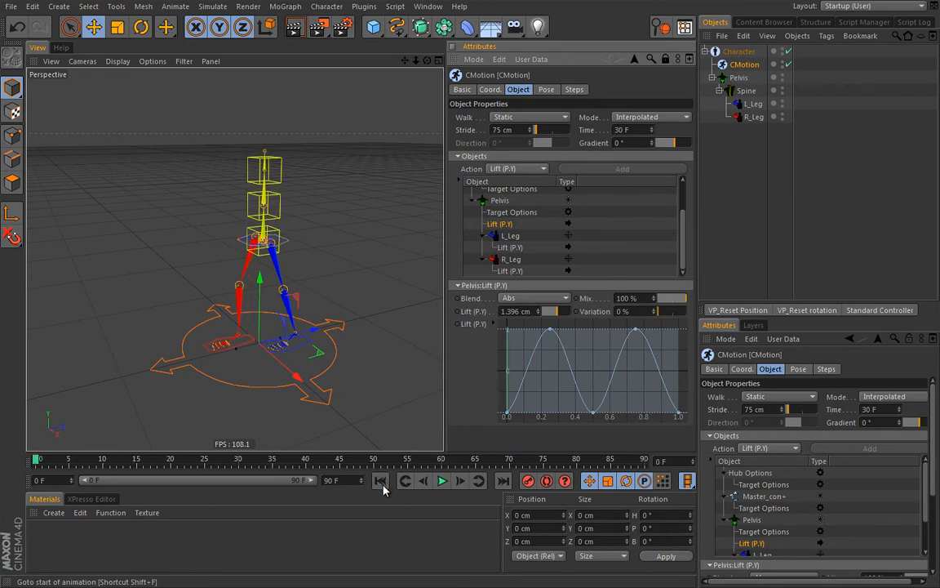
mouse_move(310, 308)
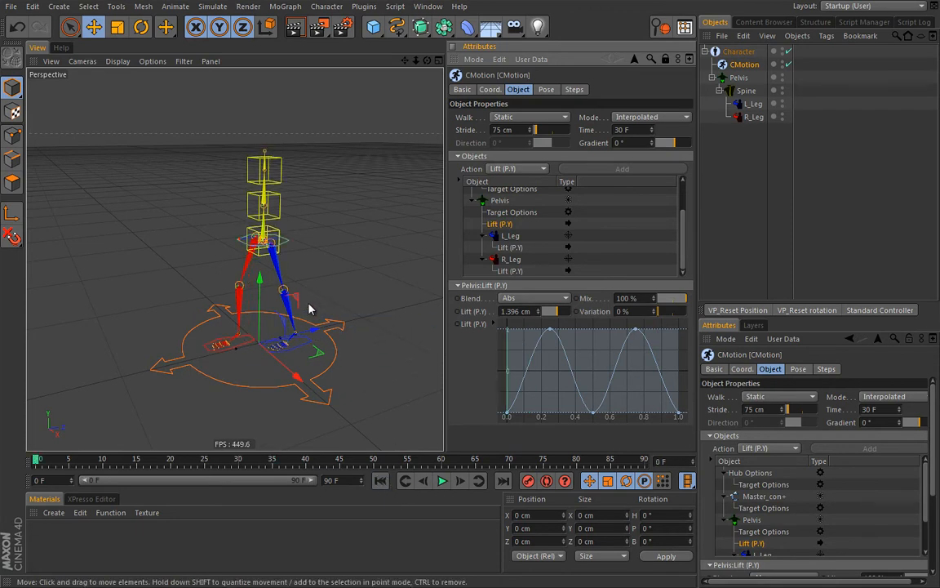
mouse_move(320, 303)
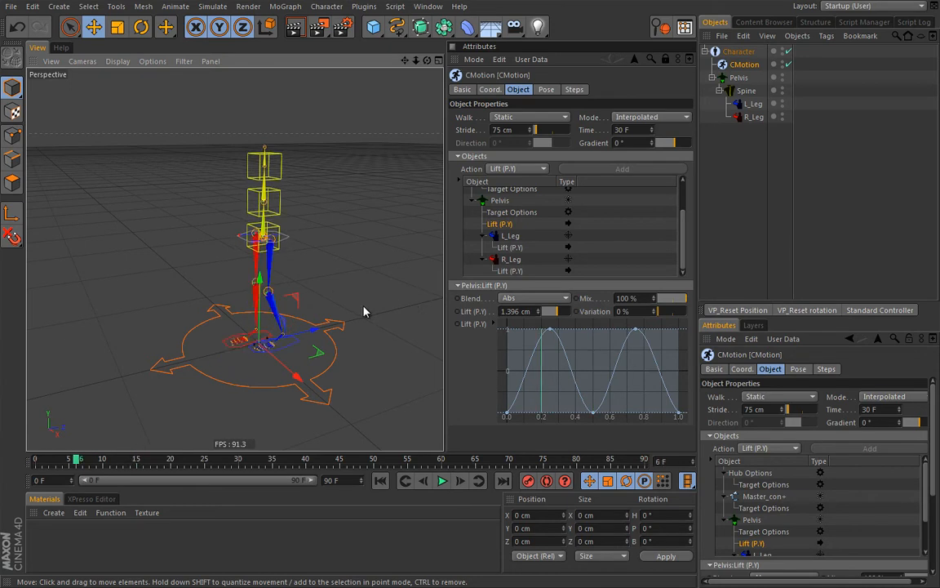
click(442, 481)
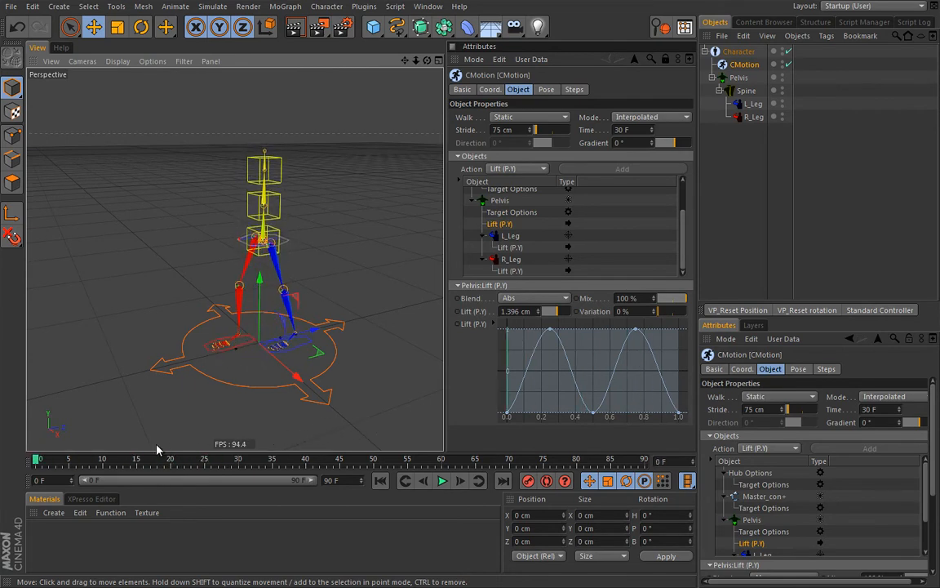
mouse_move(288, 423)
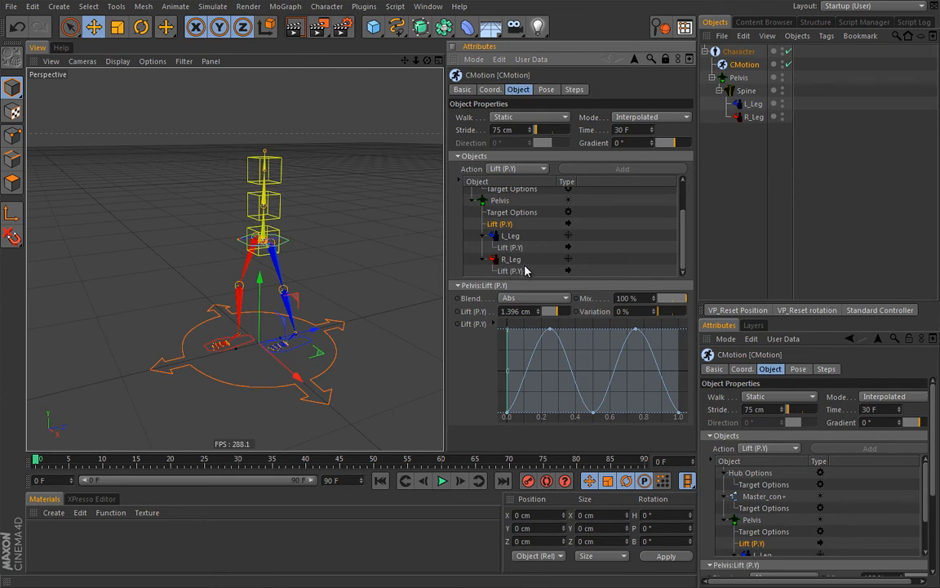
mouse_move(400, 348)
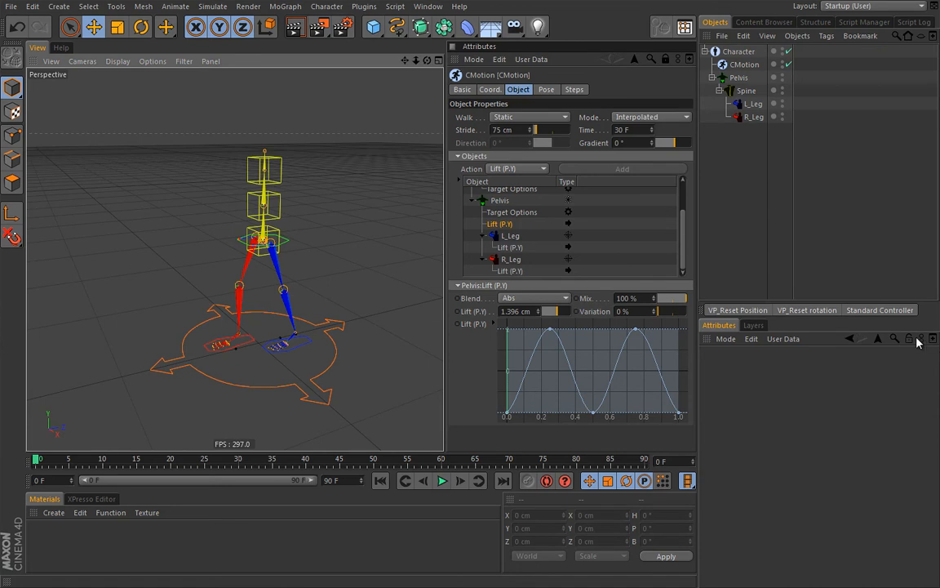
mouse_move(752, 363)
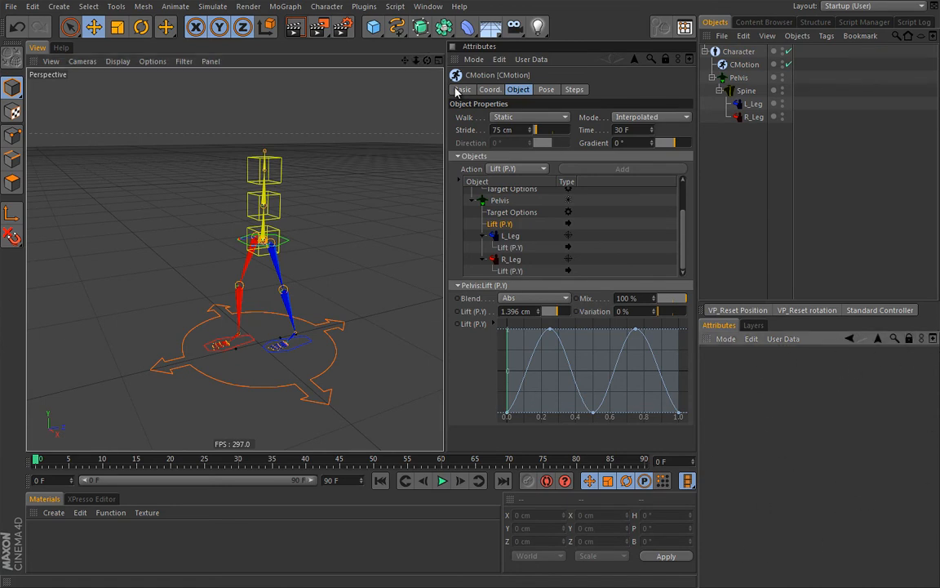
mouse_move(691, 446)
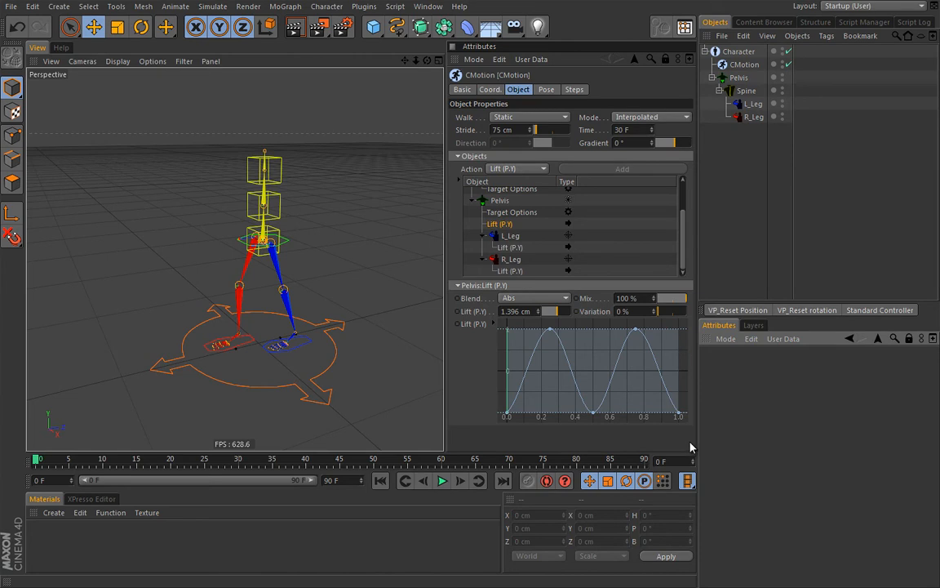
mouse_move(463, 395)
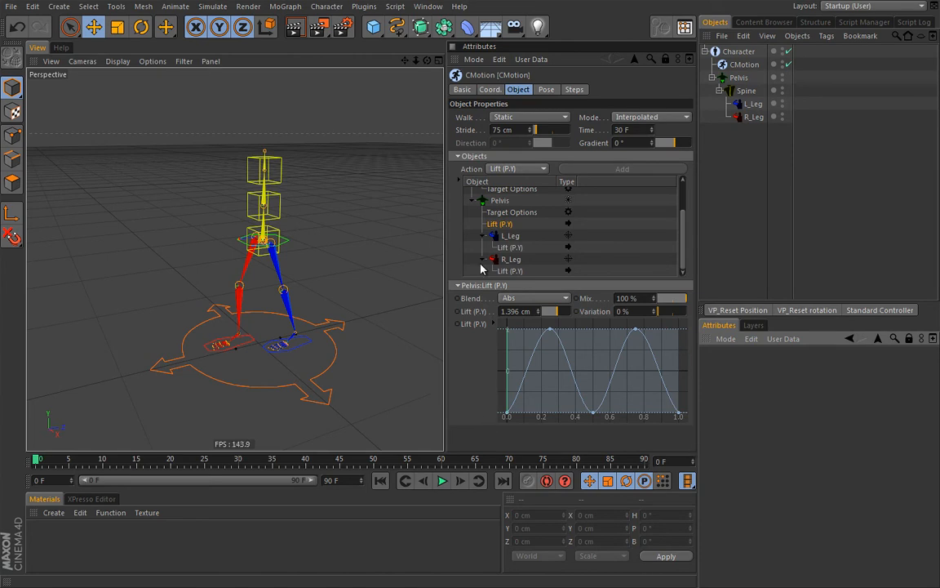
mouse_move(461, 273)
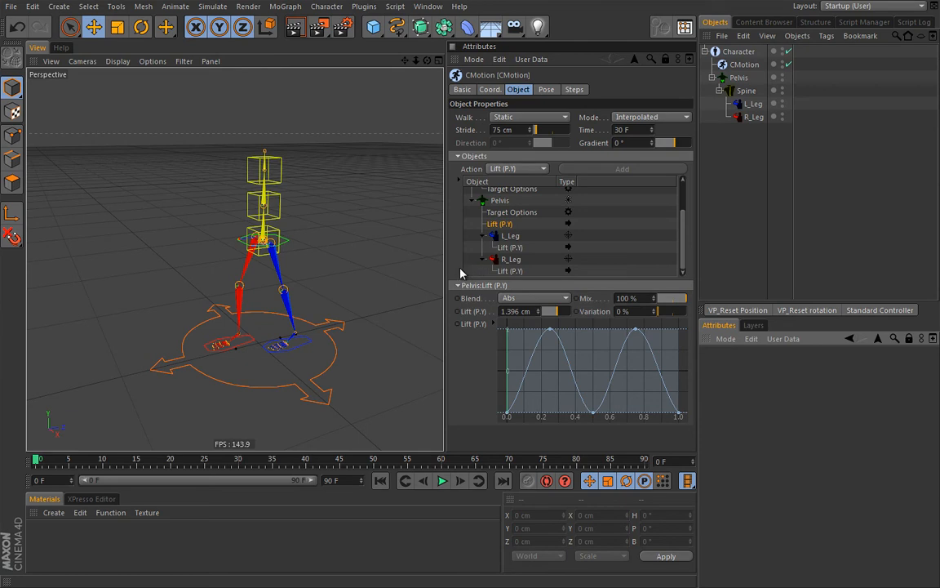
mouse_move(515, 261)
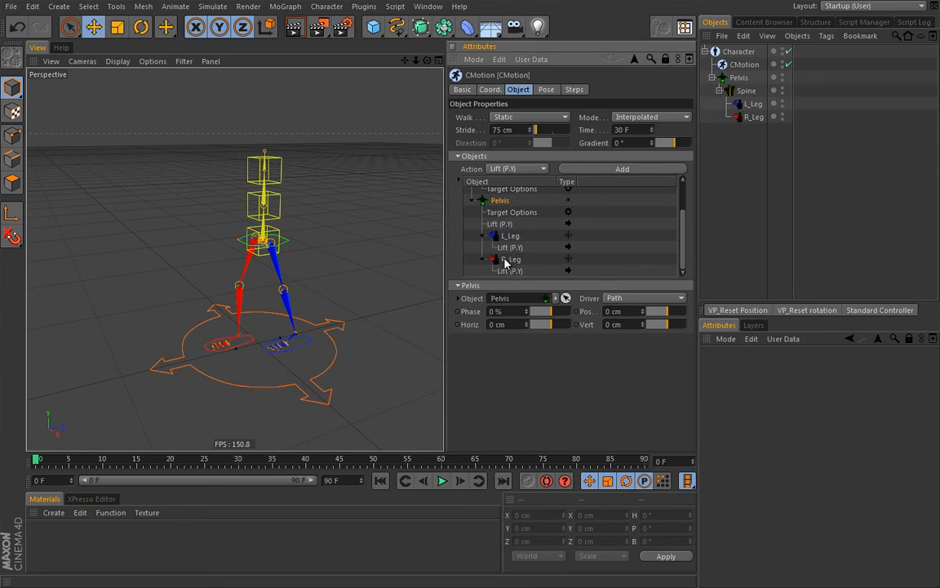
mouse_move(501, 262)
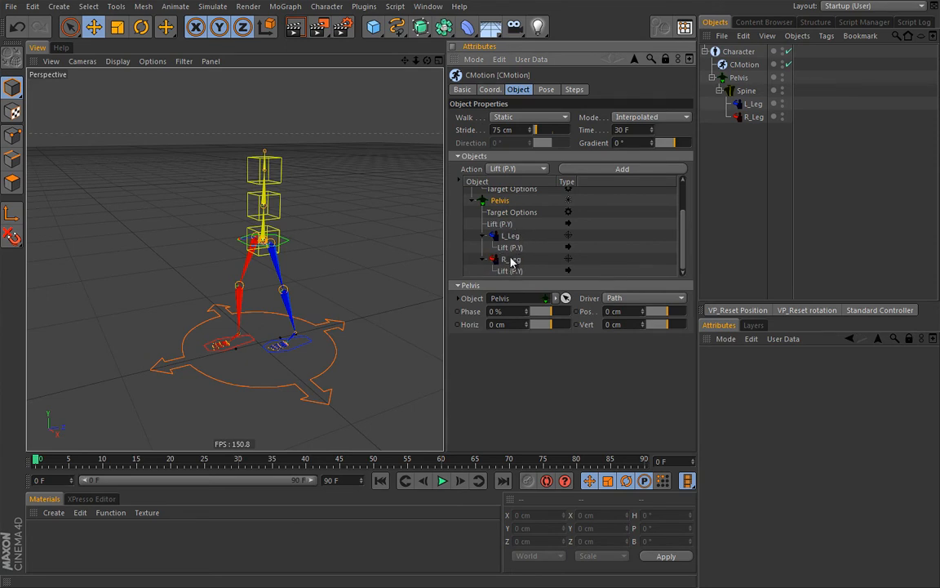
Select L_Leg and R_Leg in the CMotion list to show both legs' step settings.
click(511, 235)
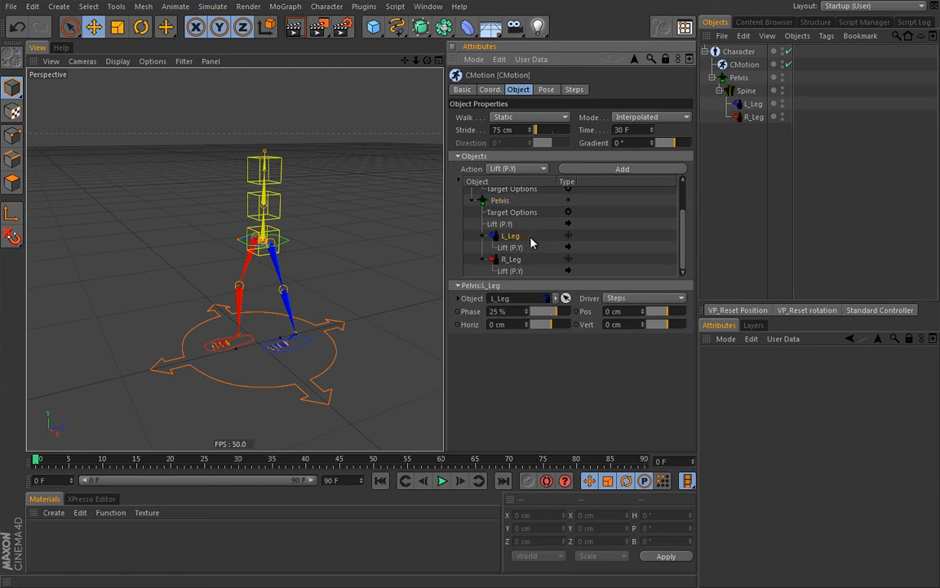
click(508, 259)
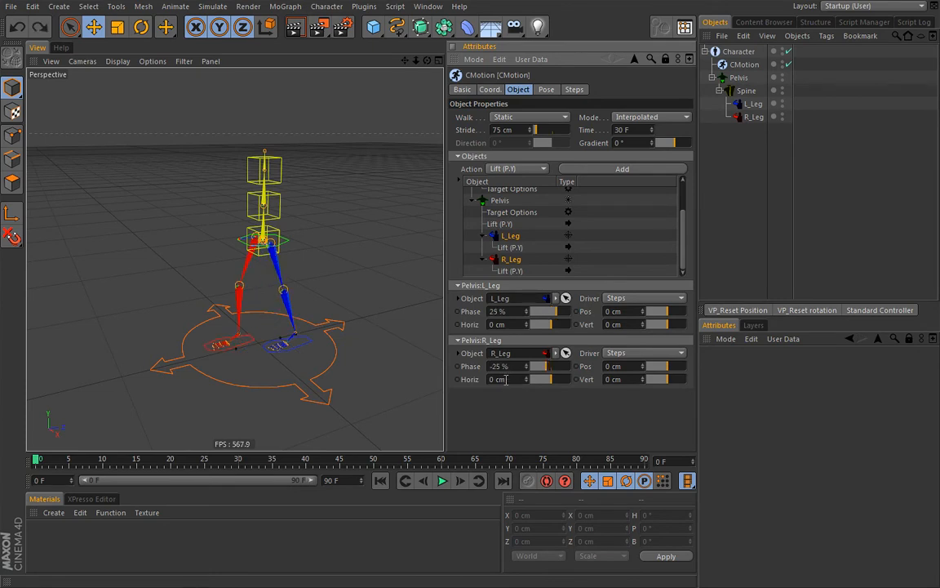
click(509, 248)
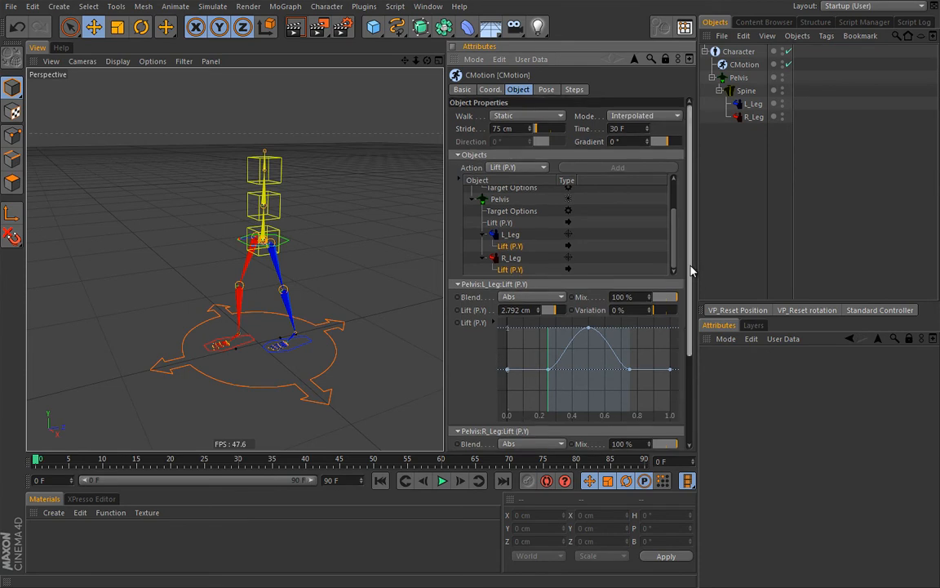
Preview the walk while adjusting the legs' Lift, settling on 3 cm.
scroll(down, 3)
text(10)
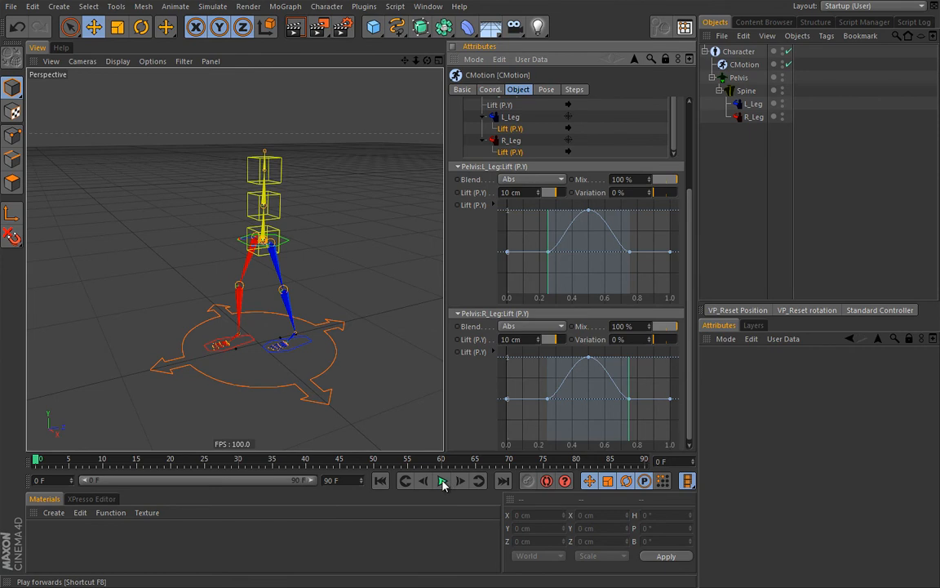
click(443, 481)
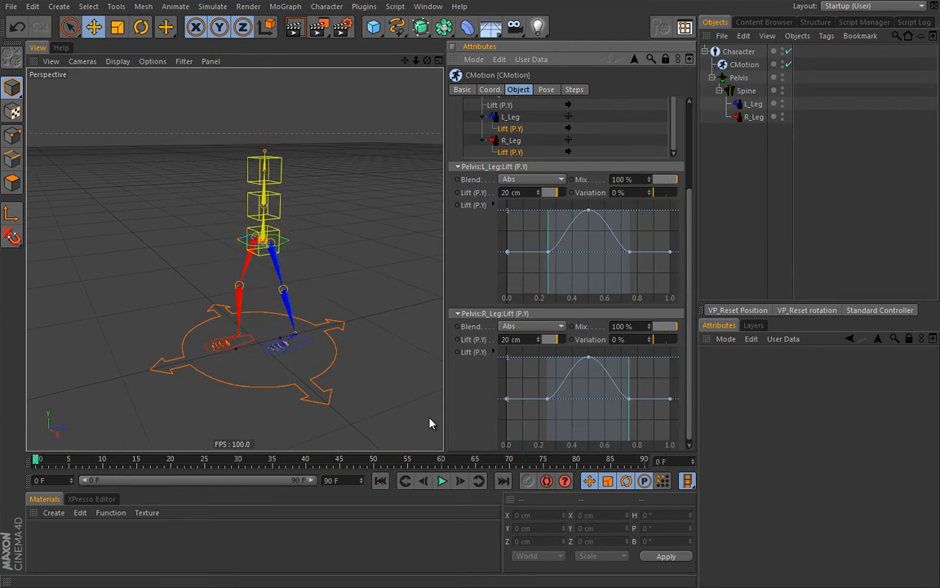
mouse_move(473, 277)
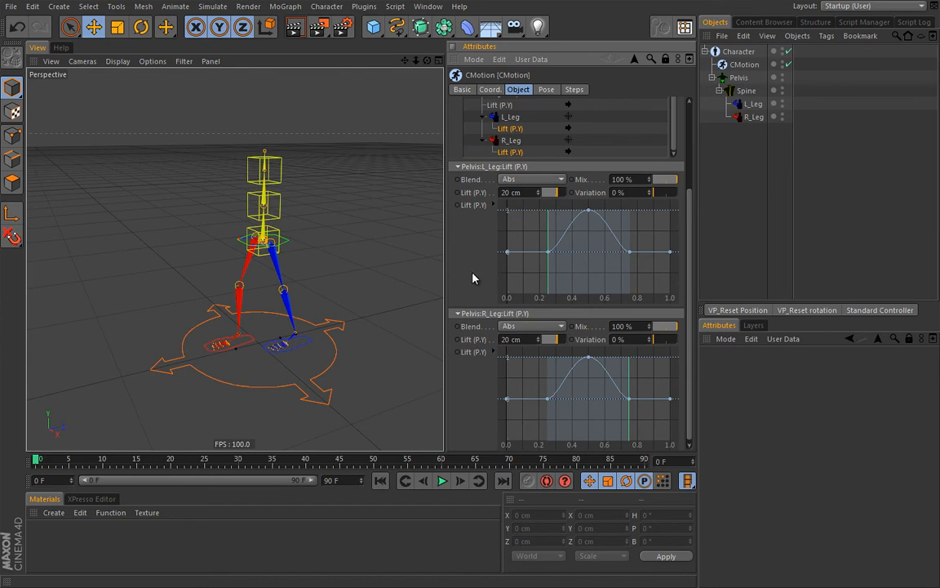
mouse_move(484, 291)
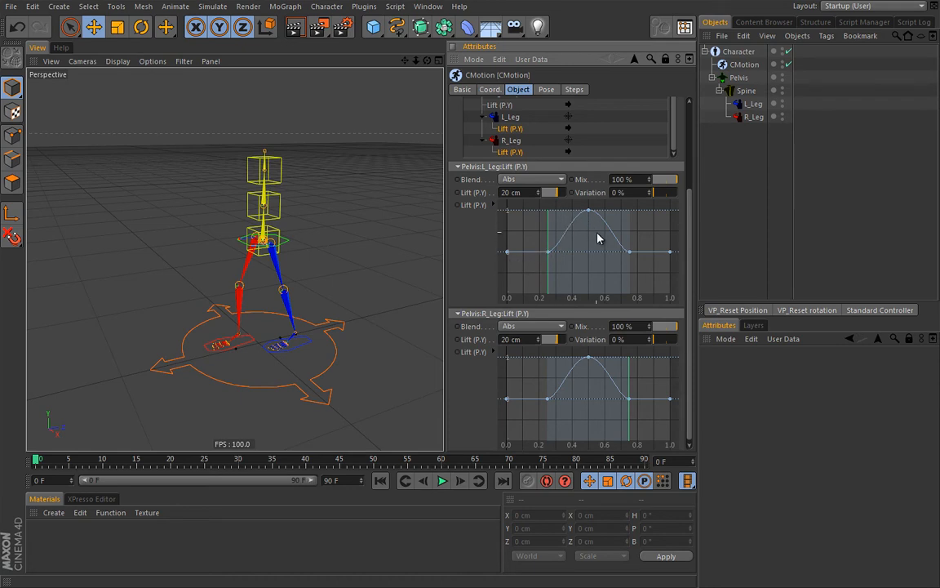
mouse_move(570, 238)
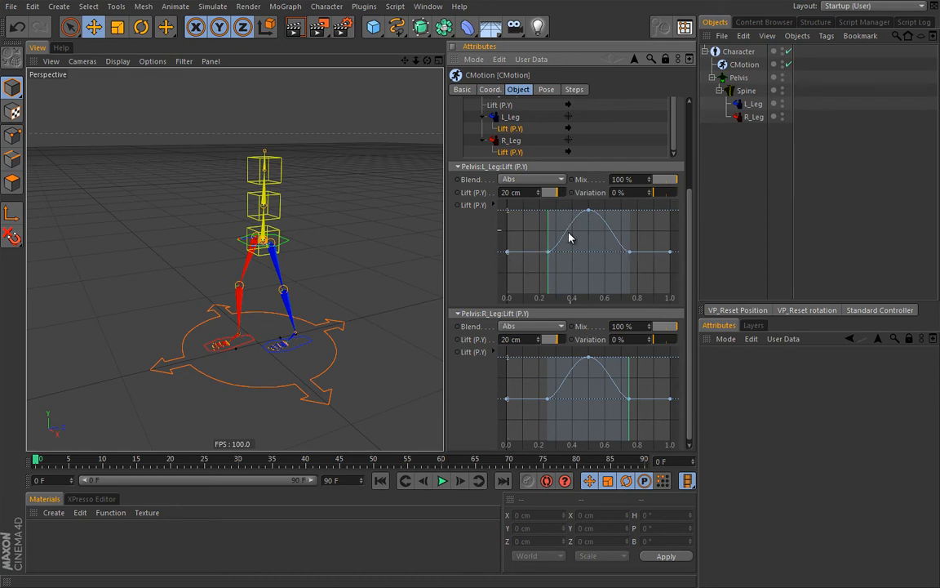
click(522, 192)
text(3)
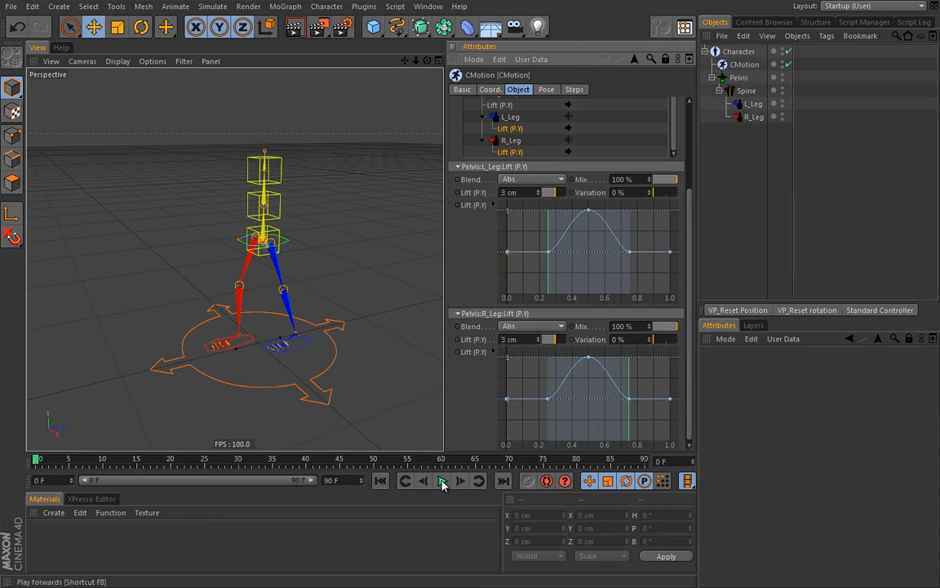
click(443, 481)
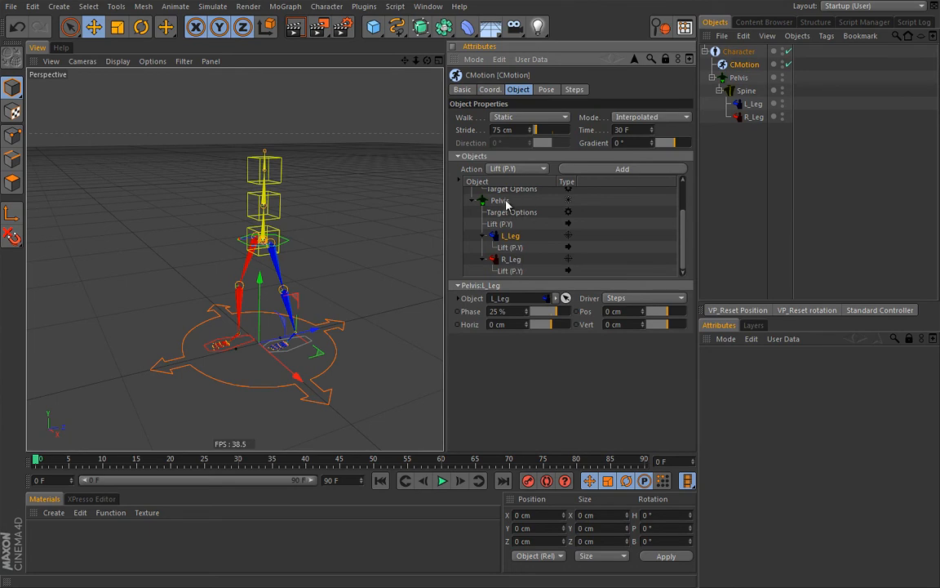
Select Pelvis, preview the walk, then select the legs to set Phase 0%.
click(498, 201)
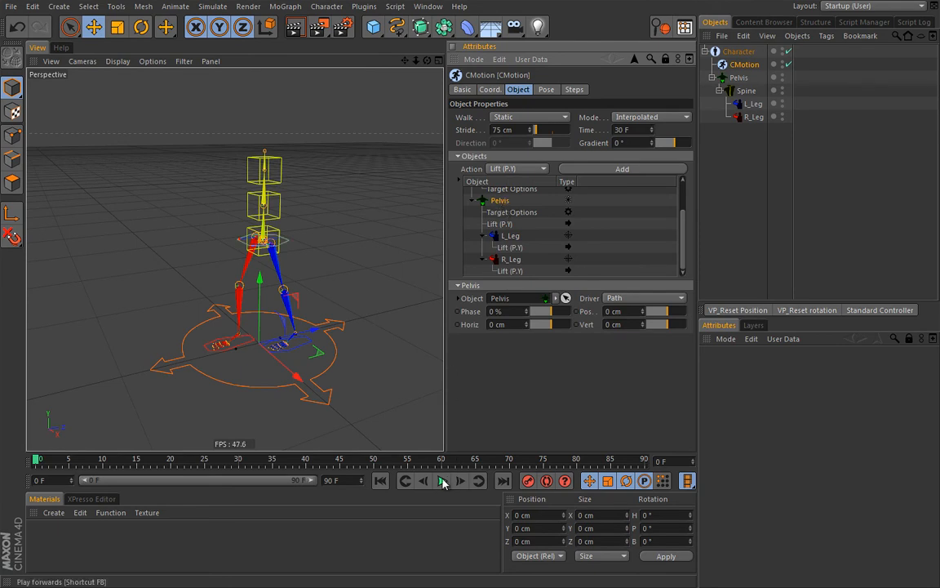
click(441, 481)
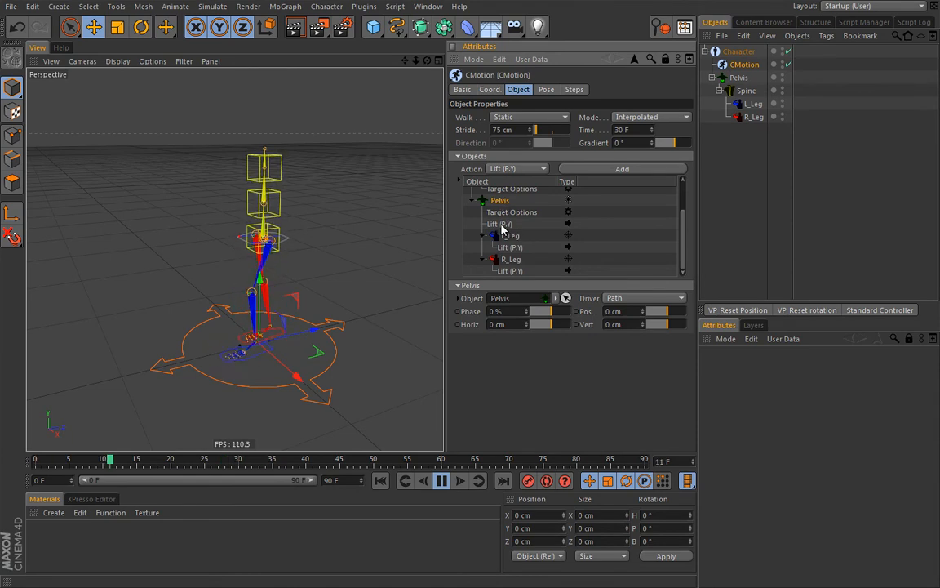
click(500, 223)
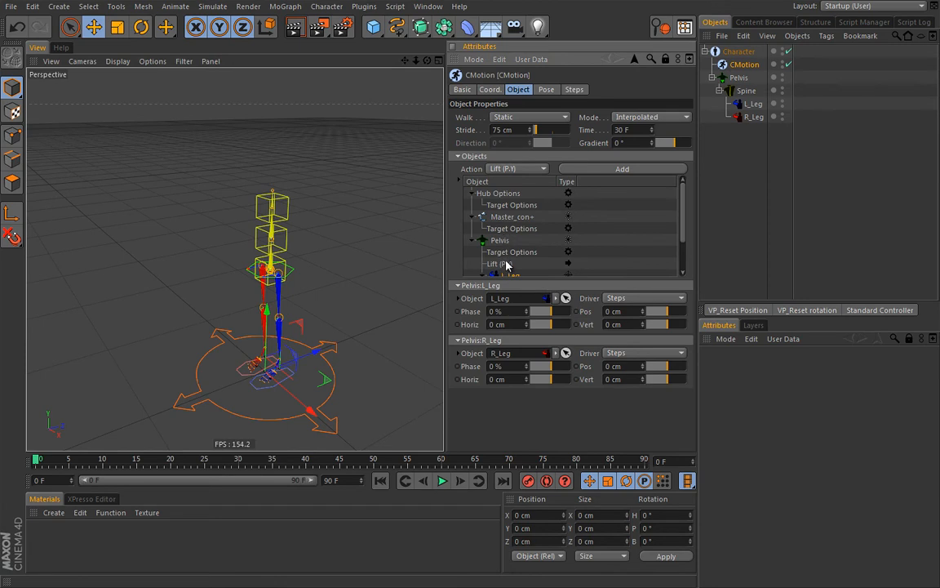
Select Pelvis Lift (P.Y), replay the walk at -10 cm lift, then stop.
click(501, 263)
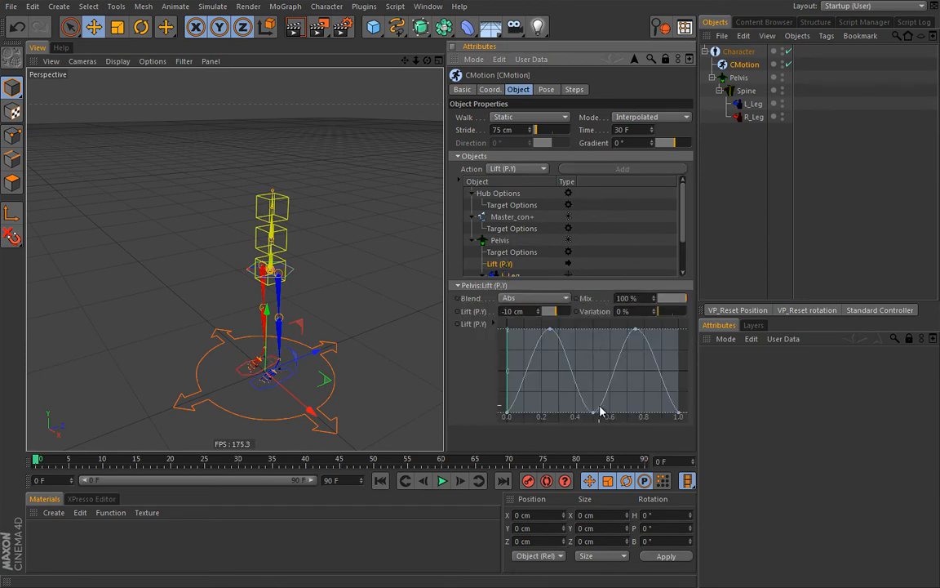
mouse_move(632, 400)
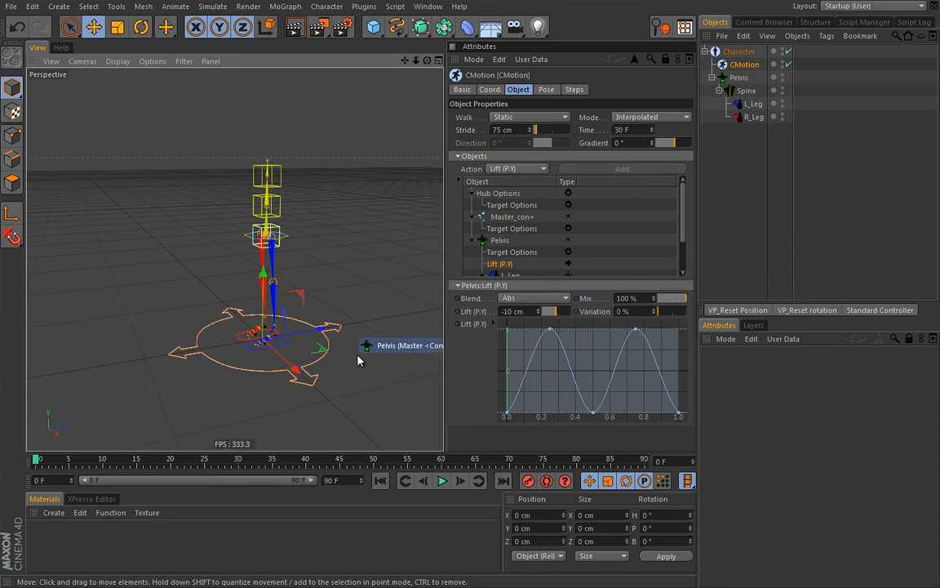
mouse_move(350, 284)
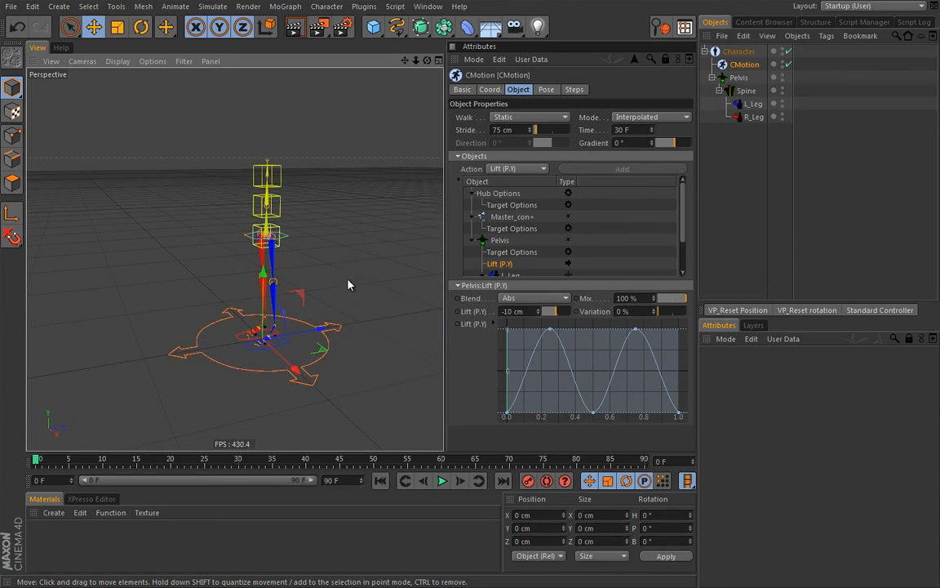
mouse_move(366, 274)
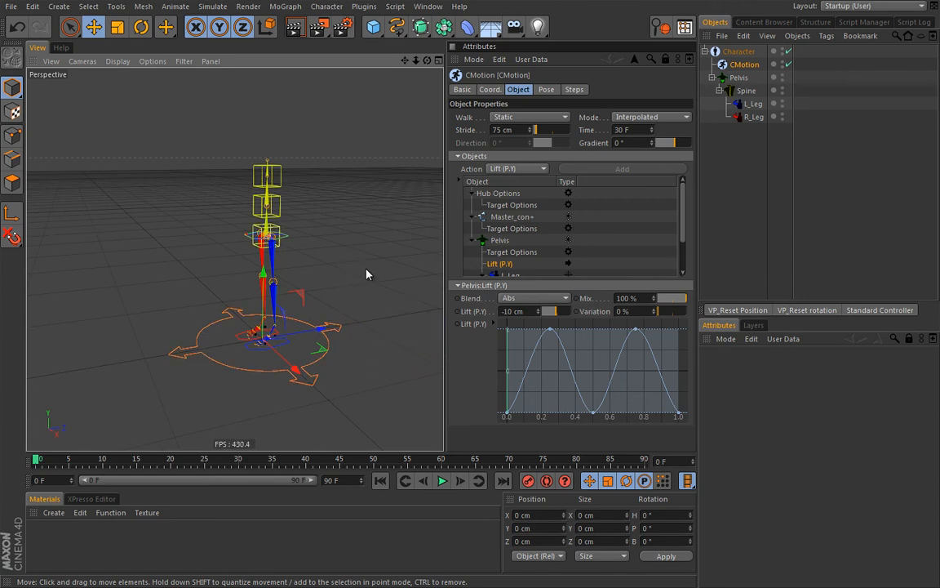
mouse_move(307, 266)
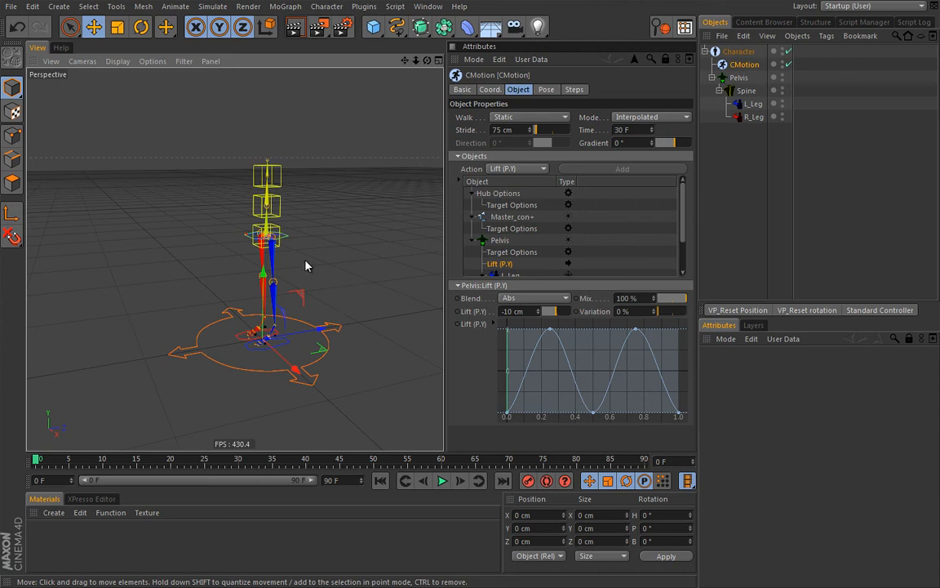
mouse_move(307, 254)
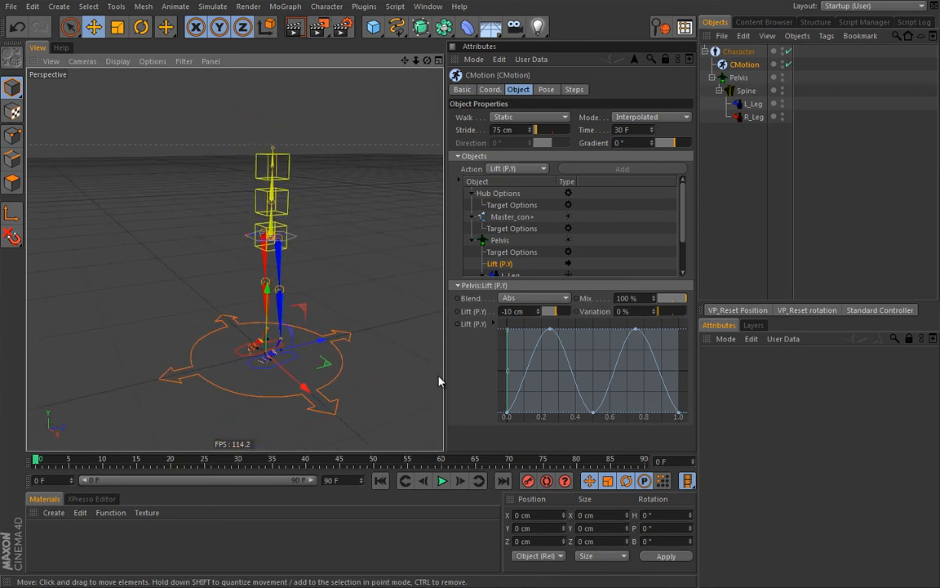
click(443, 481)
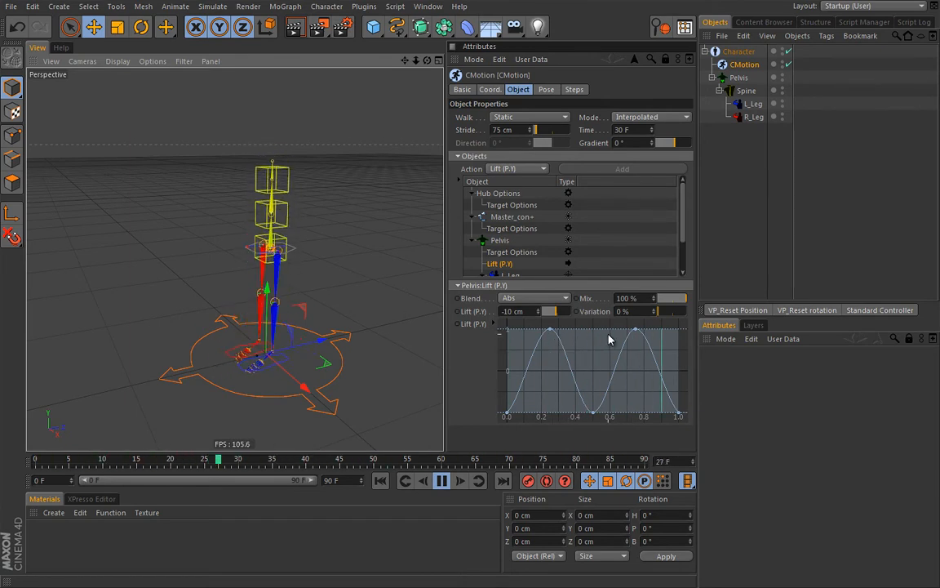
click(440, 481)
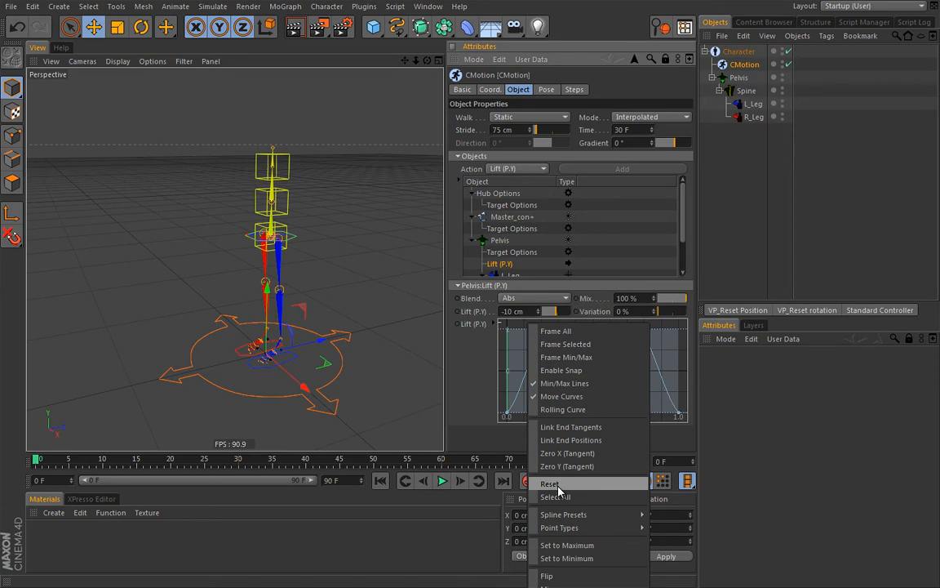
click(546, 482)
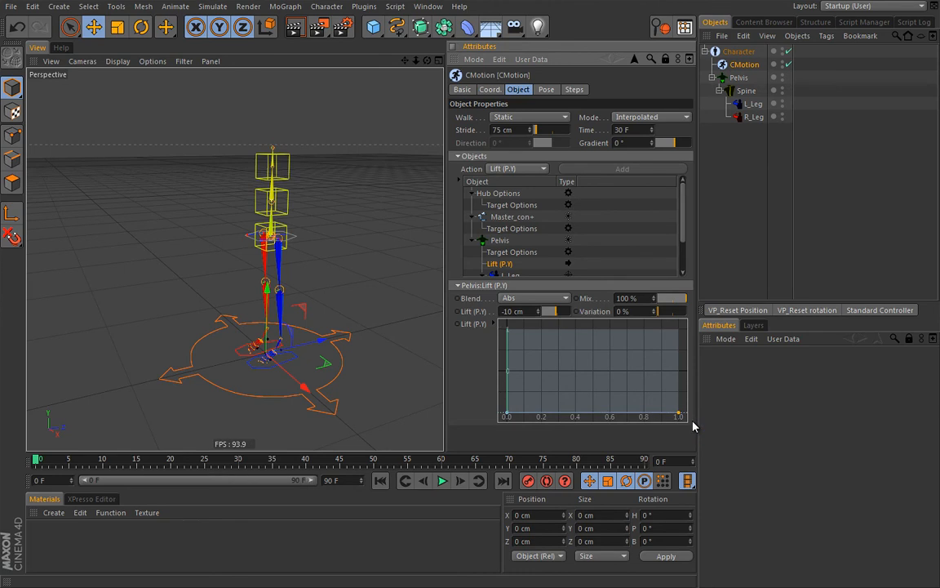
click(439, 481)
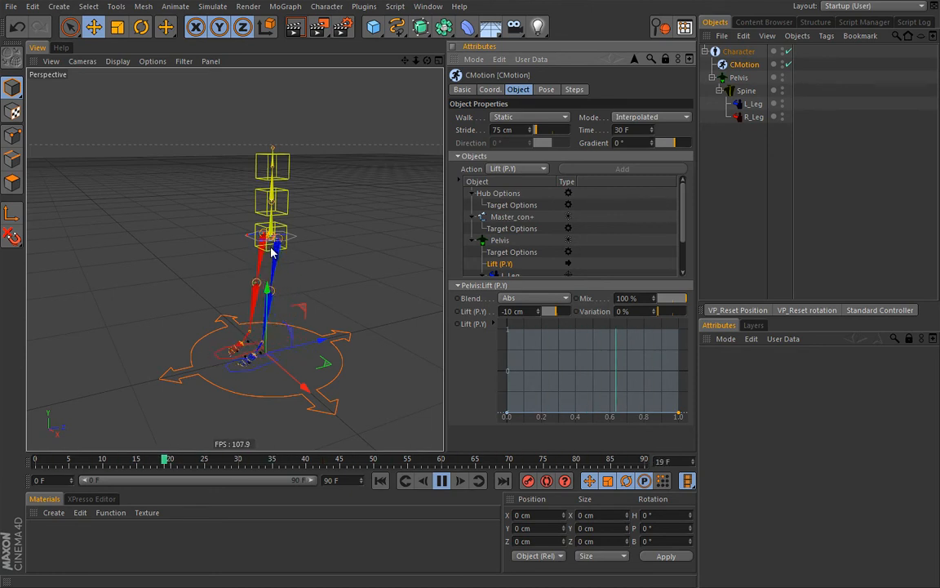
click(443, 482)
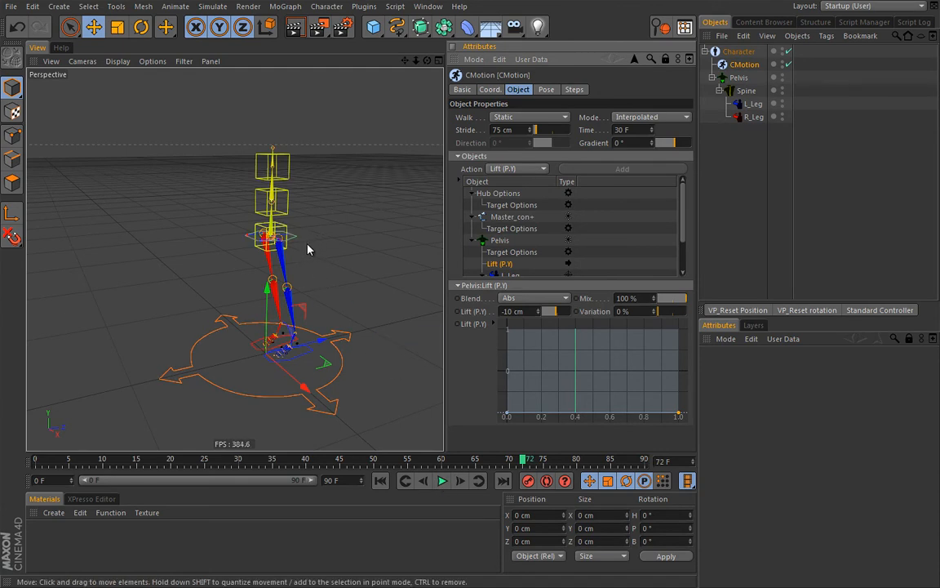
mouse_move(324, 254)
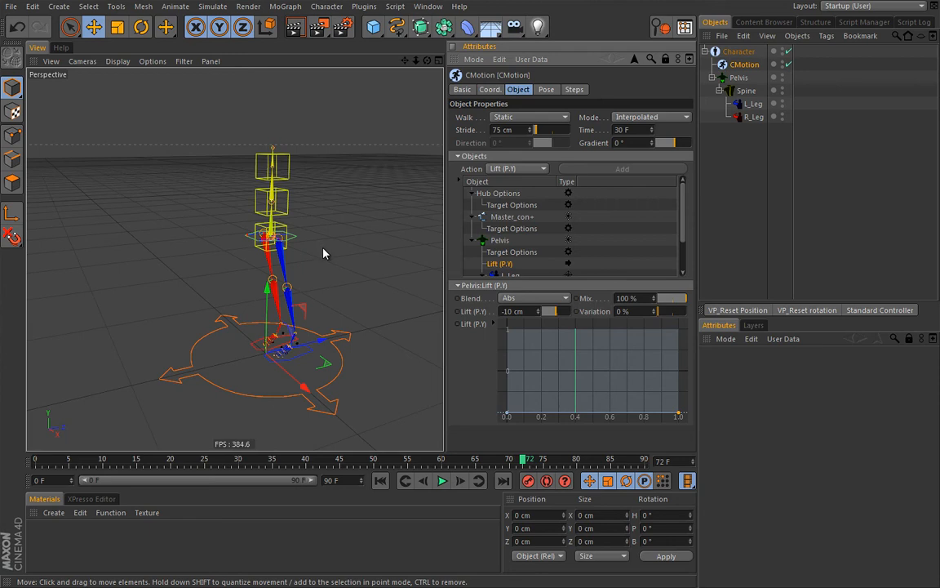
mouse_move(318, 263)
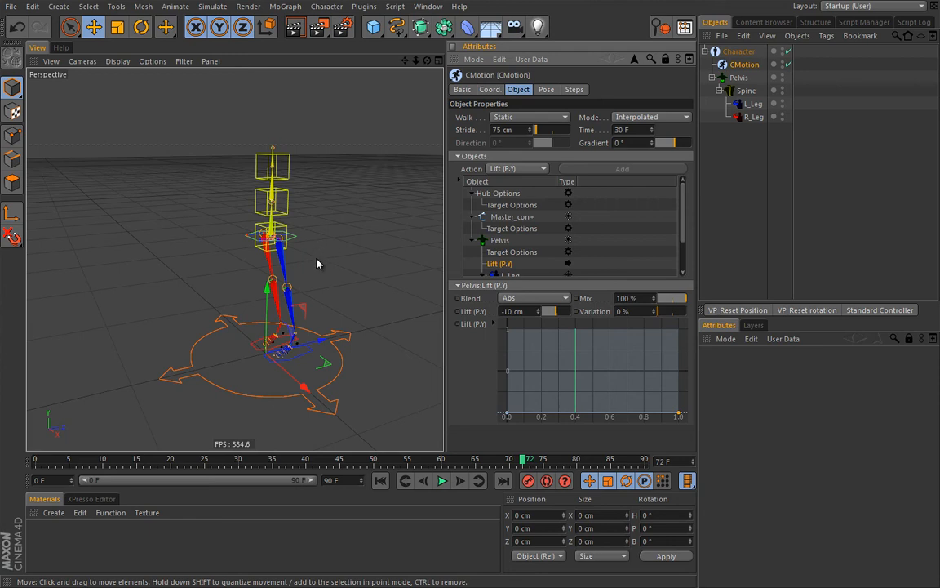
mouse_move(327, 254)
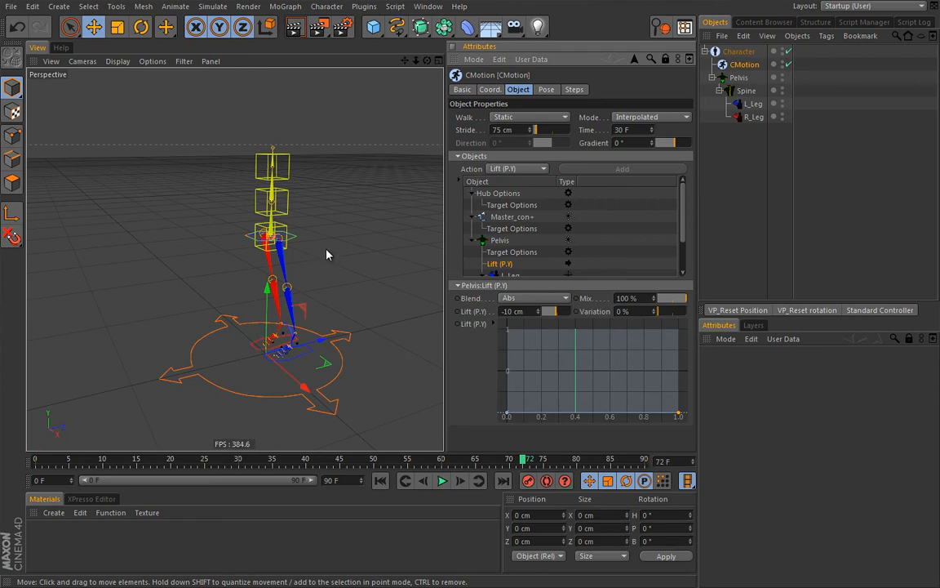
mouse_move(330, 260)
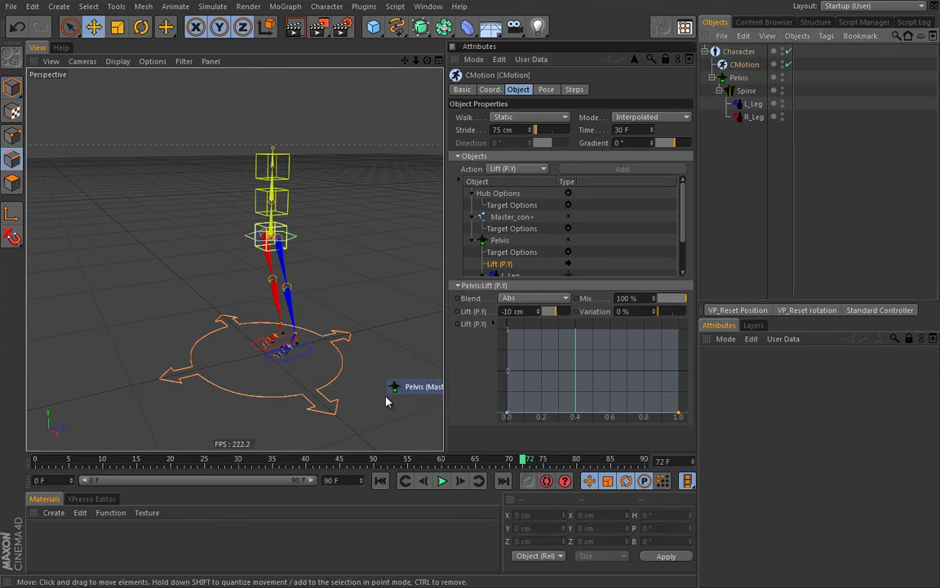
mouse_move(392, 399)
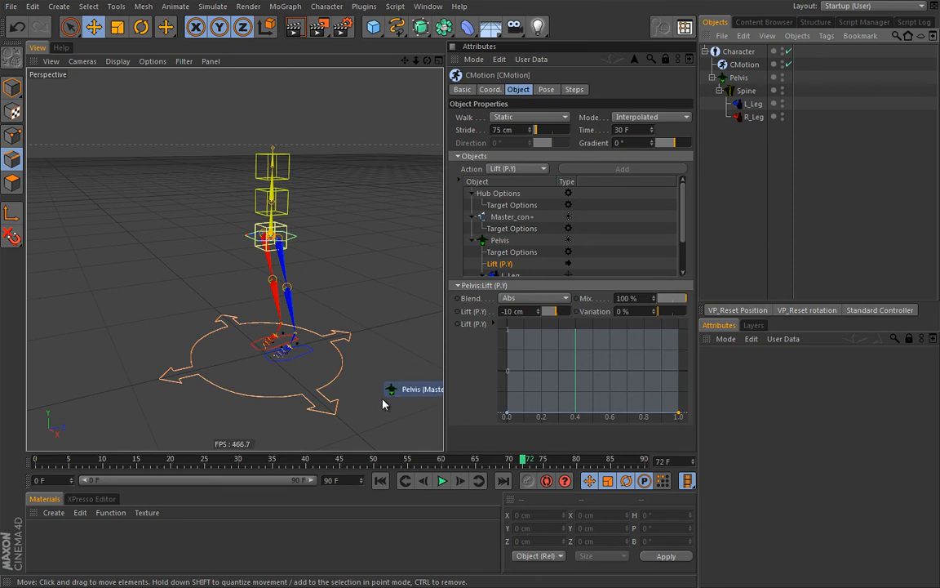
mouse_move(314, 349)
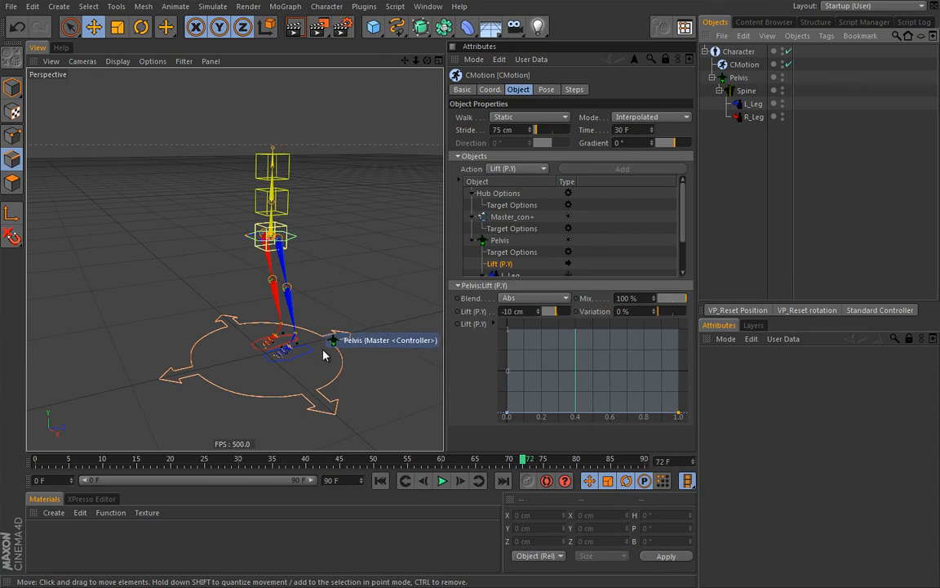
drag(529, 458, 512, 458)
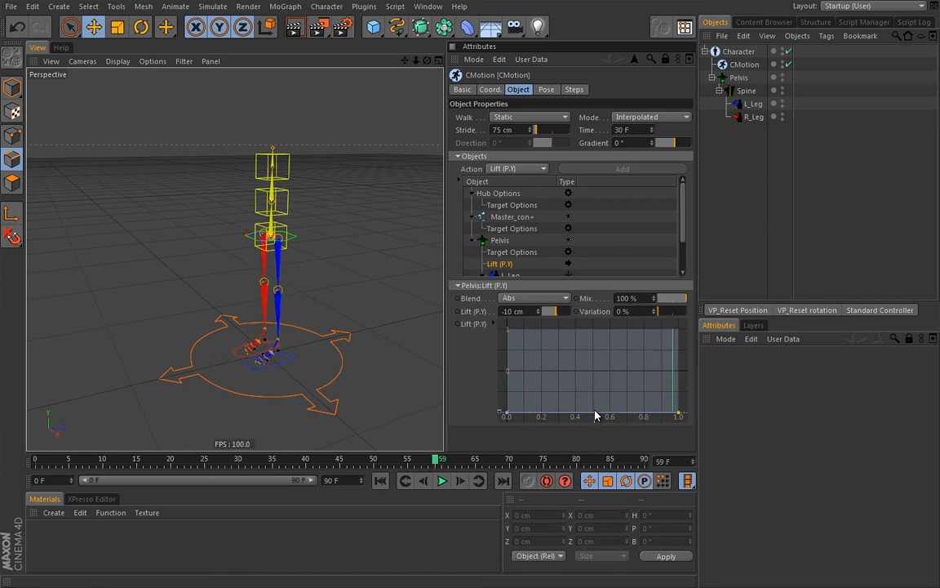
mouse_move(269, 251)
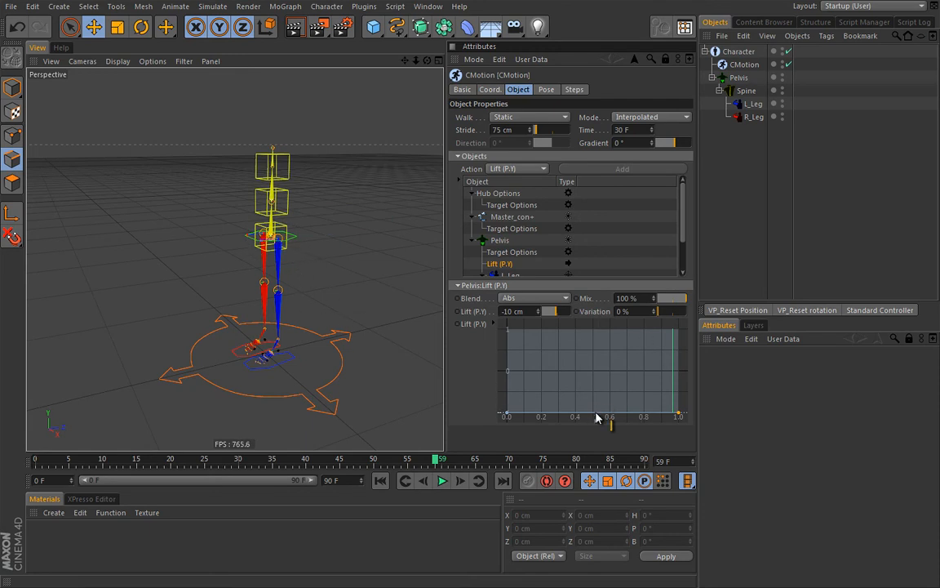
mouse_move(601, 379)
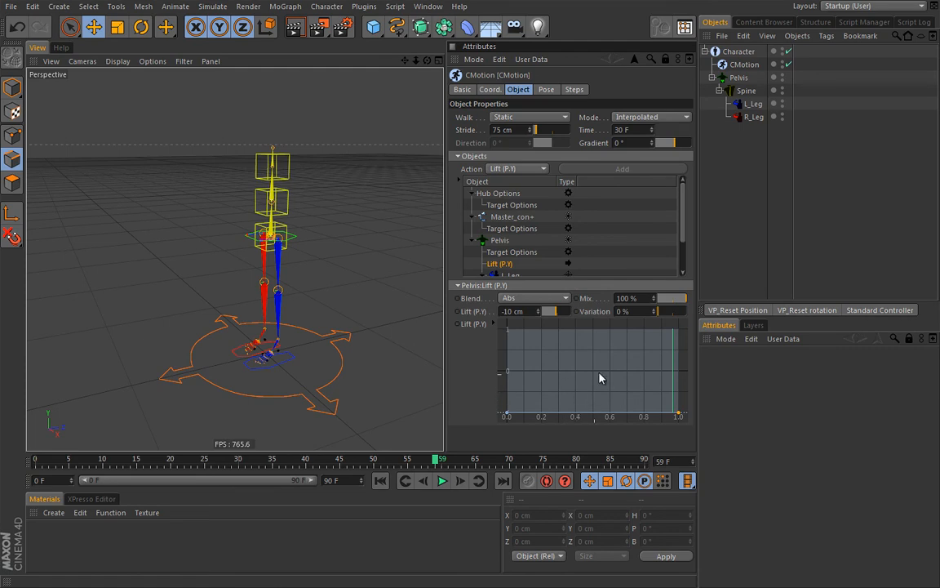
mouse_move(594, 417)
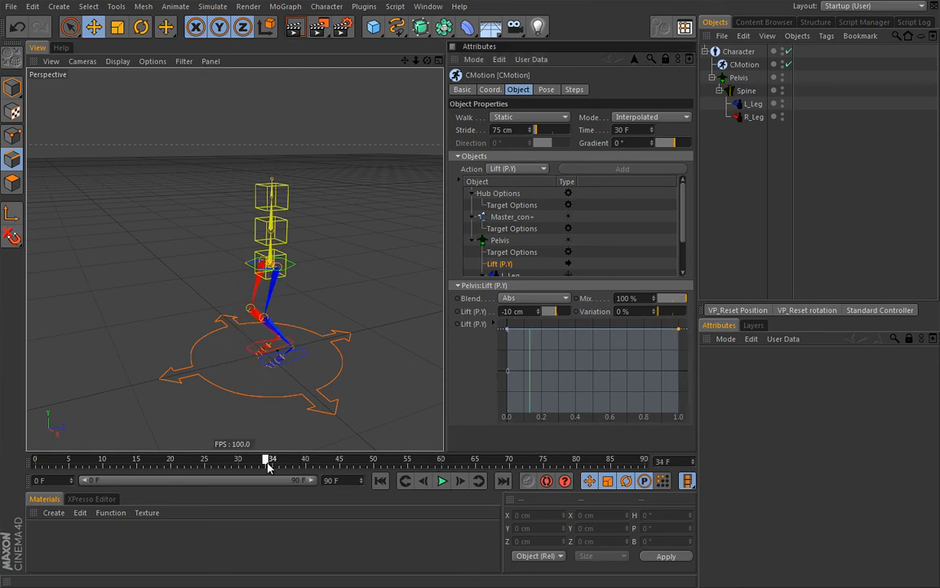
Drag the lift curve's middle point to the bottom, scrubbing the timeline to preview the bob.
drag(272, 458, 331, 458)
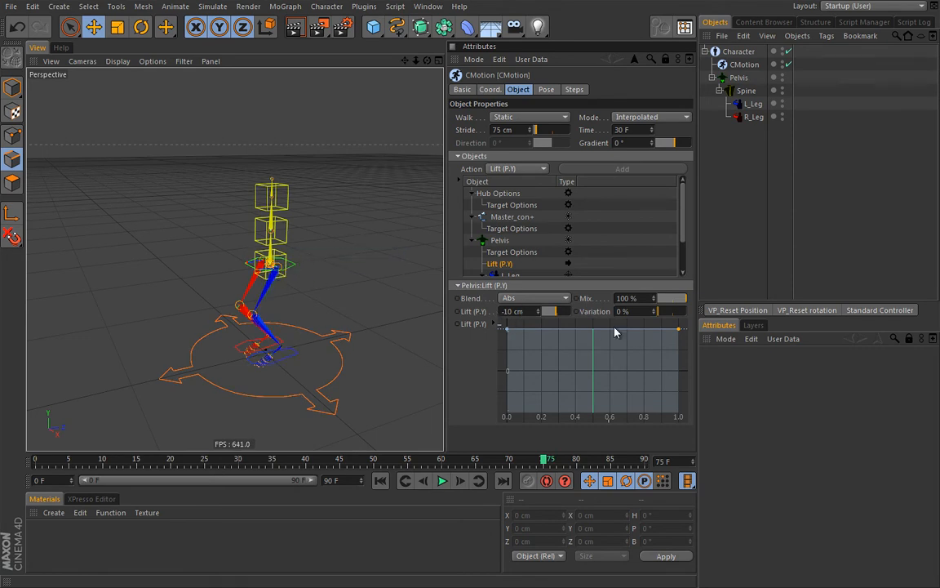
drag(592, 333, 594, 416)
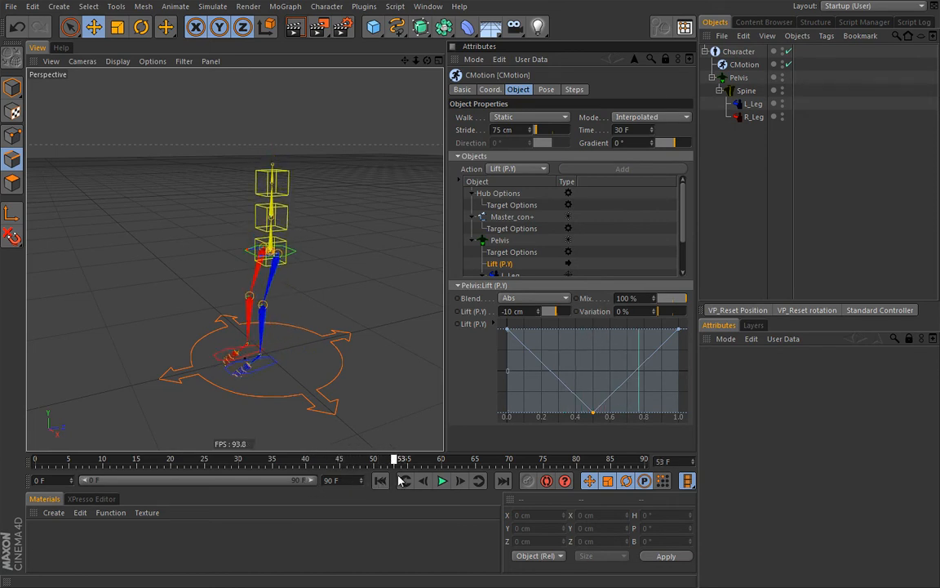
drag(403, 458, 473, 458)
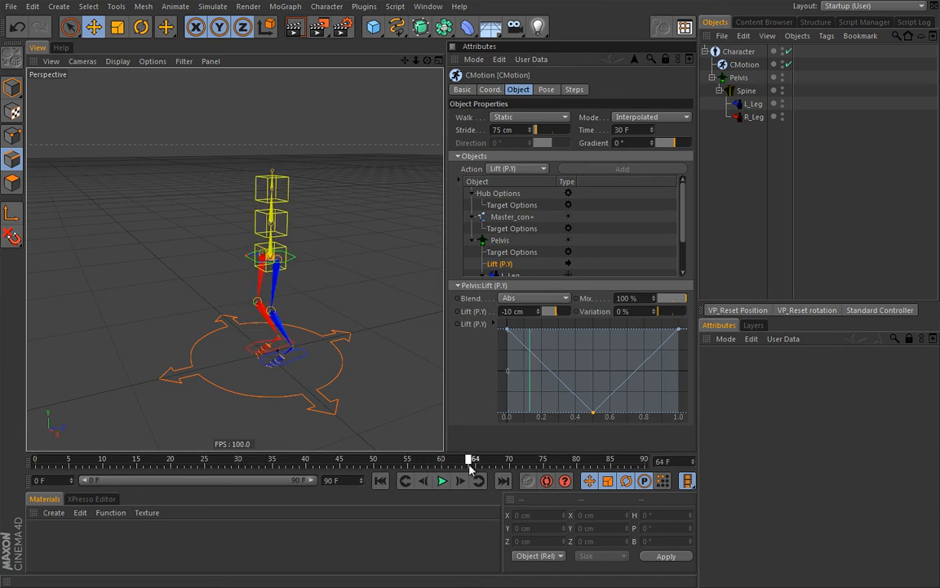
click(447, 481)
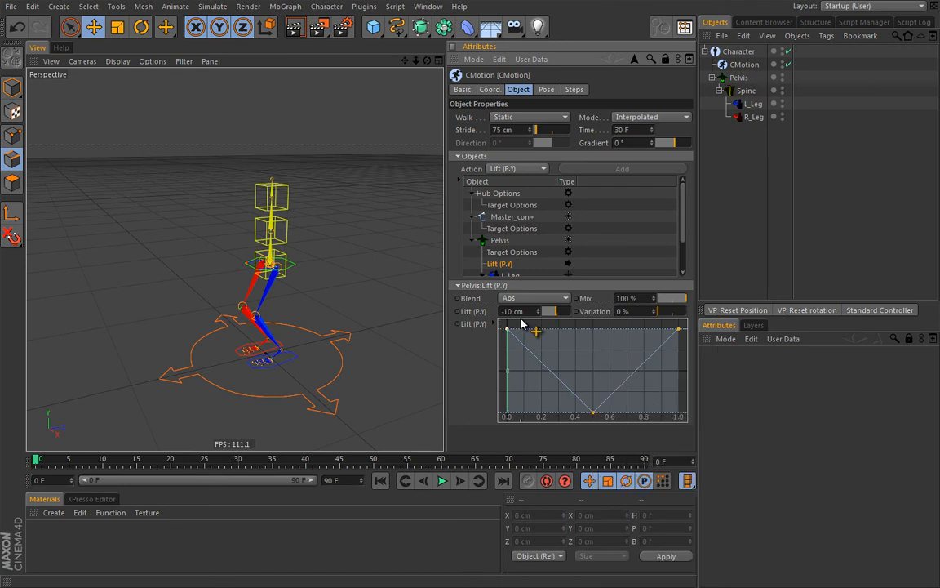
Make the lift curve points Soft, play the -15 cm walk, and rewind to start.
right_click(534, 330)
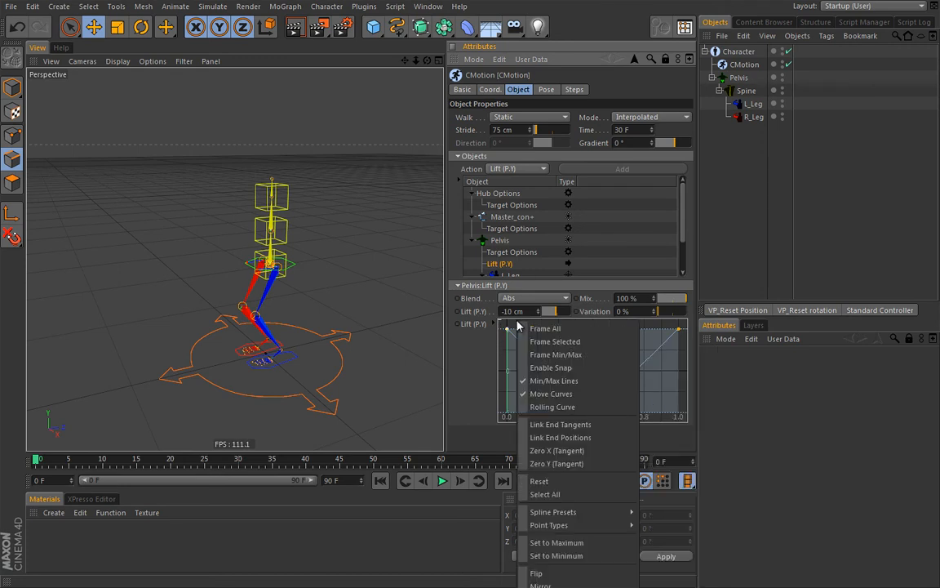
mouse_move(546, 494)
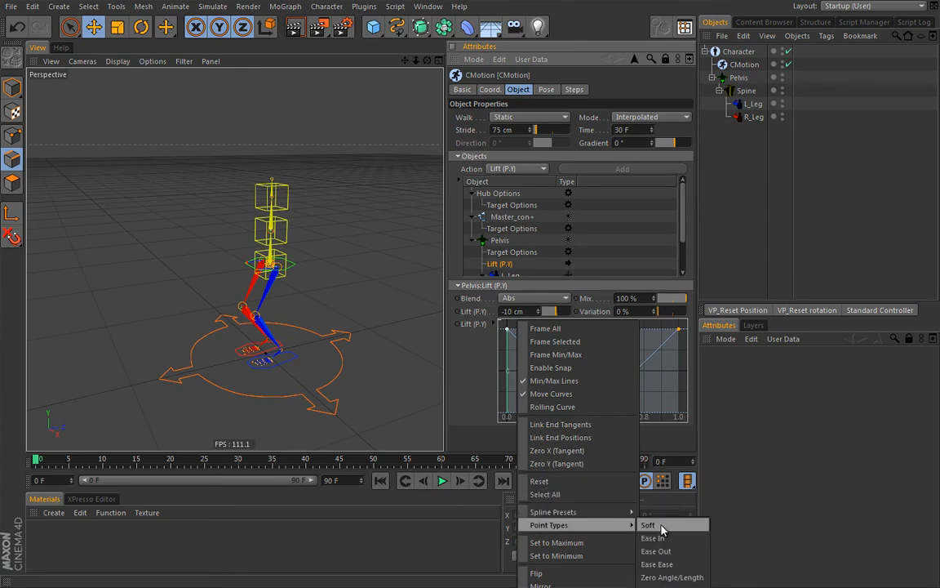
click(650, 524)
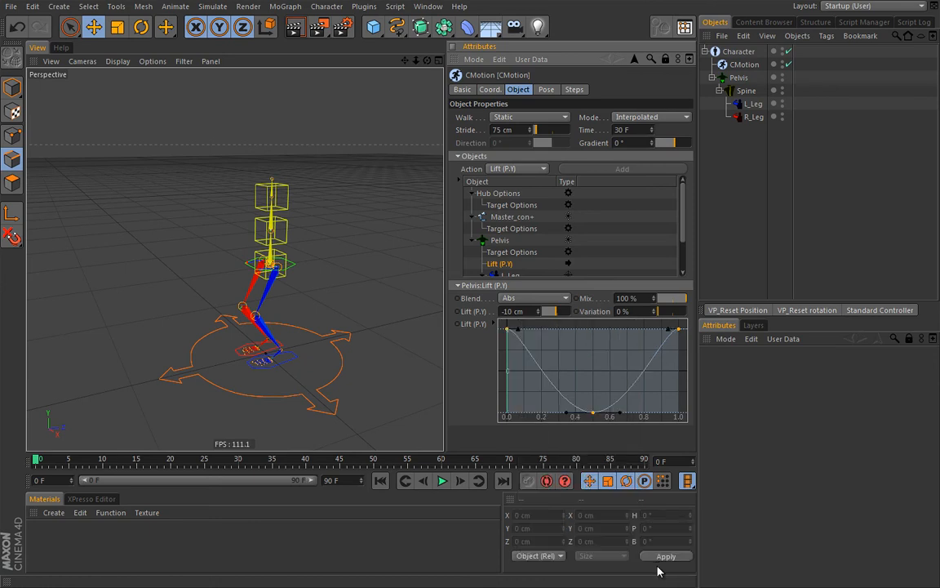
mouse_move(536, 419)
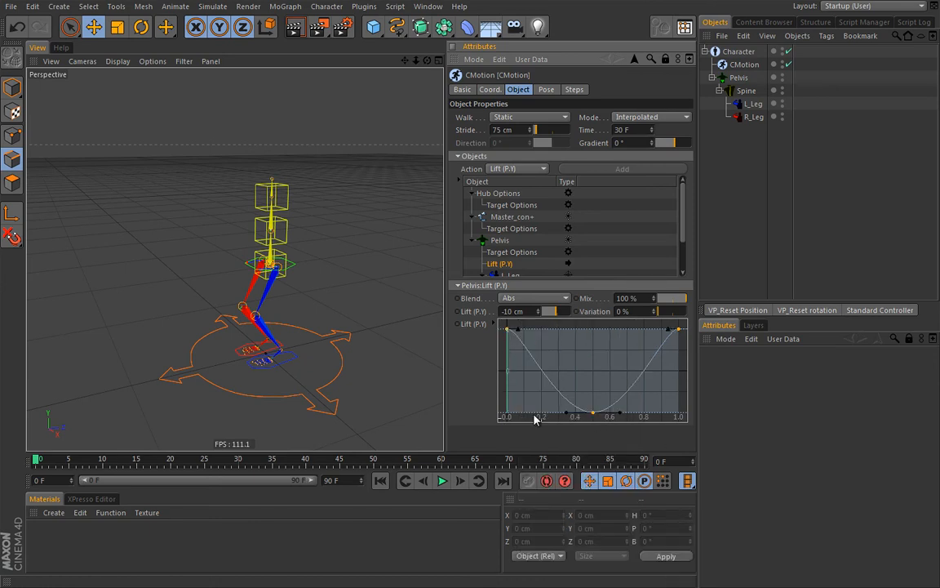
mouse_move(444, 488)
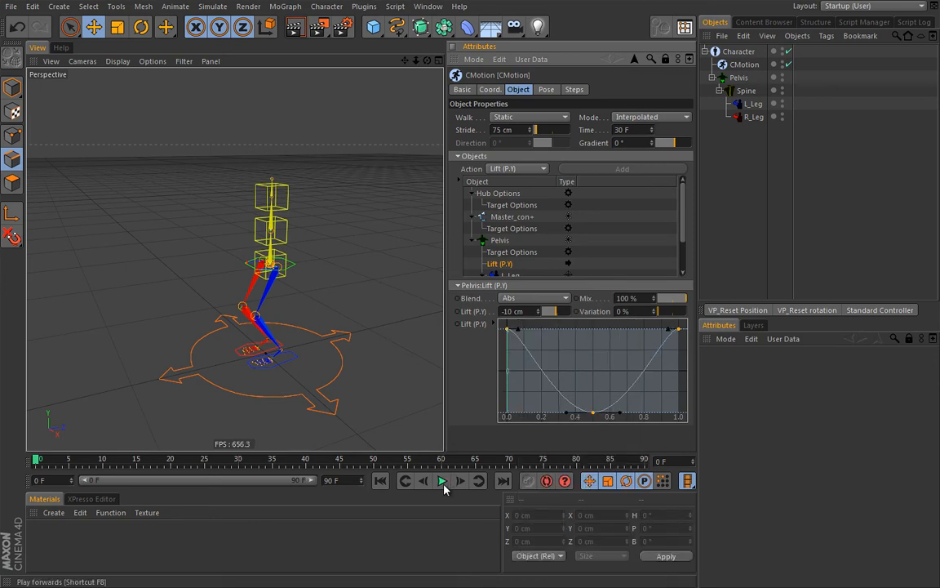
click(441, 480)
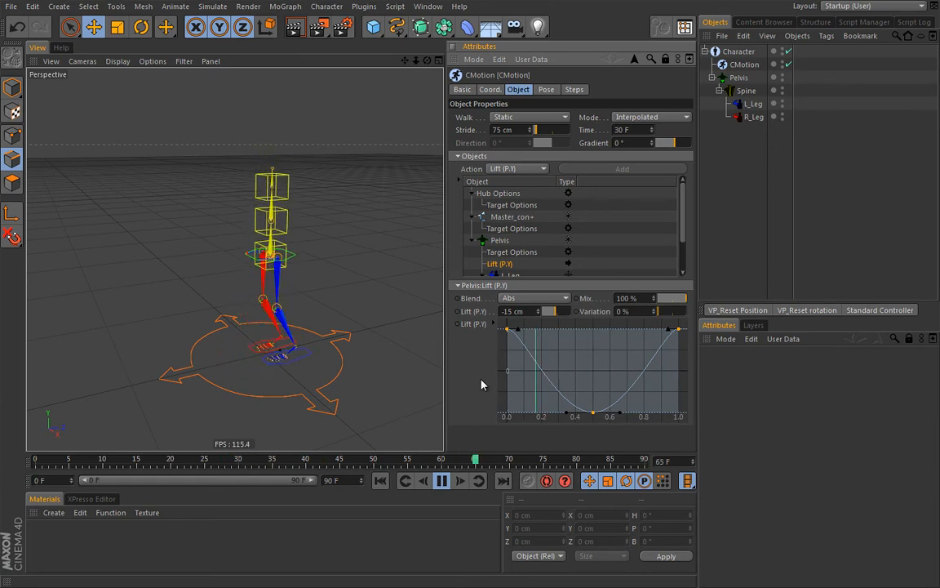
click(381, 481)
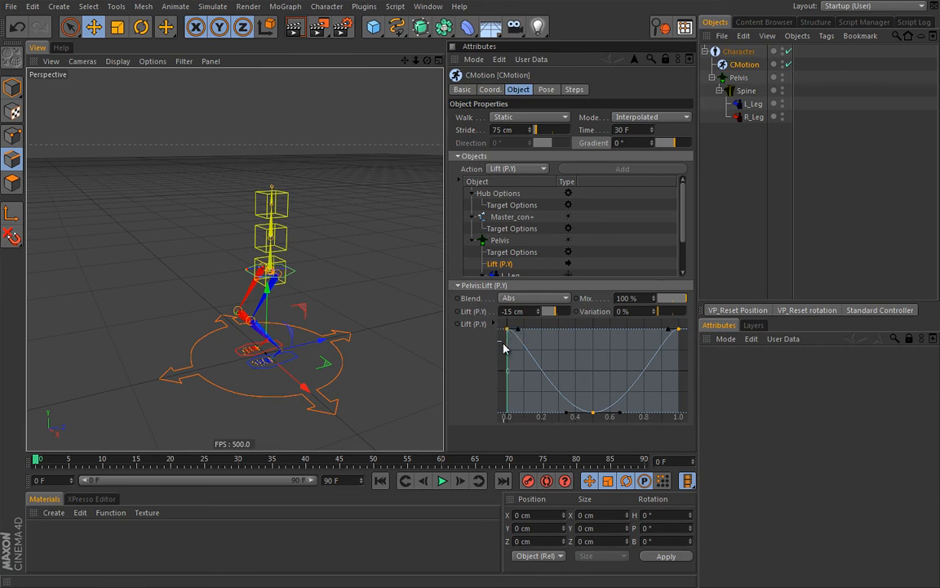
mouse_move(545, 373)
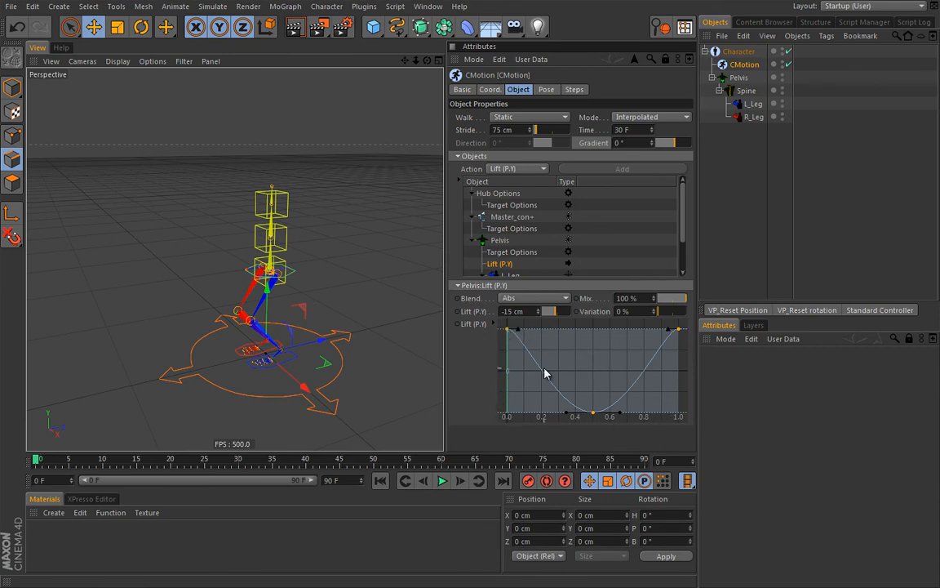
mouse_move(546, 343)
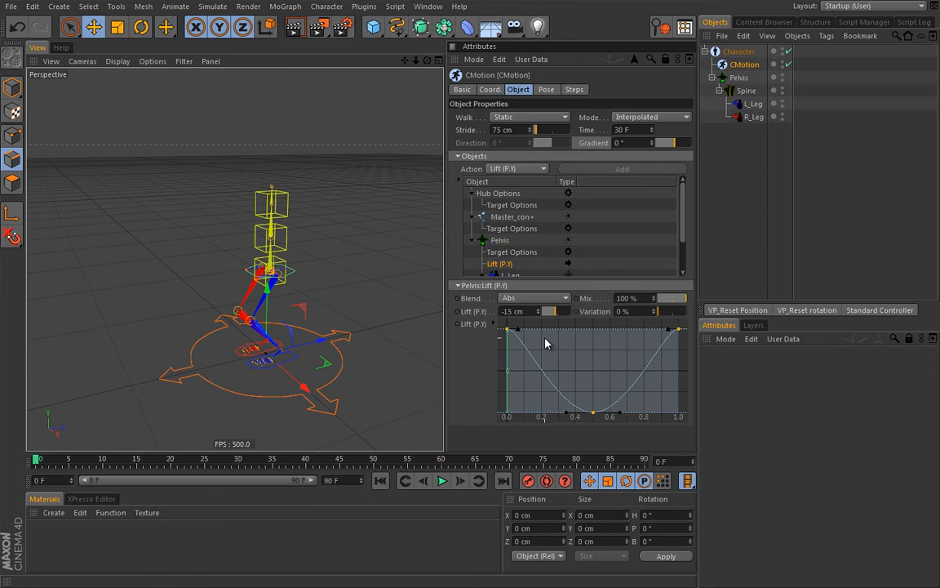
mouse_move(537, 392)
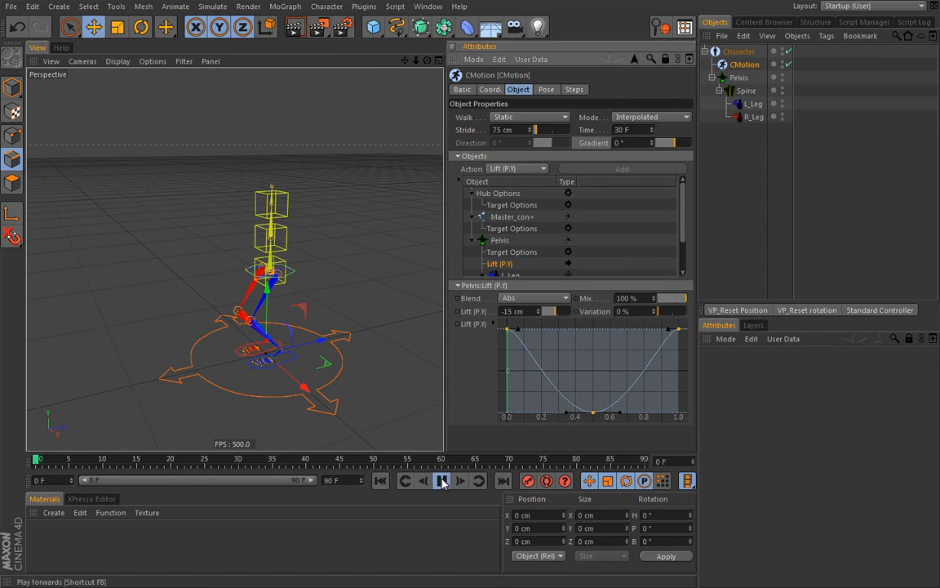
click(440, 481)
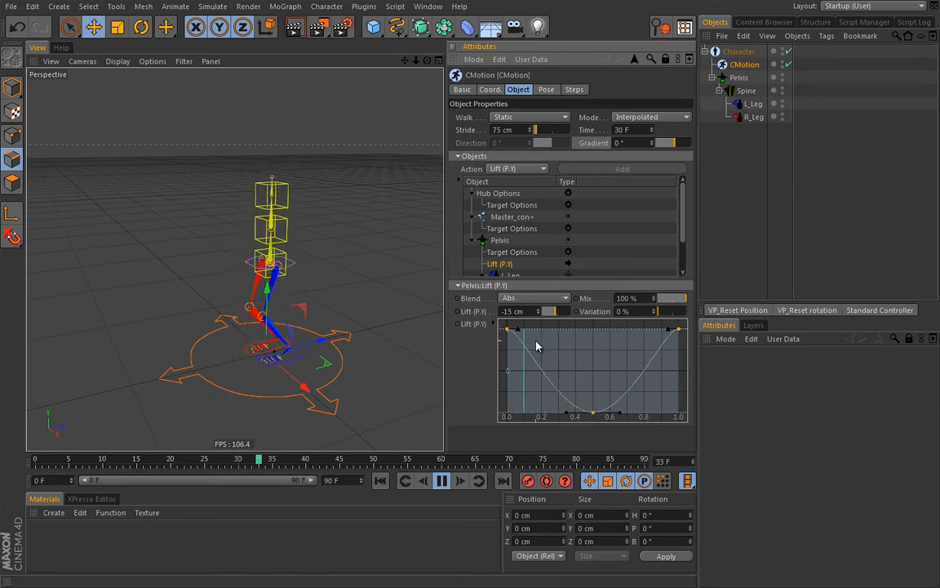
right_click(537, 346)
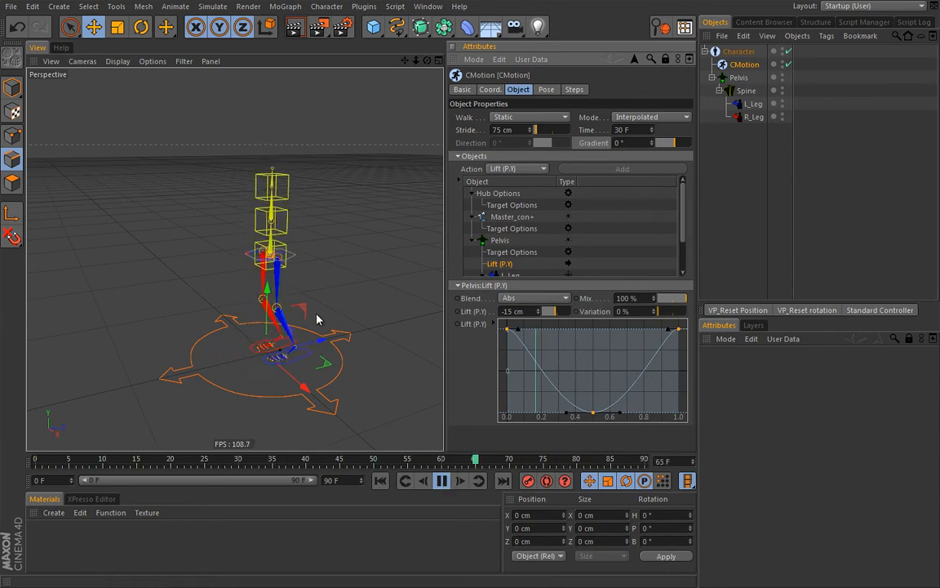
click(440, 481)
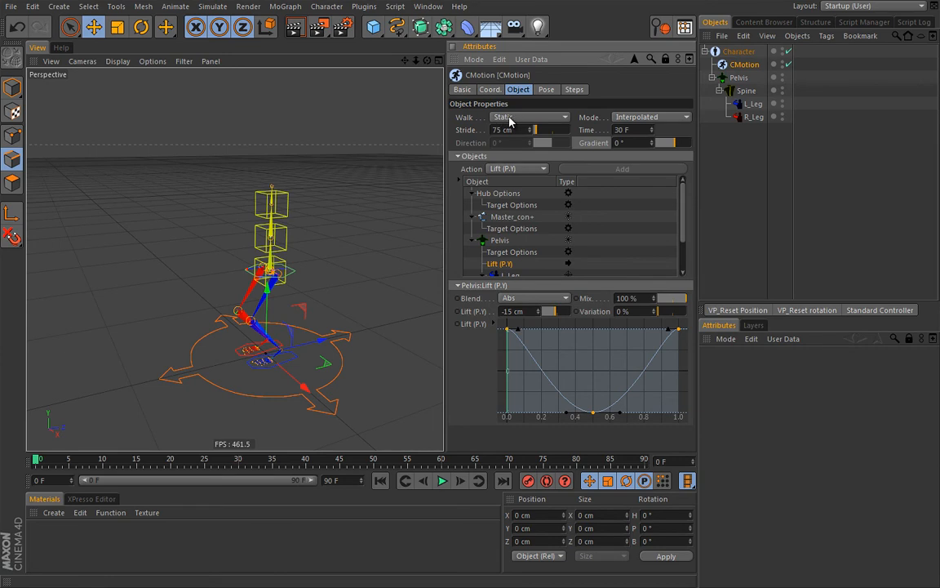
Make a Line walk heading 34° with 25° gradient, testing a 95 cm stride before returning to 75 cm.
click(531, 117)
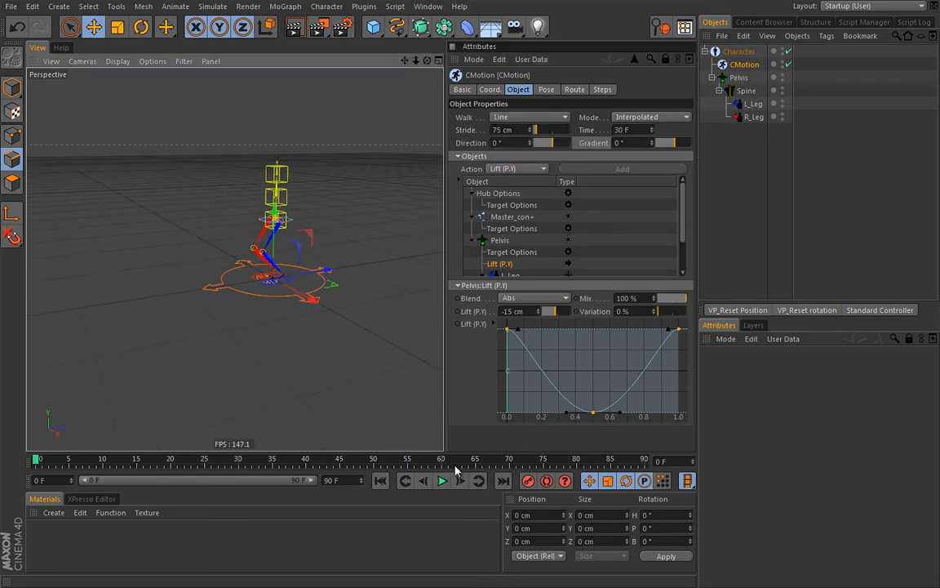
click(442, 480)
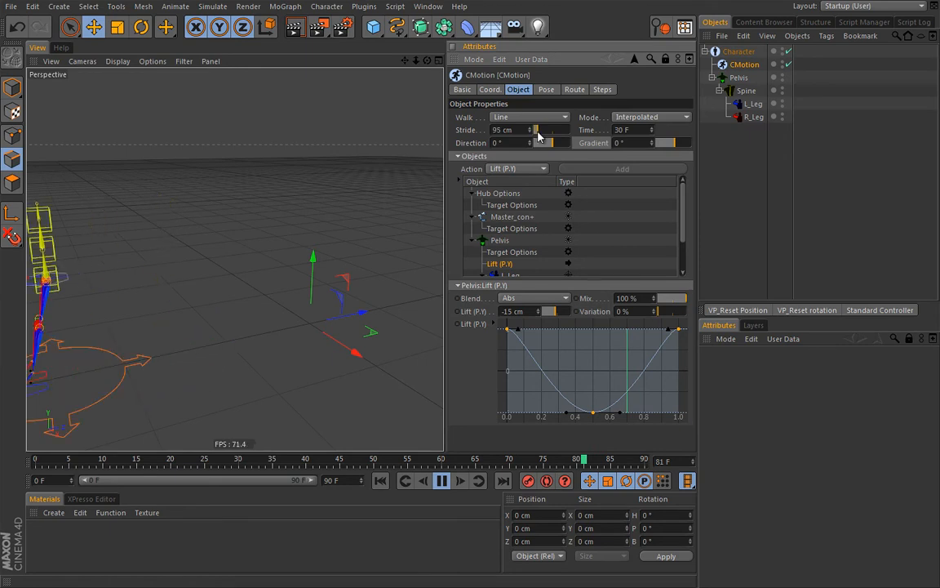
drag(535, 130, 555, 130)
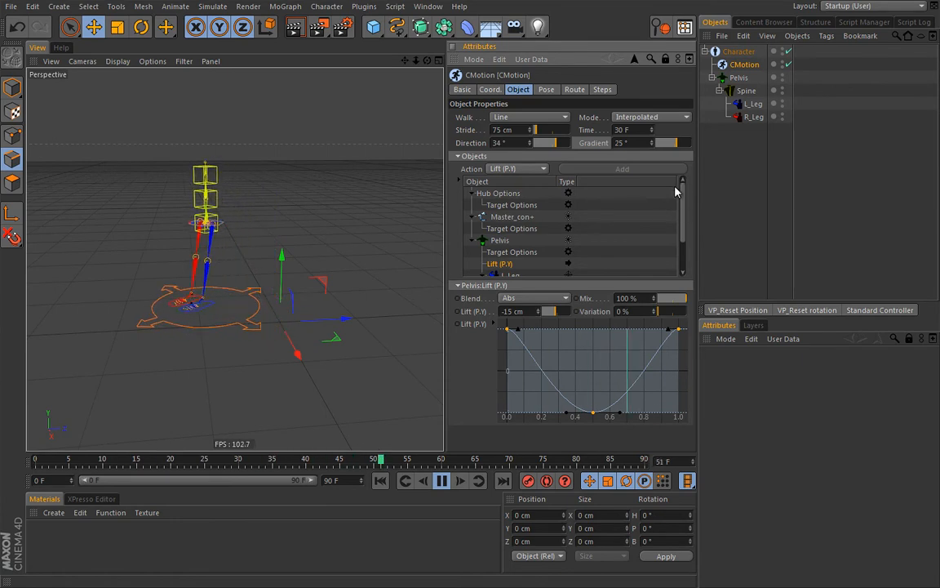
click(440, 481)
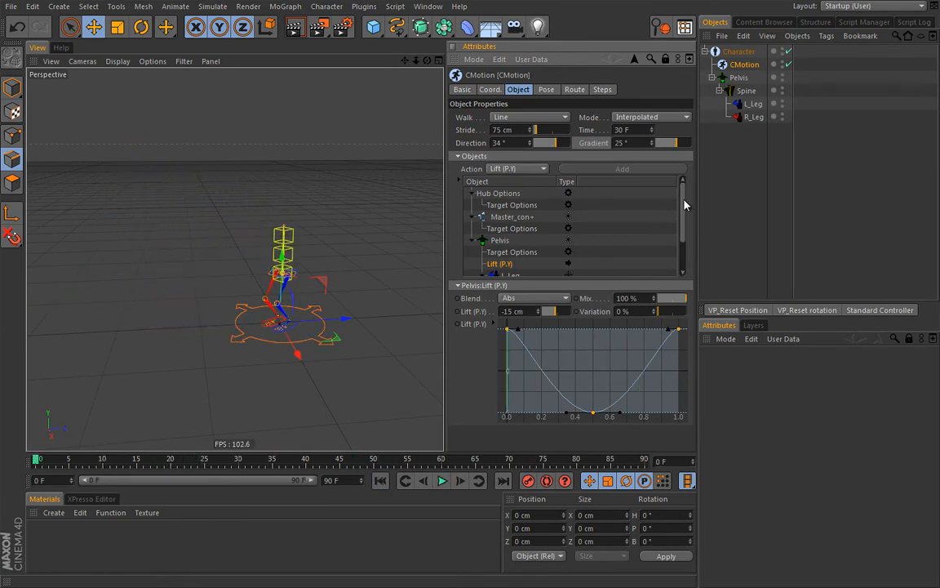
Review the L_Leg and R_Leg offsets, then zero the Pelvis Lift and the walk gradient.
scroll(down, 3)
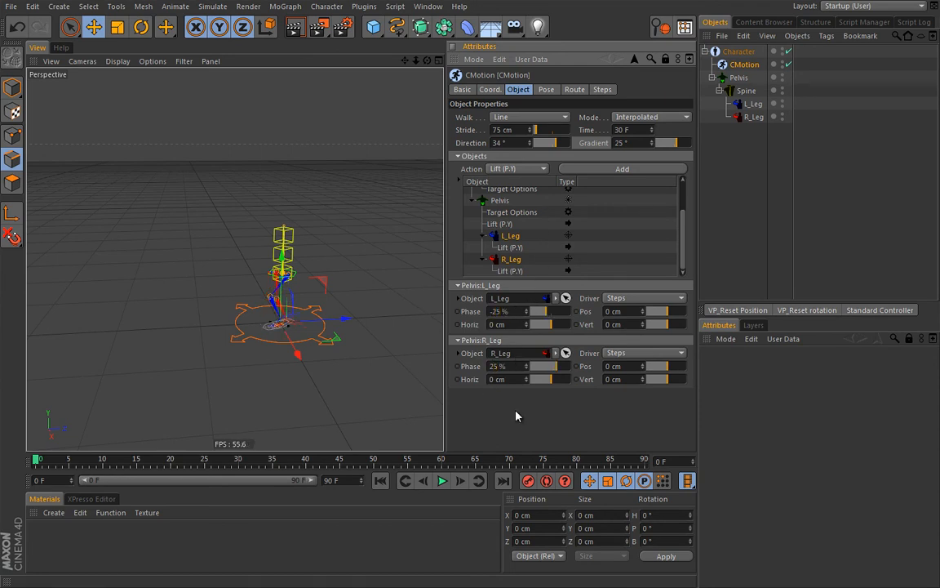
click(446, 480)
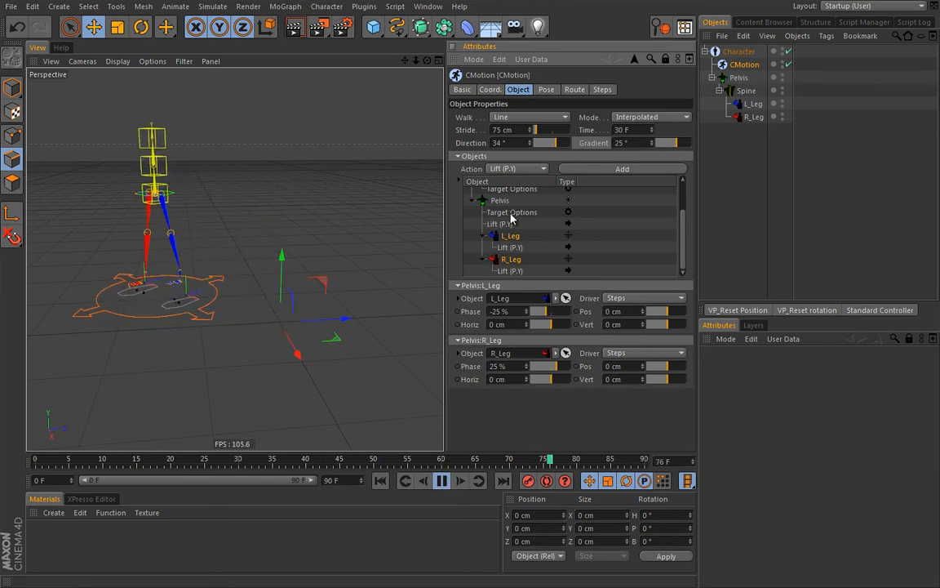
click(509, 223)
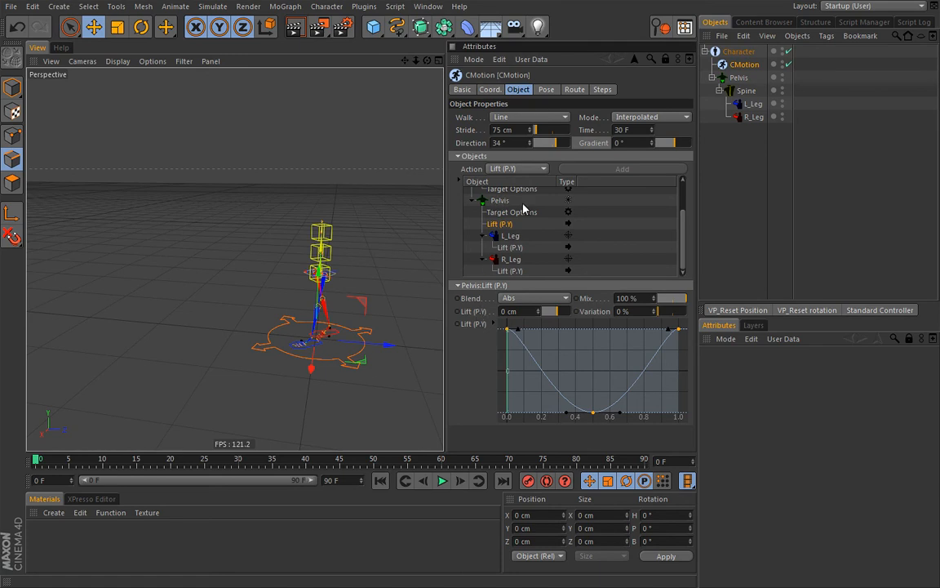
mouse_move(563, 218)
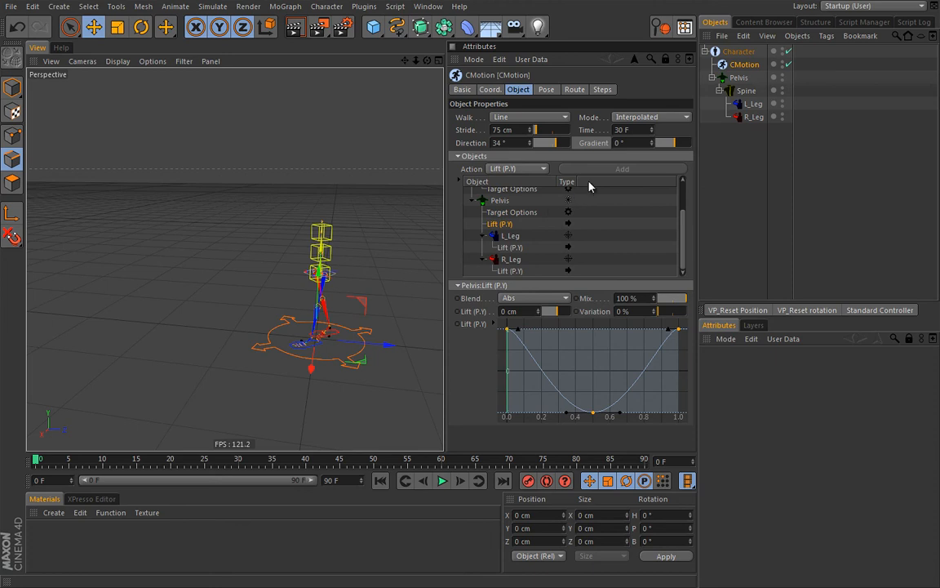
mouse_move(584, 213)
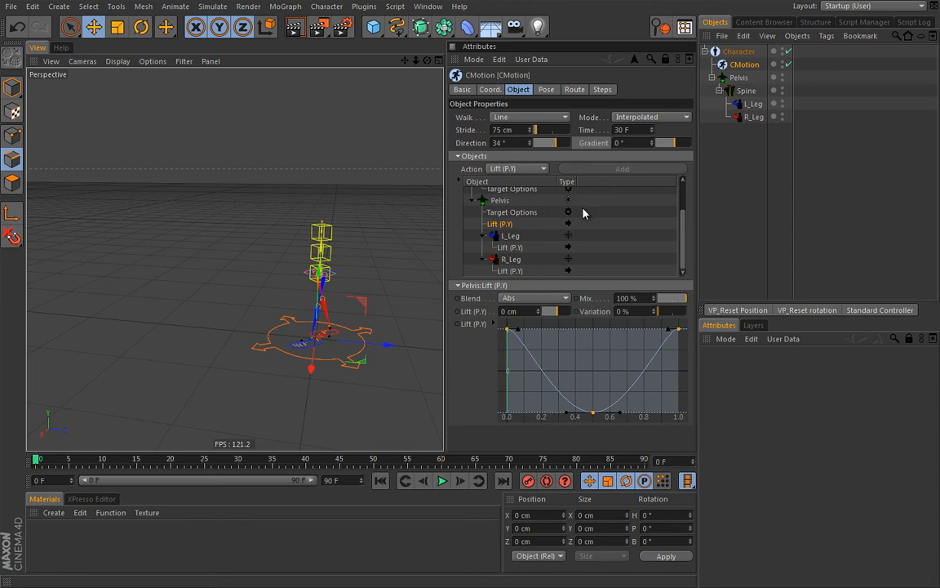
mouse_move(343, 328)
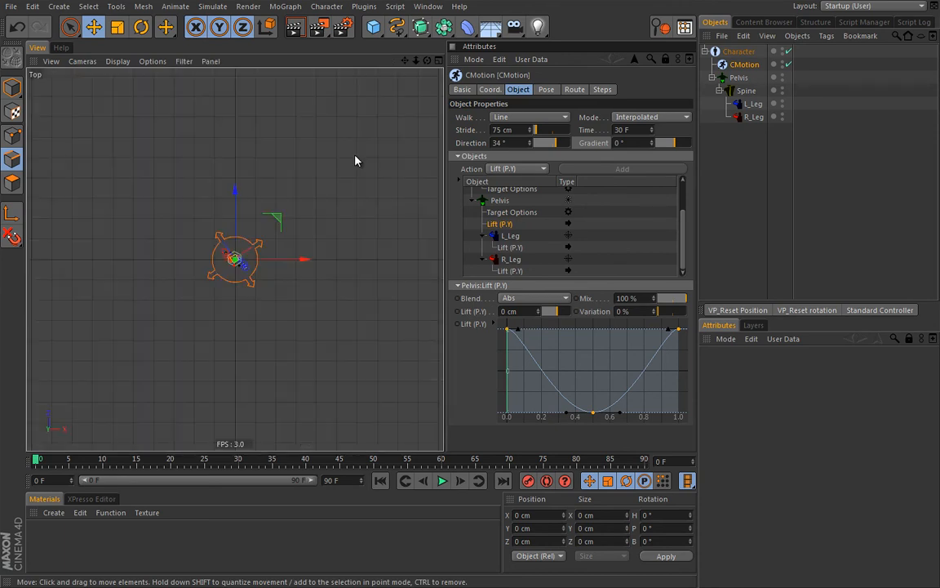
mouse_move(510, 155)
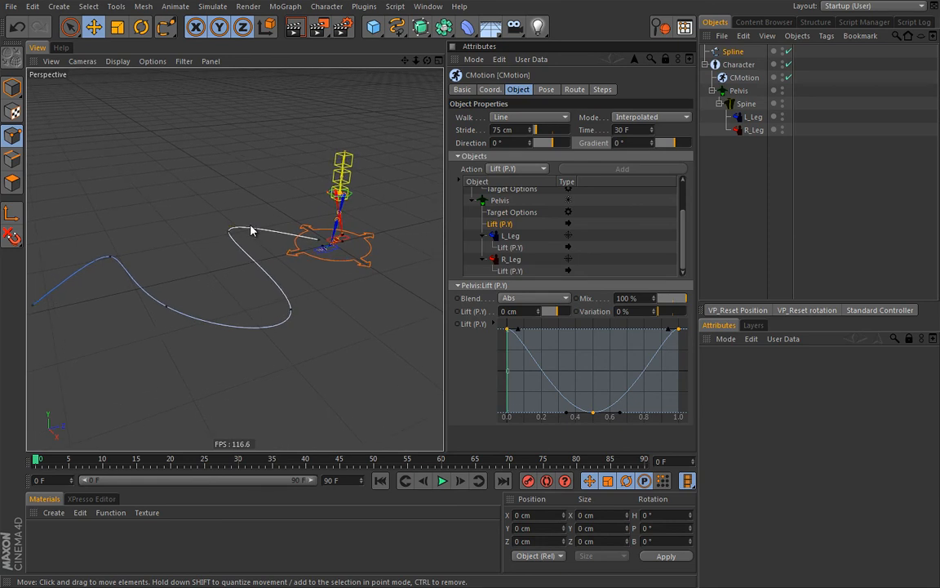
mouse_move(243, 334)
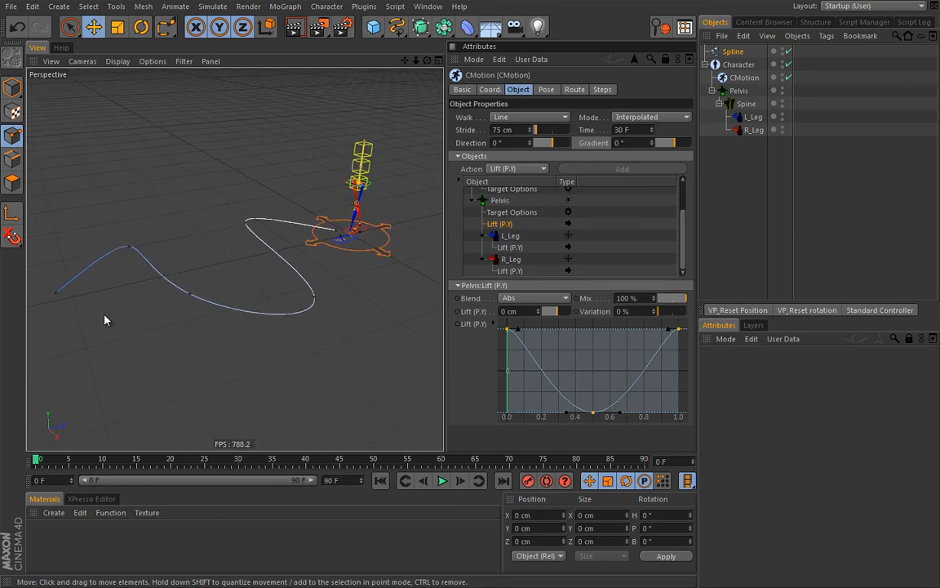
mouse_move(302, 338)
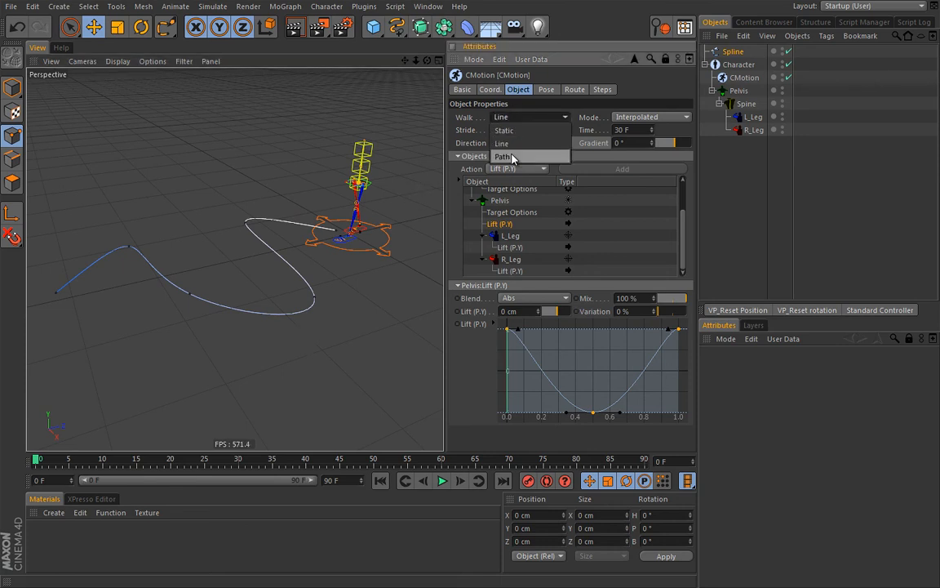
Set the CMotion walk to follow Spline, making a chosen spline point its first point.
click(503, 156)
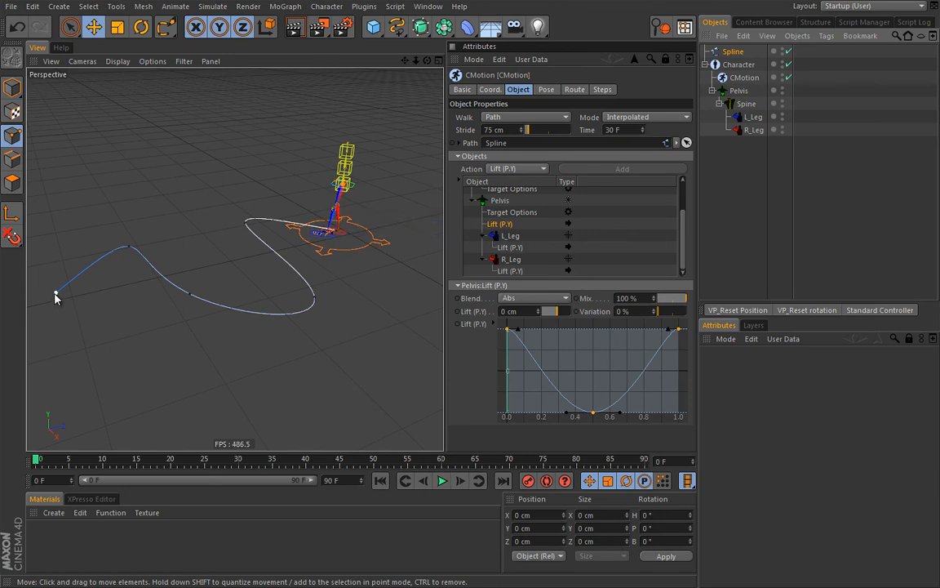
mouse_move(284, 232)
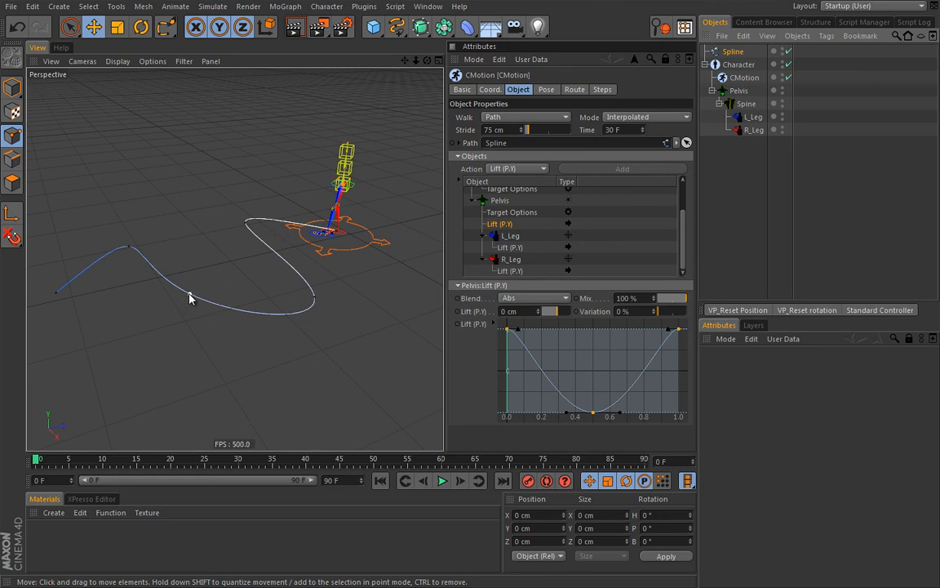
right_click(196, 284)
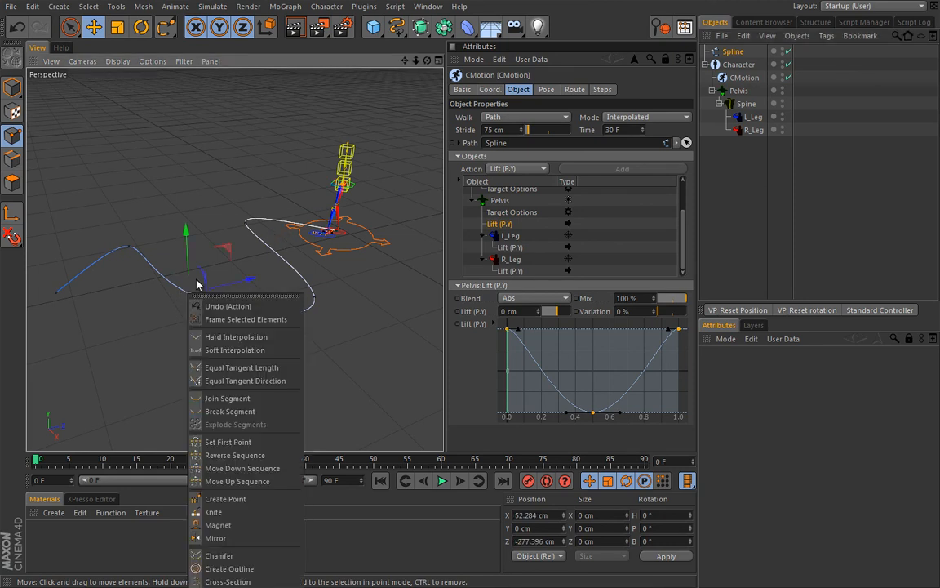
mouse_move(227, 441)
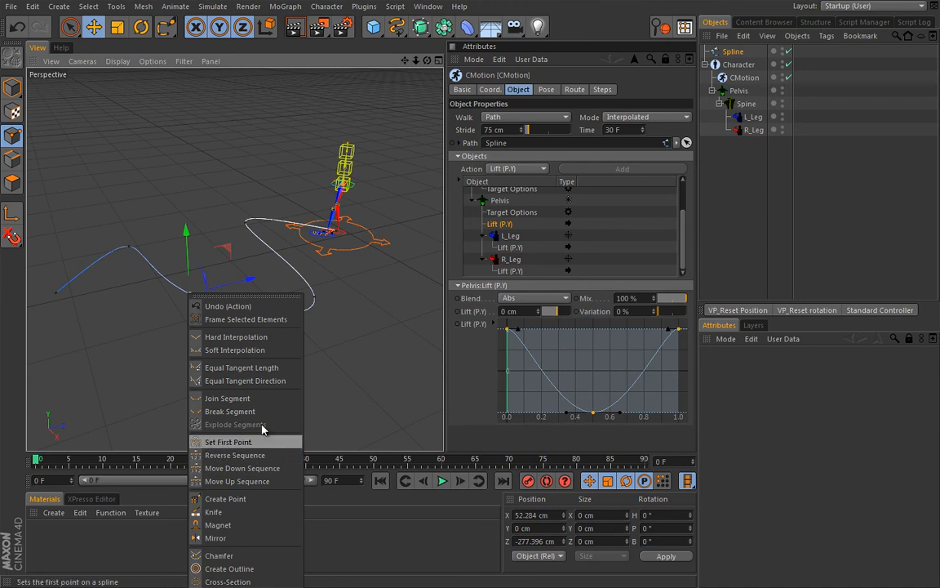
click(228, 441)
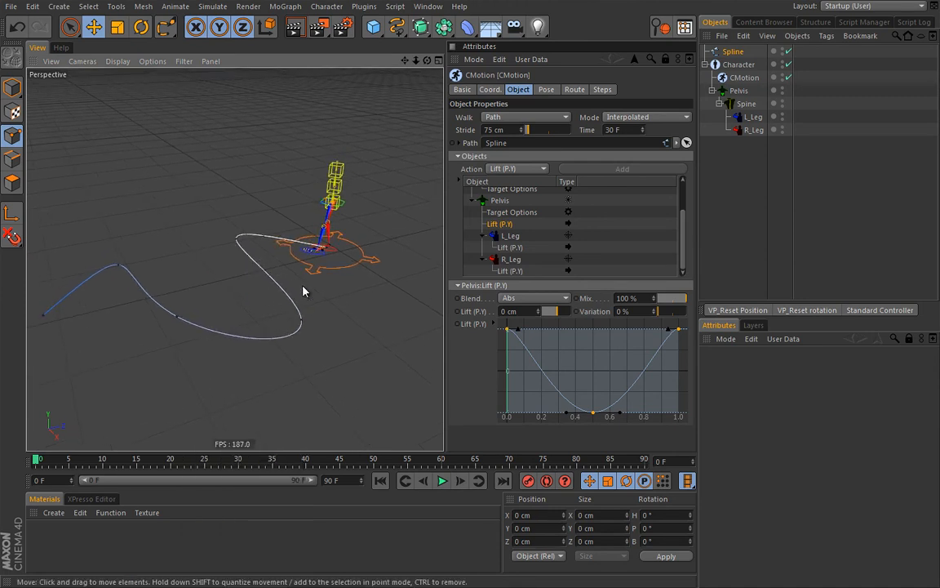
mouse_move(333, 259)
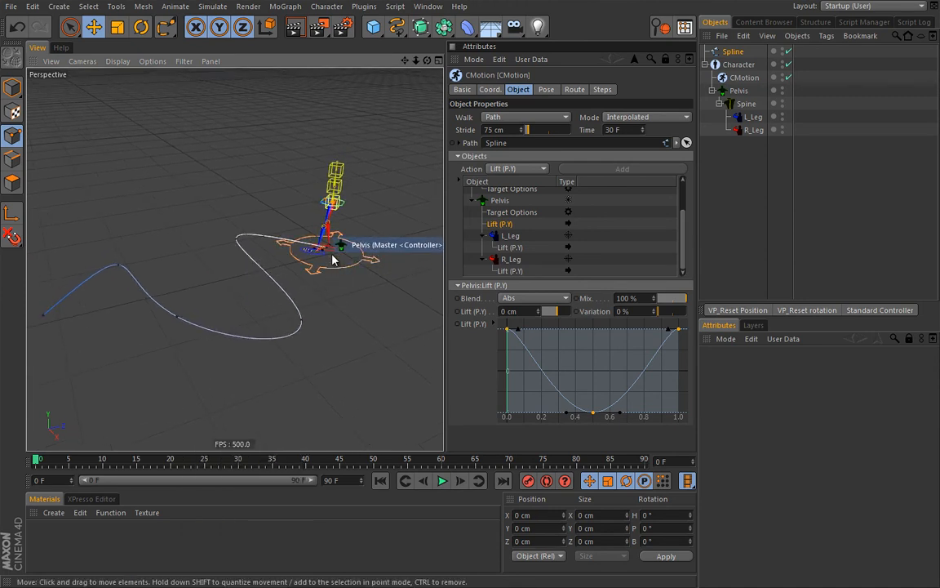
mouse_move(56, 333)
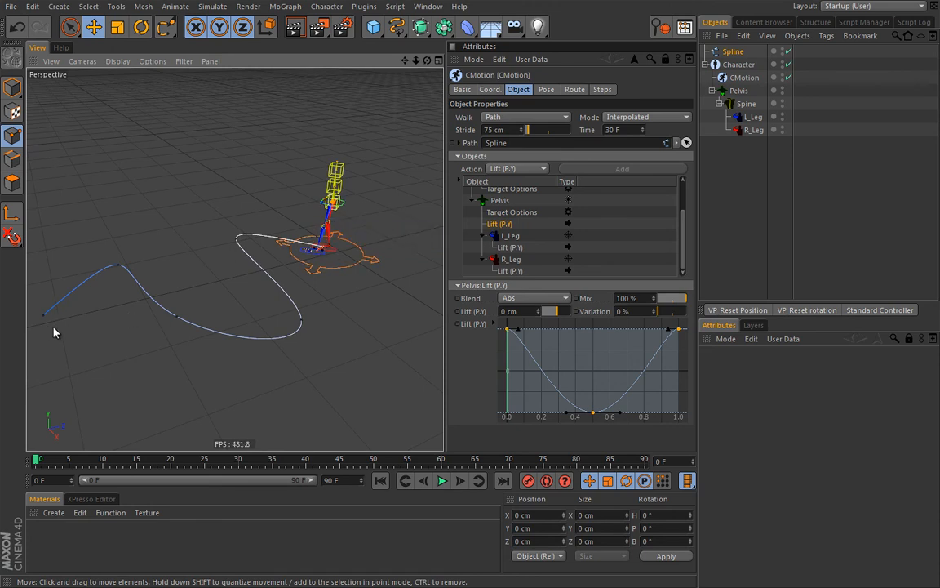
mouse_move(327, 288)
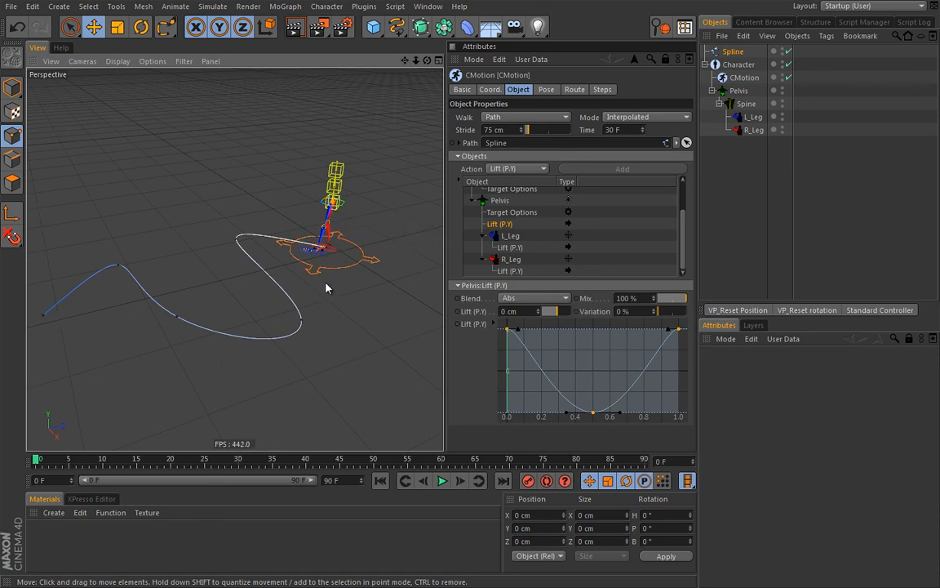
mouse_move(402, 359)
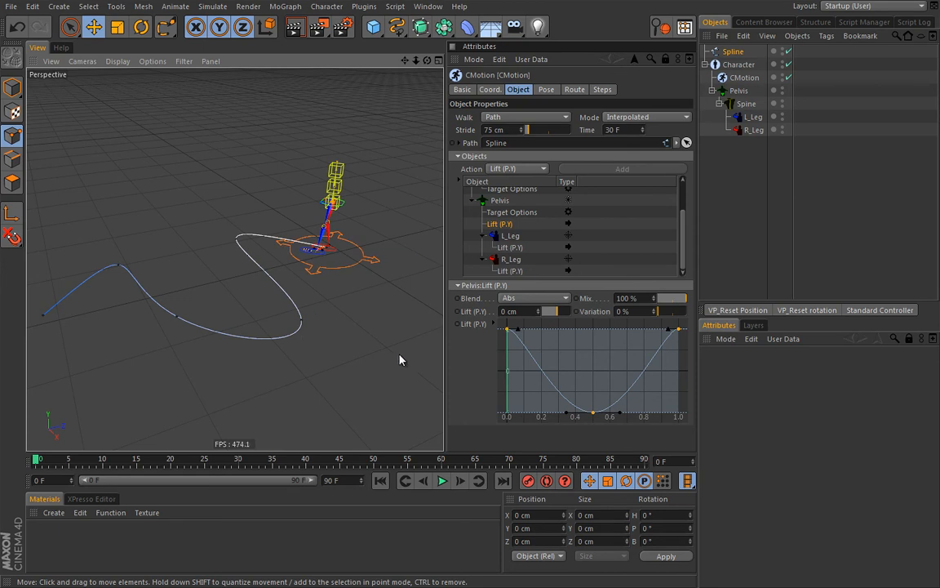
click(441, 481)
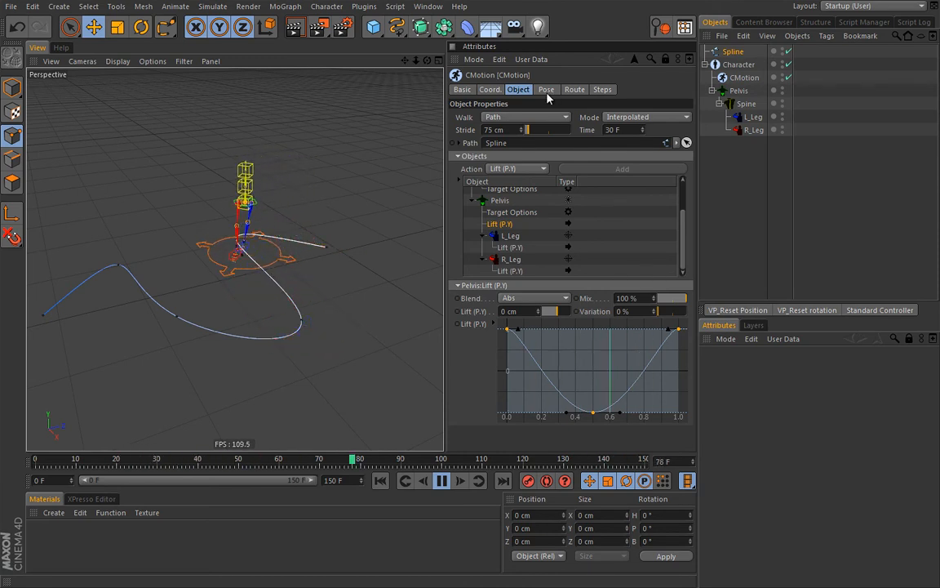
Keep CMotion's Pose settings locked in a second Attributes Manager while viewing the Cubic Spline.
click(546, 89)
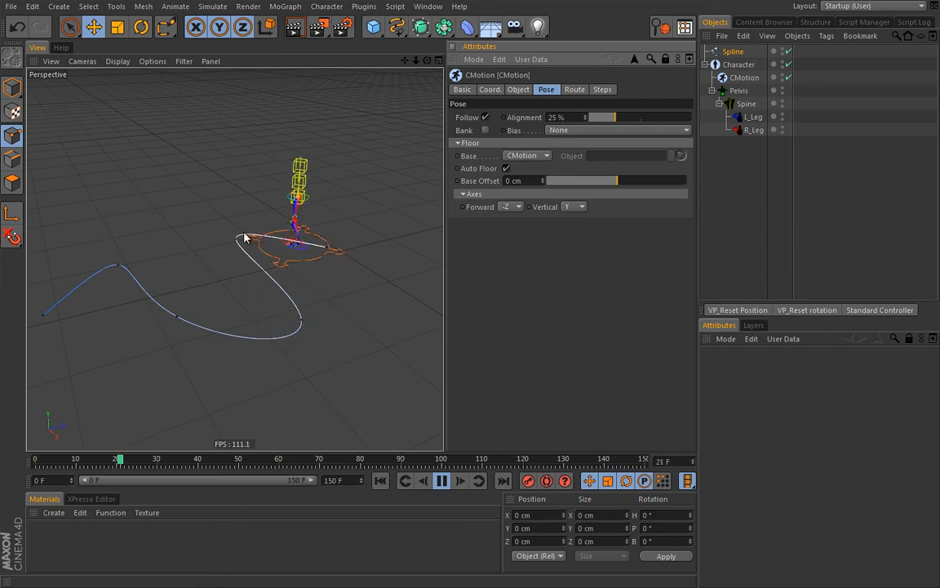
click(432, 481)
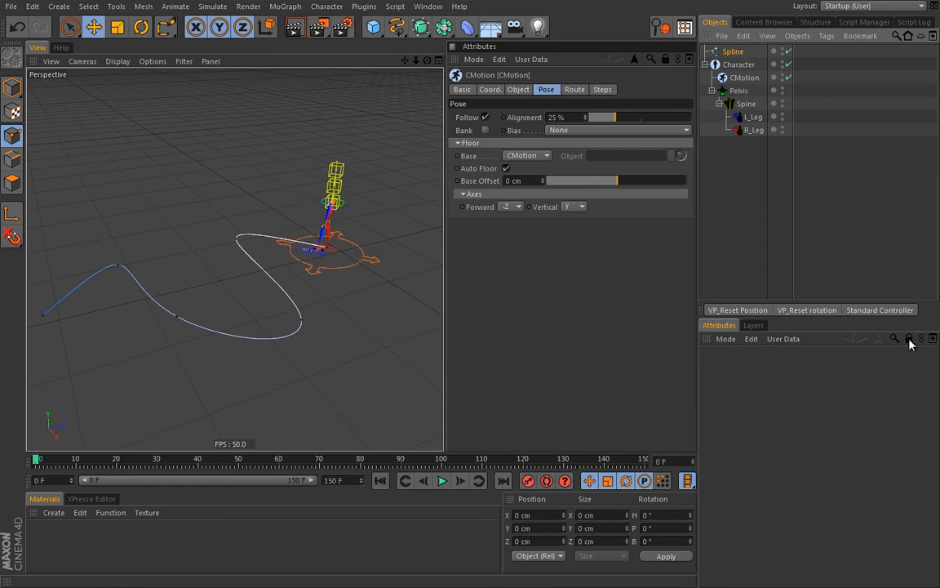
click(728, 51)
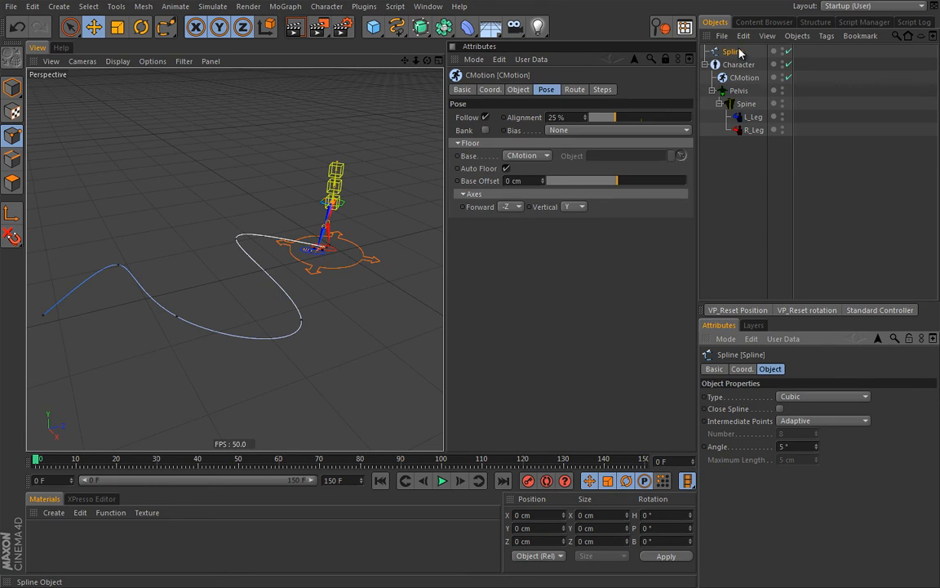
mouse_move(726, 445)
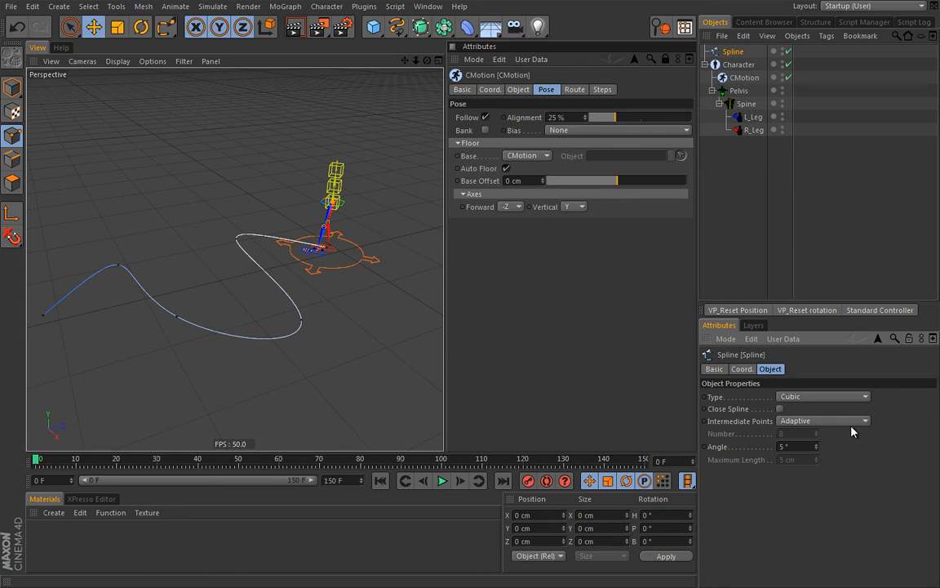
mouse_move(661, 399)
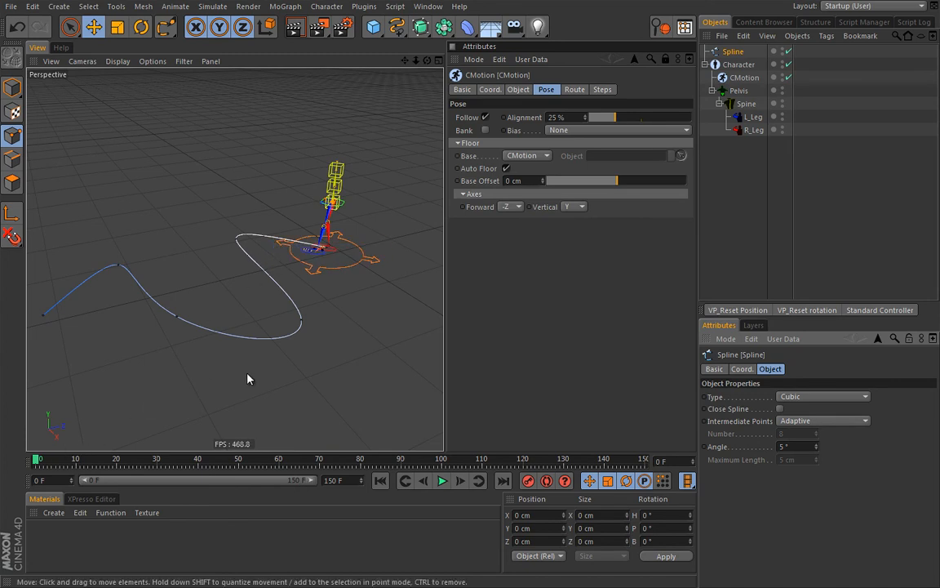
mouse_move(245, 395)
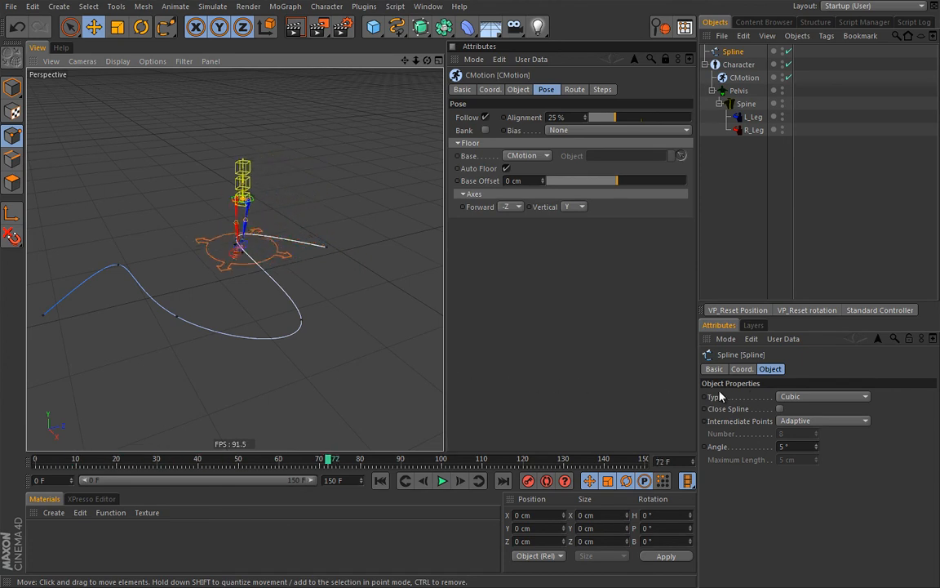
Set the Spline's Intermediate Points to Uniform with 8 points, after briefly trying Natural.
click(427, 459)
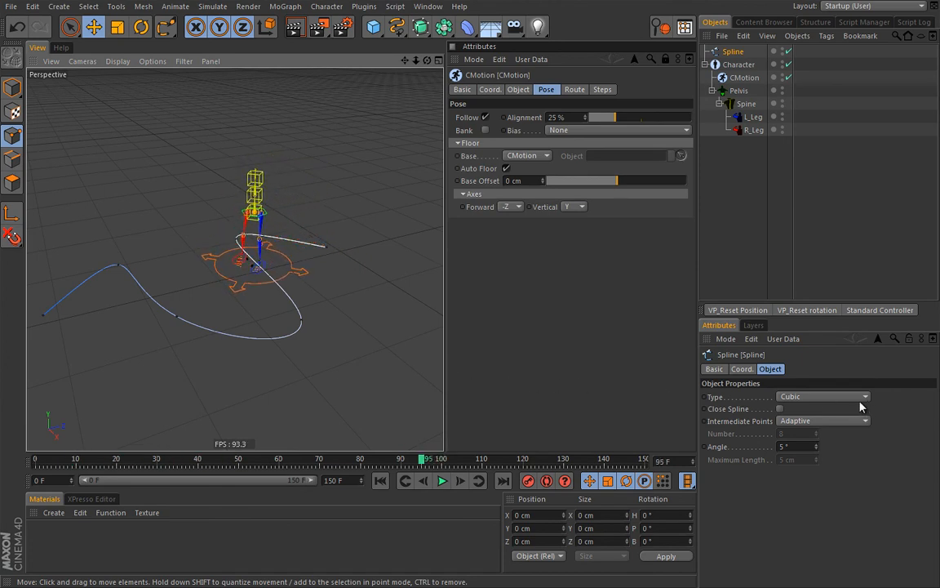
mouse_move(238, 268)
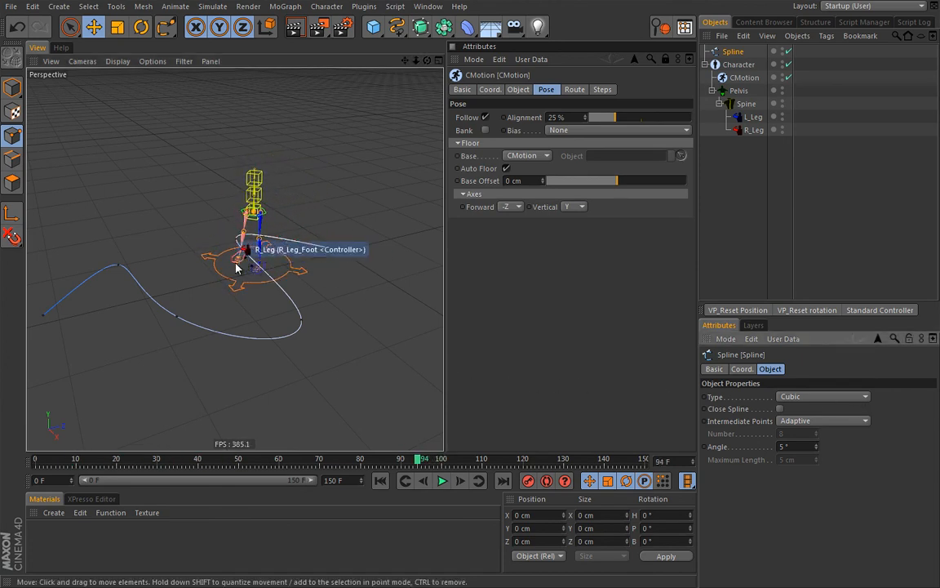
click(823, 422)
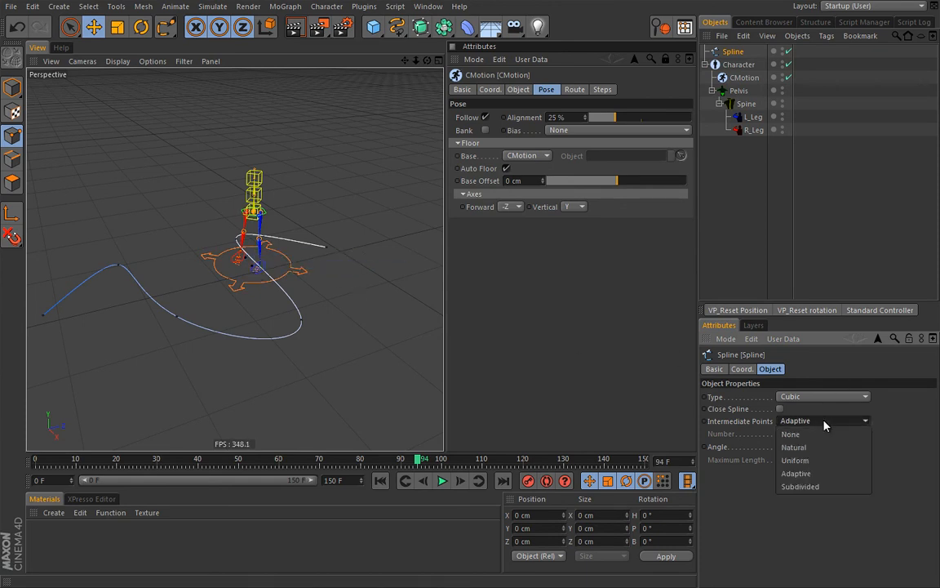
click(793, 459)
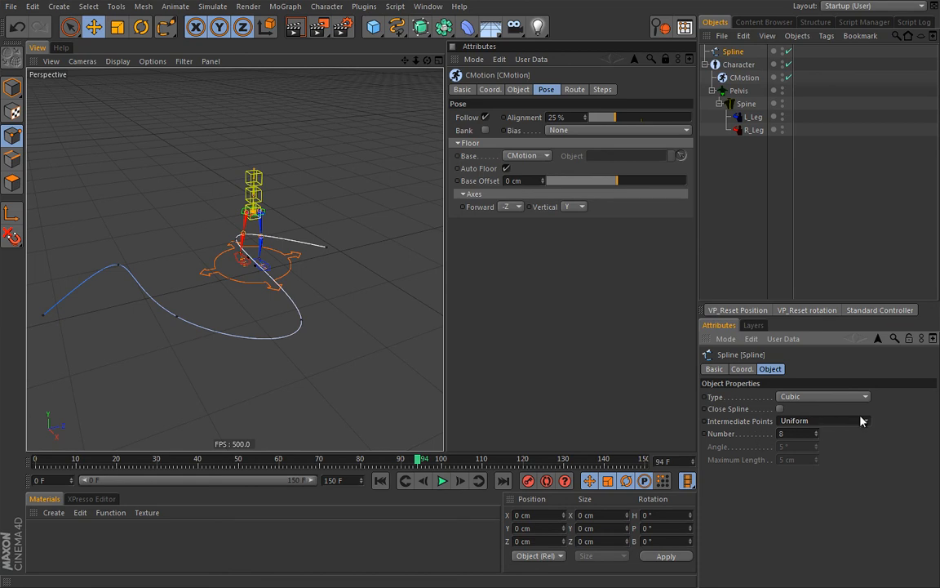
mouse_move(829, 424)
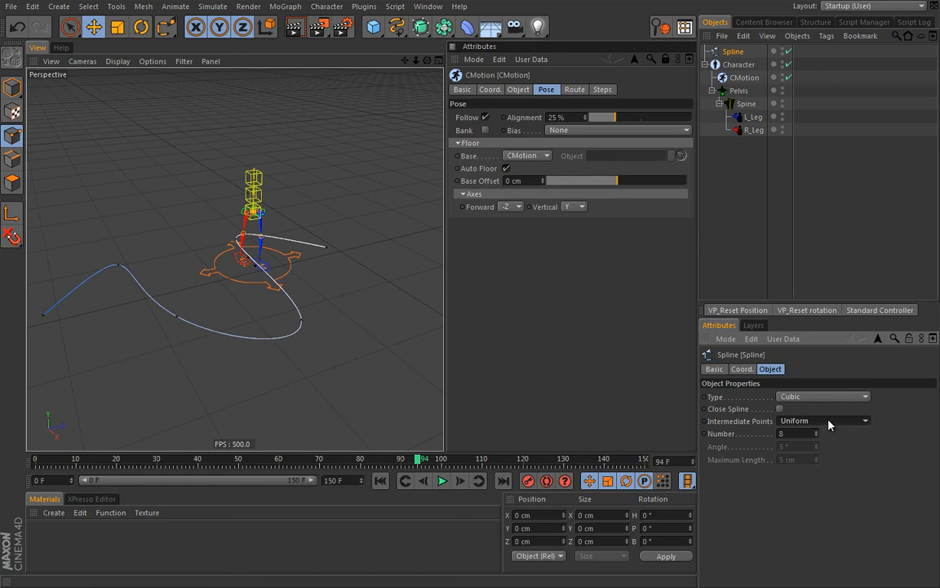
click(823, 420)
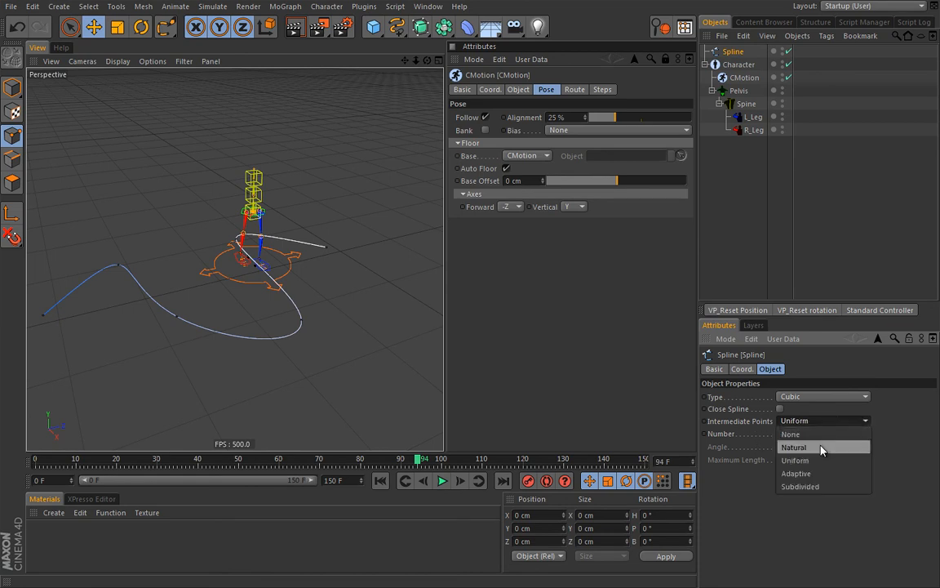
click(794, 448)
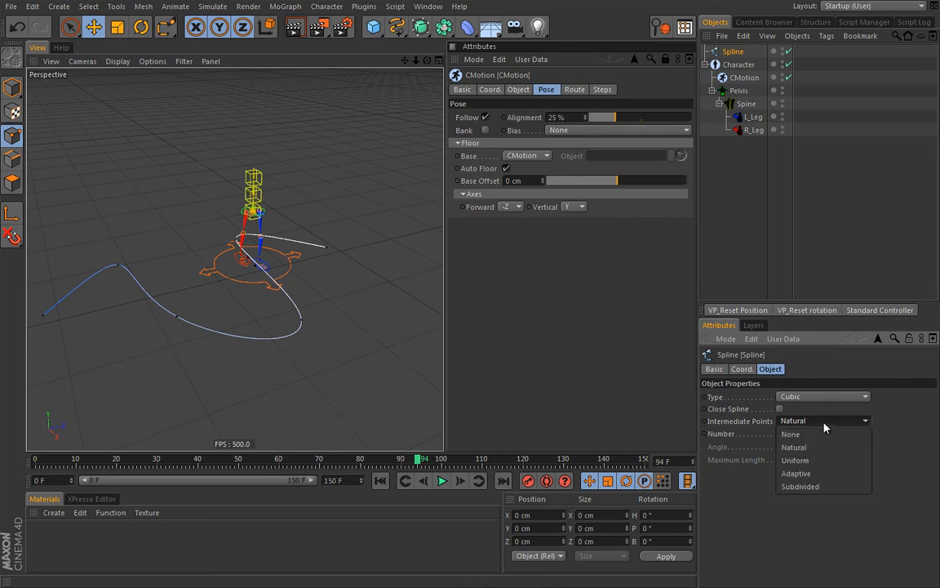
click(796, 459)
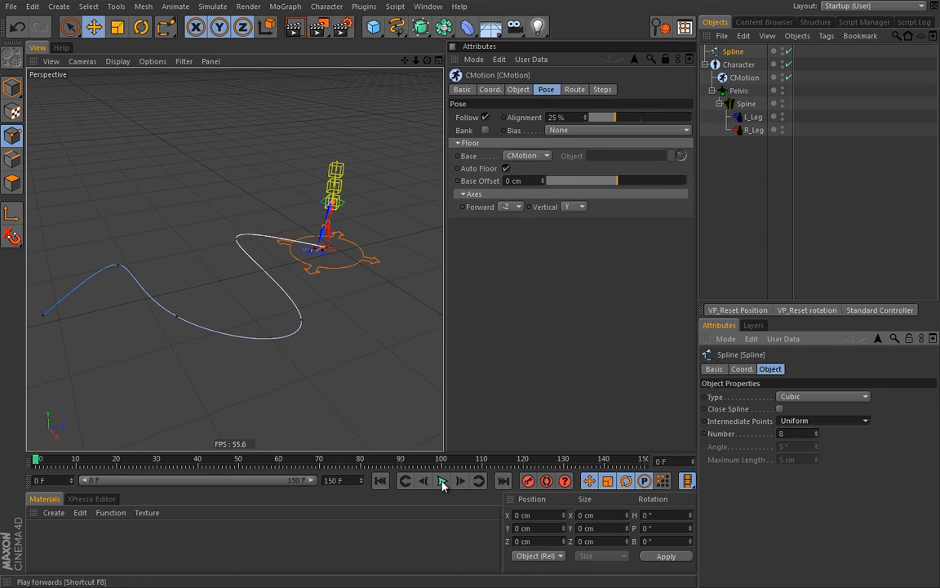
Extend the animation to 200 F and play the walk while checking Pose settings.
click(442, 481)
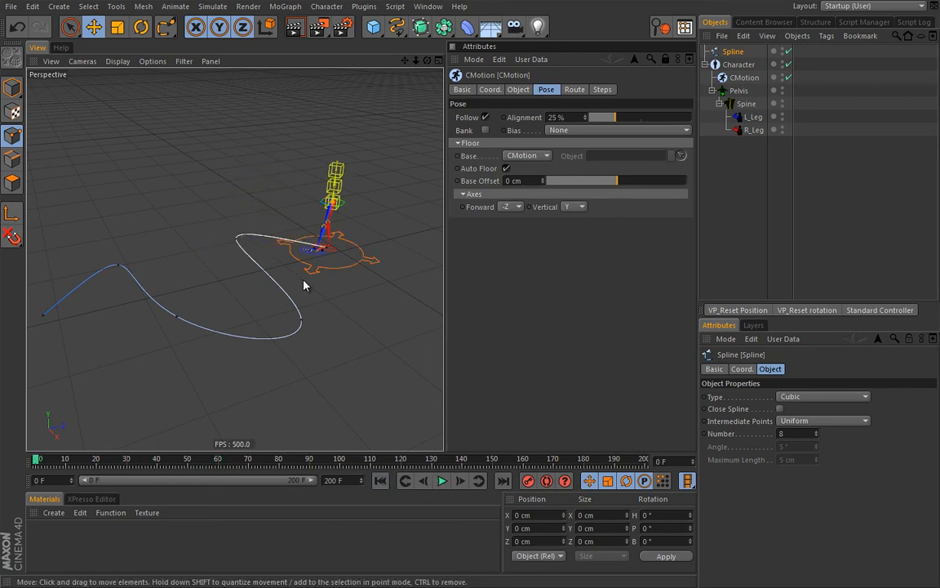
mouse_move(315, 305)
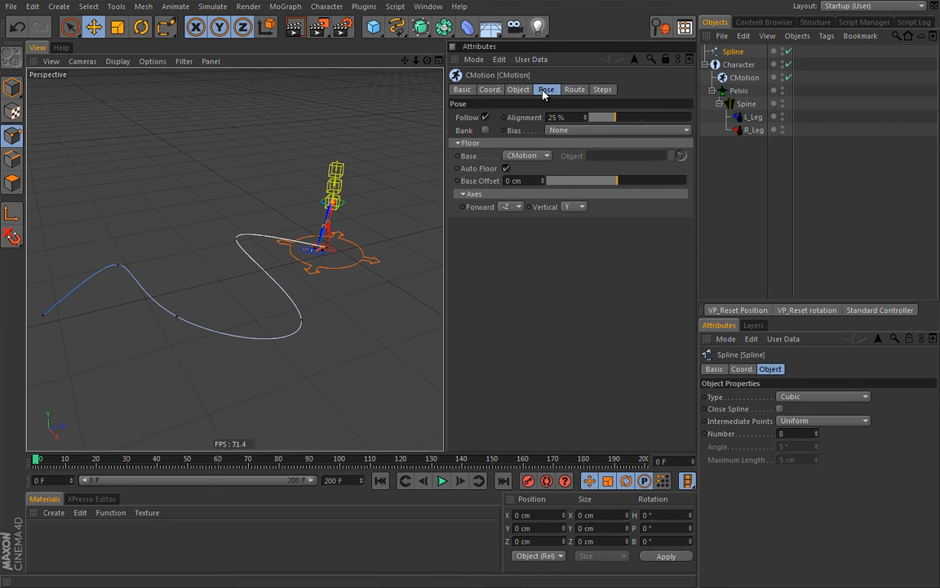
click(442, 480)
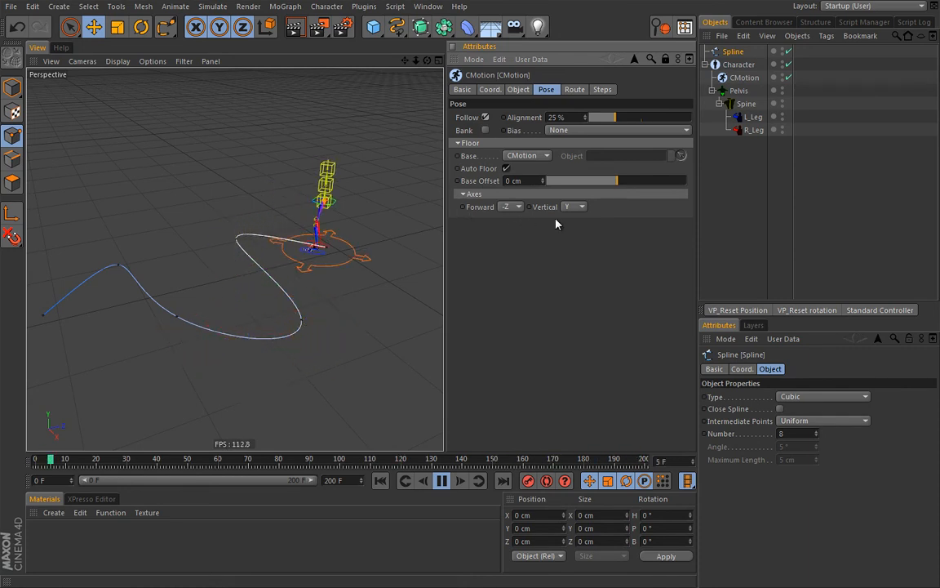
Draw a Doodle Paint arrow beside the character showing its walking direction.
click(441, 482)
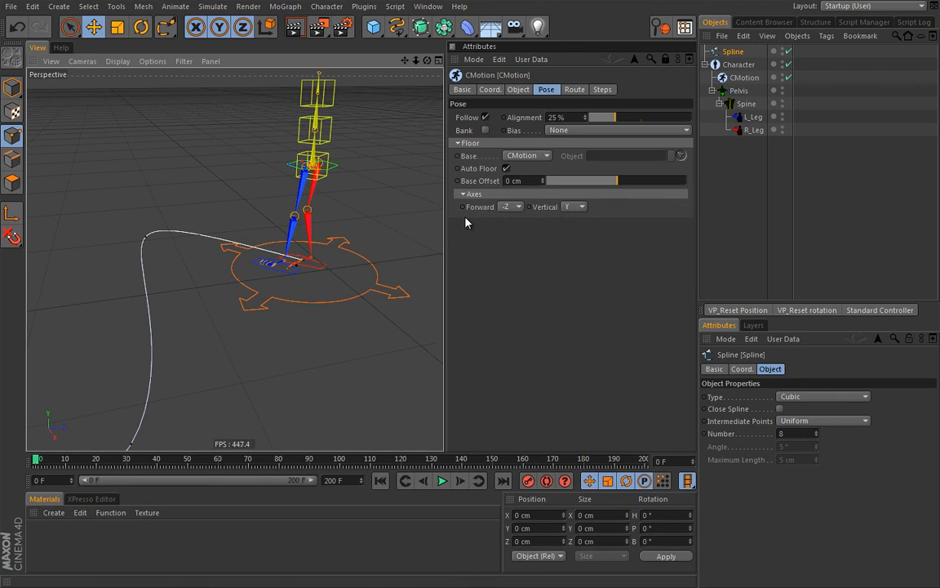
mouse_move(455, 214)
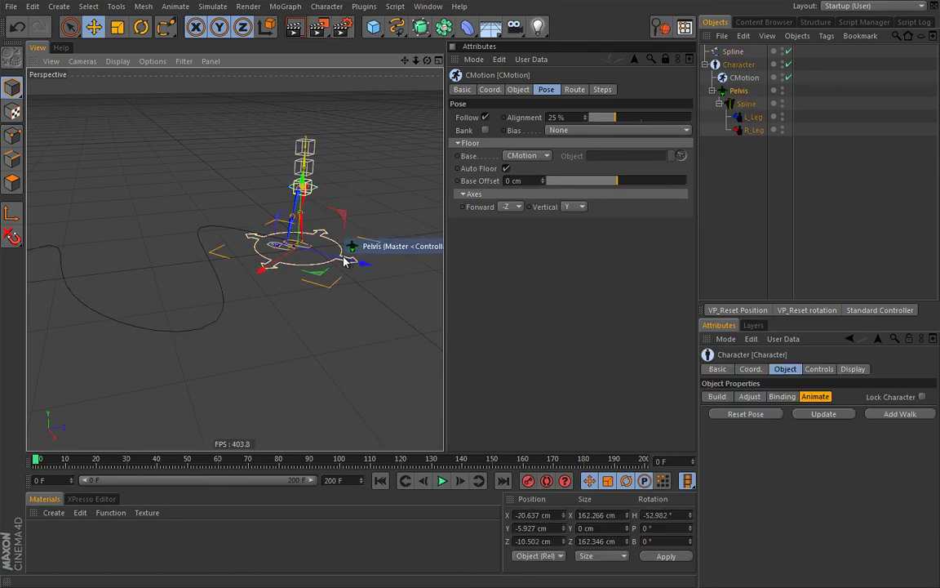
mouse_move(494, 229)
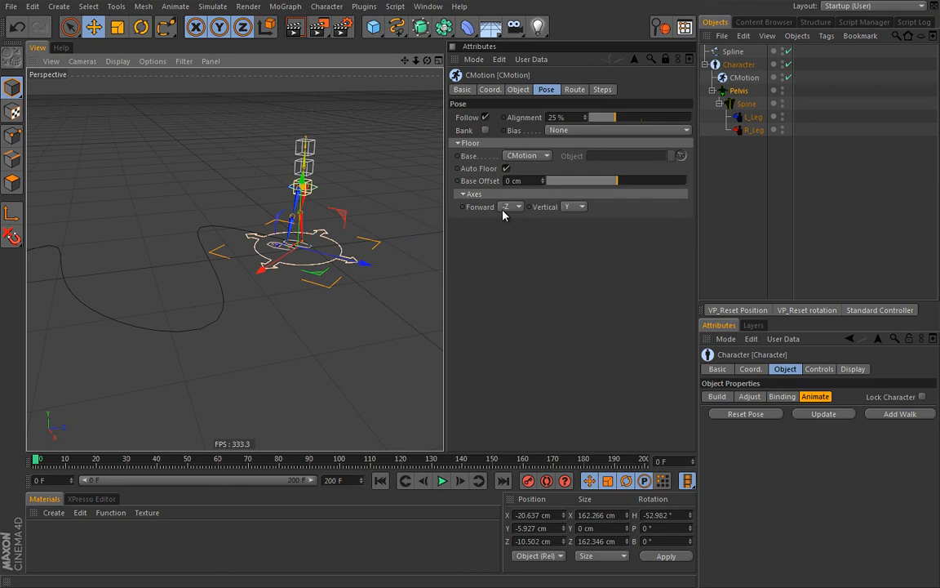
mouse_move(237, 171)
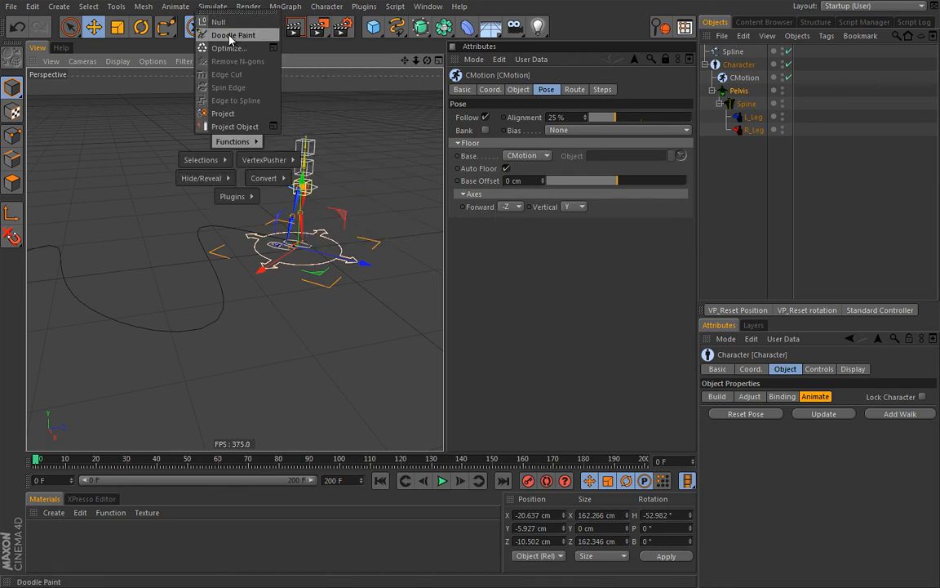
click(234, 35)
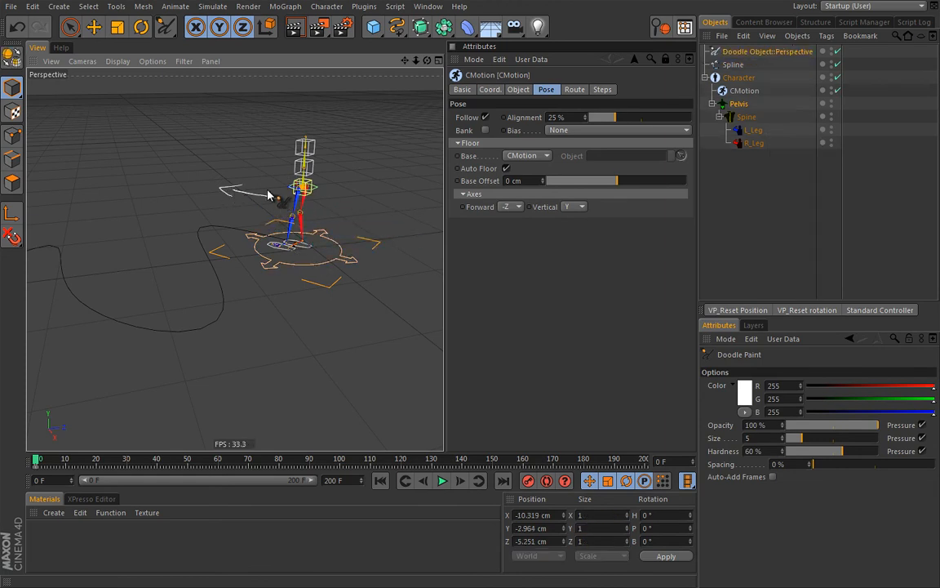
mouse_move(539, 196)
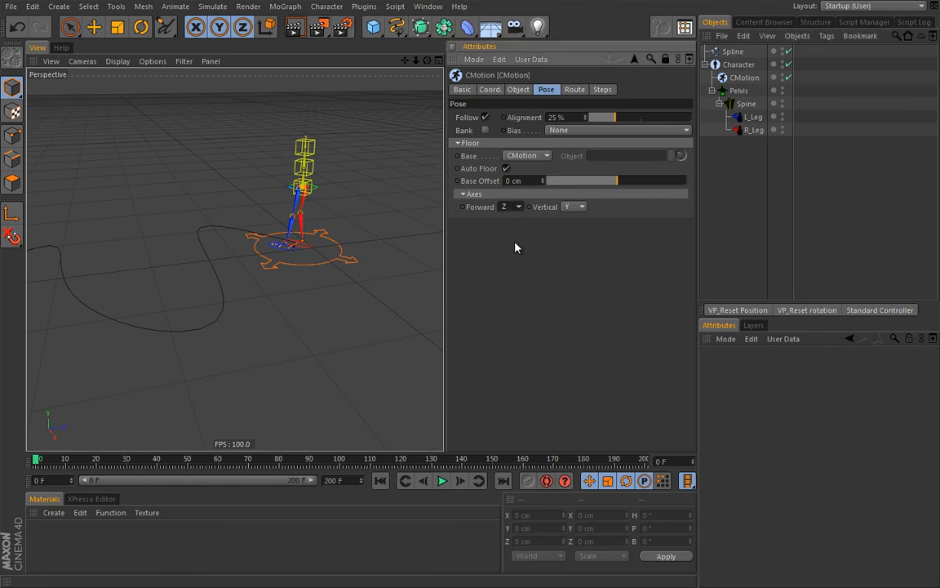
Enable Bank in CMotion Pose, keep the Vertical axis at Y, and set Forward to -Z.
click(444, 480)
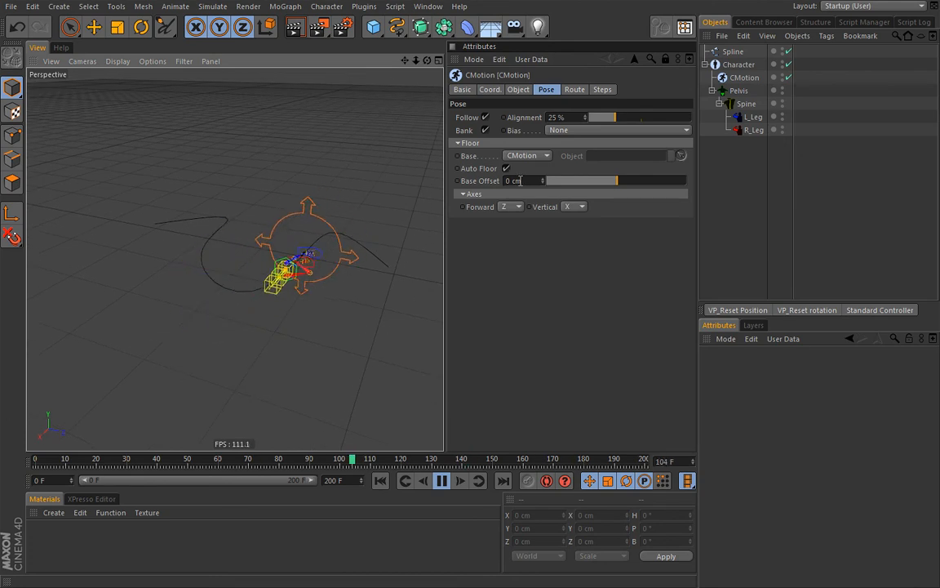
click(577, 206)
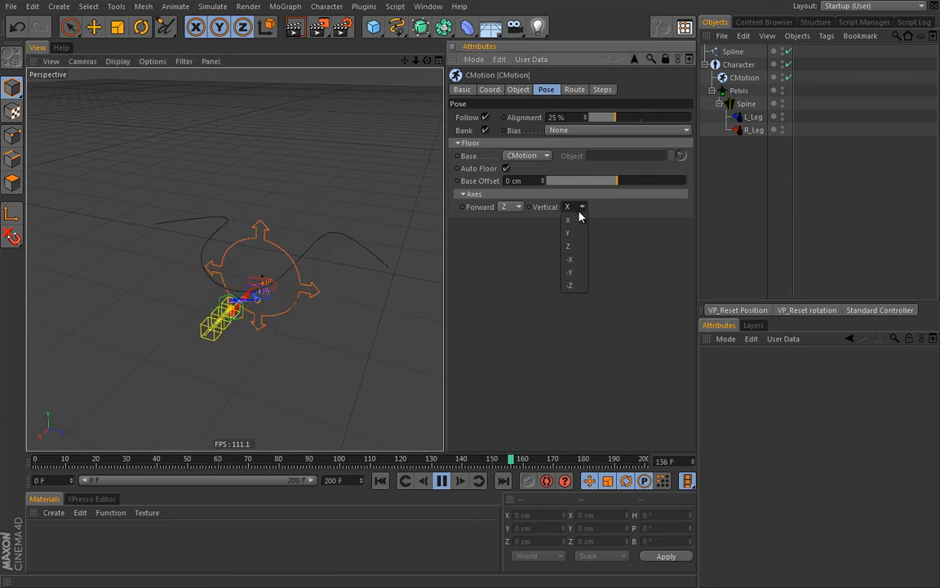
click(568, 233)
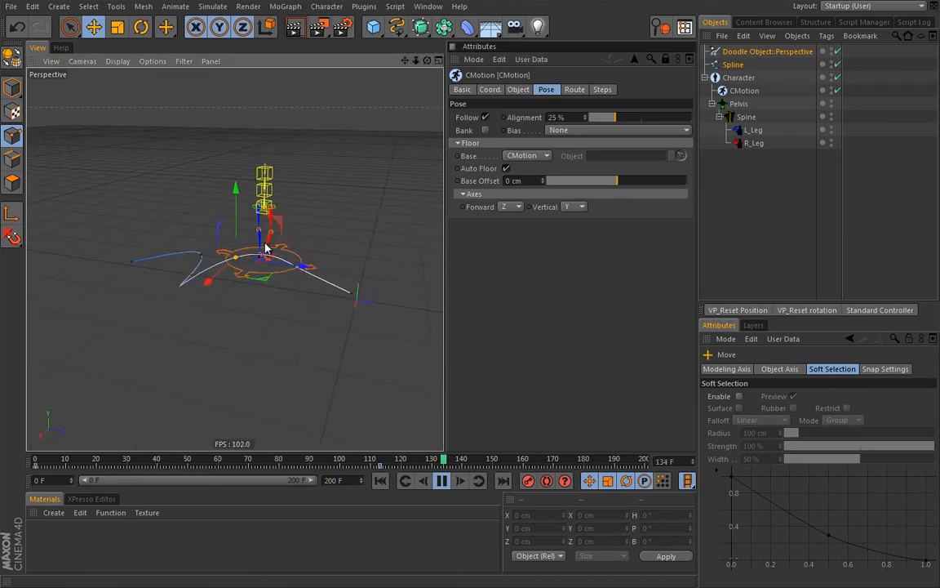
click(510, 207)
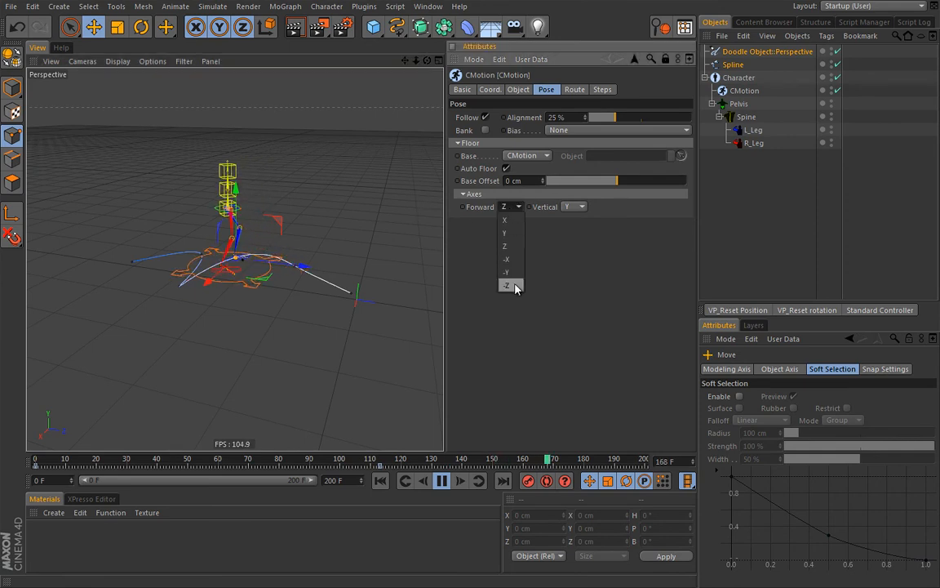
click(506, 285)
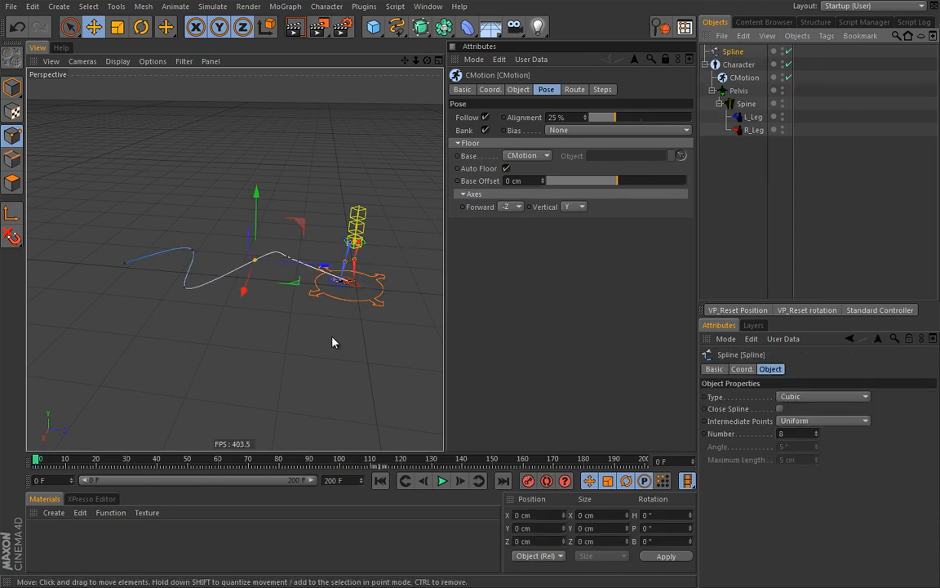
Move spline points to reshape the path, set the Forward axis to -X, and replay.
click(535, 556)
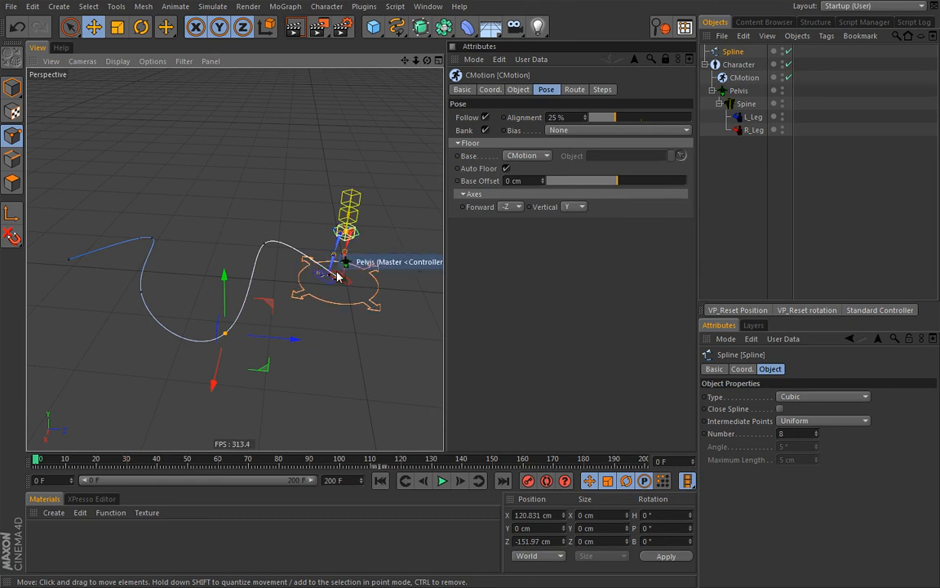
mouse_move(319, 269)
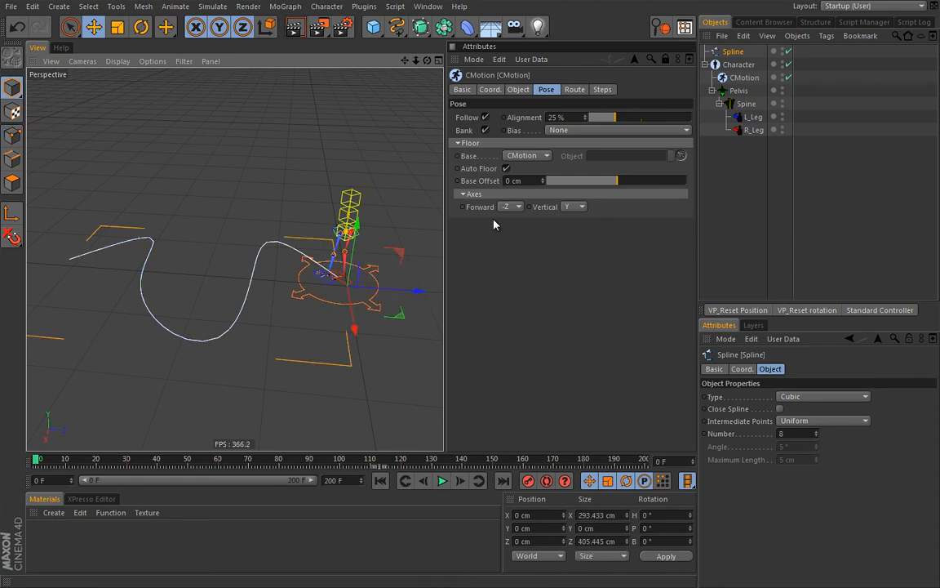
click(510, 206)
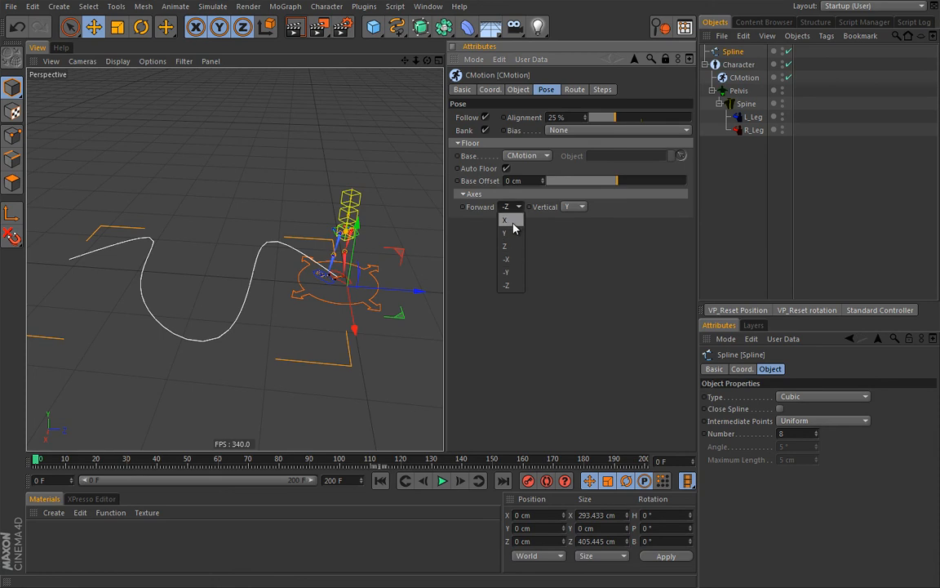
click(505, 220)
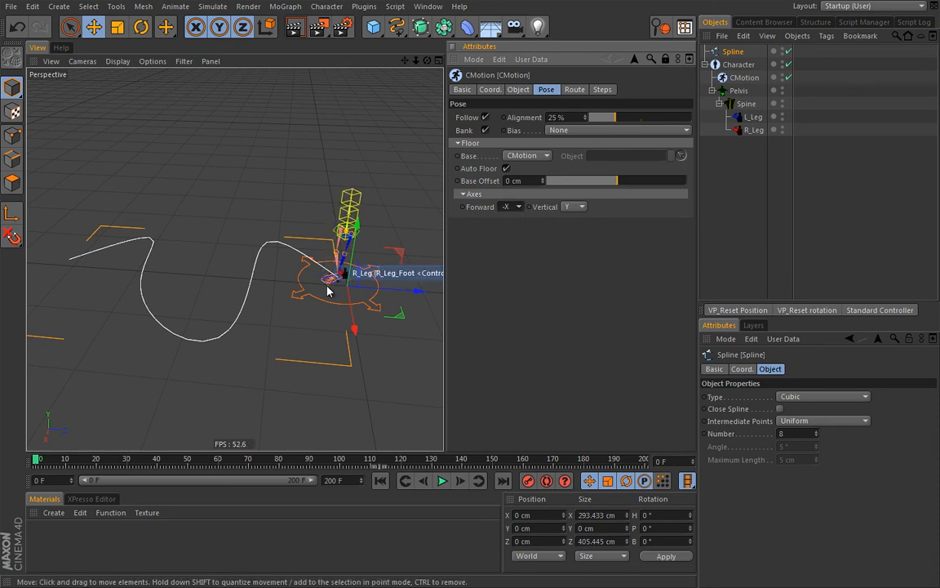
click(441, 480)
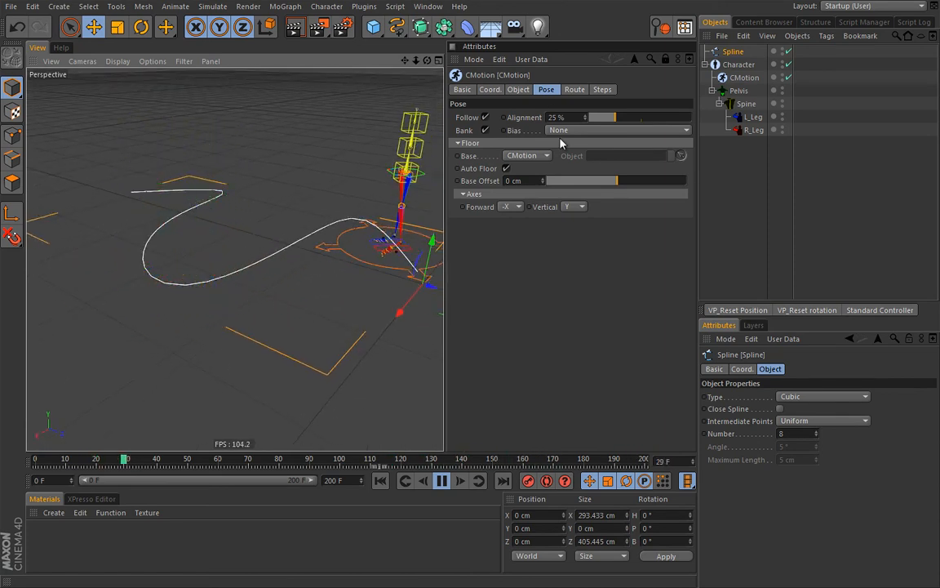
click(517, 89)
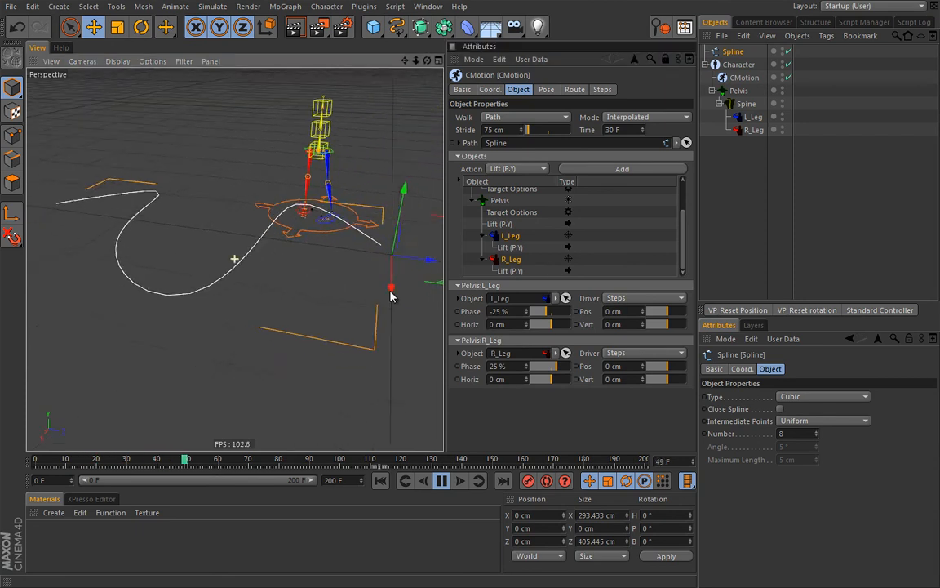
Scrub to about frame 25, set Pelvis:L_Leg Pos to -13.6 cm and R_Leg to 13.5 cm, then replay.
click(441, 480)
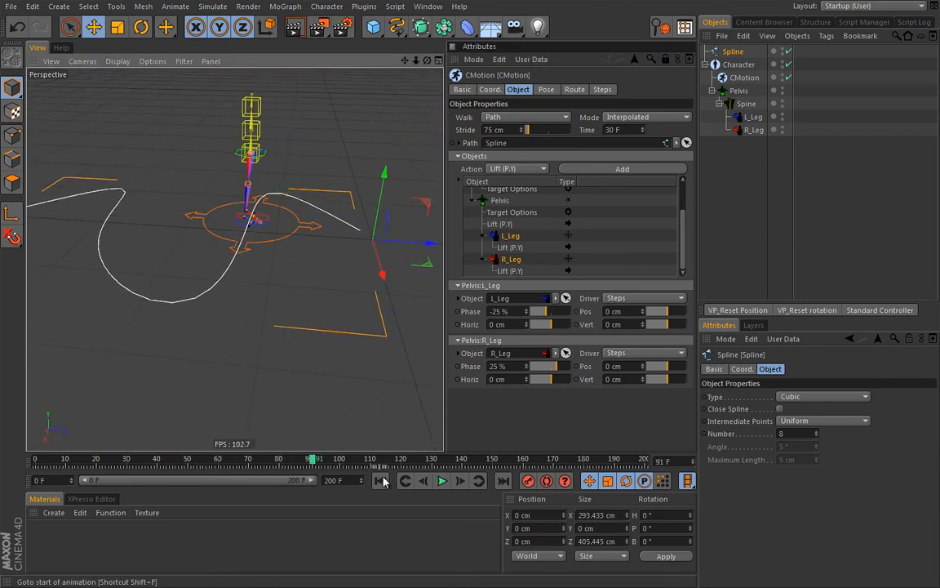
click(382, 481)
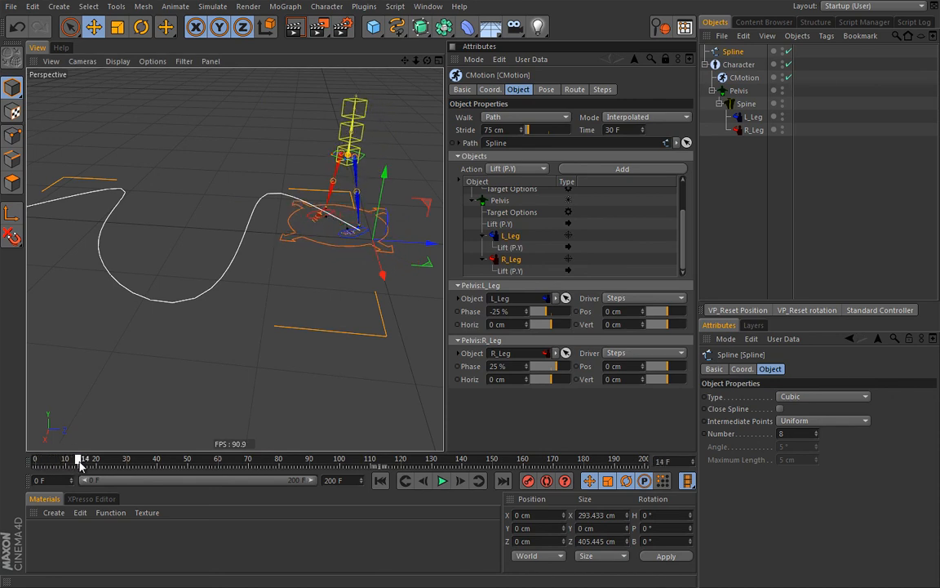
drag(78, 461, 111, 461)
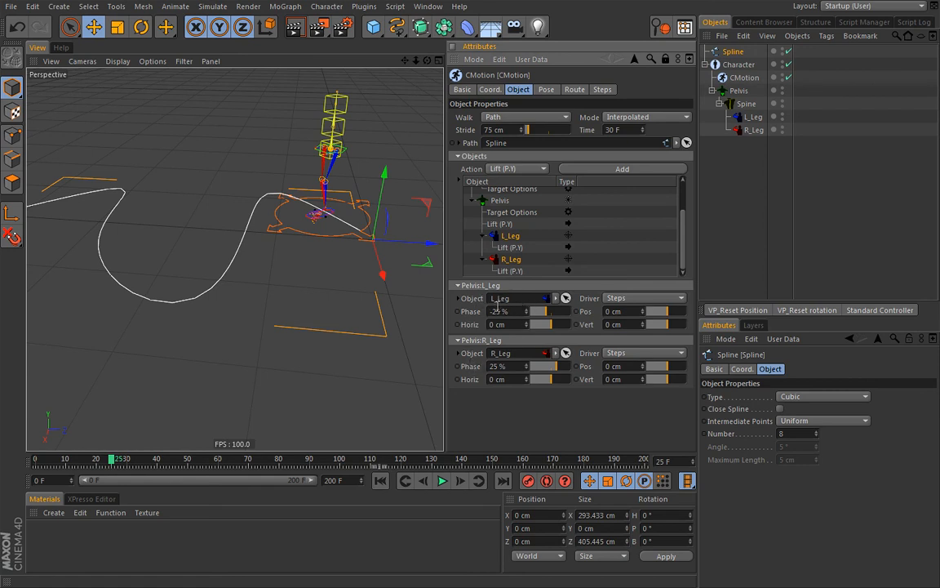
mouse_move(330, 221)
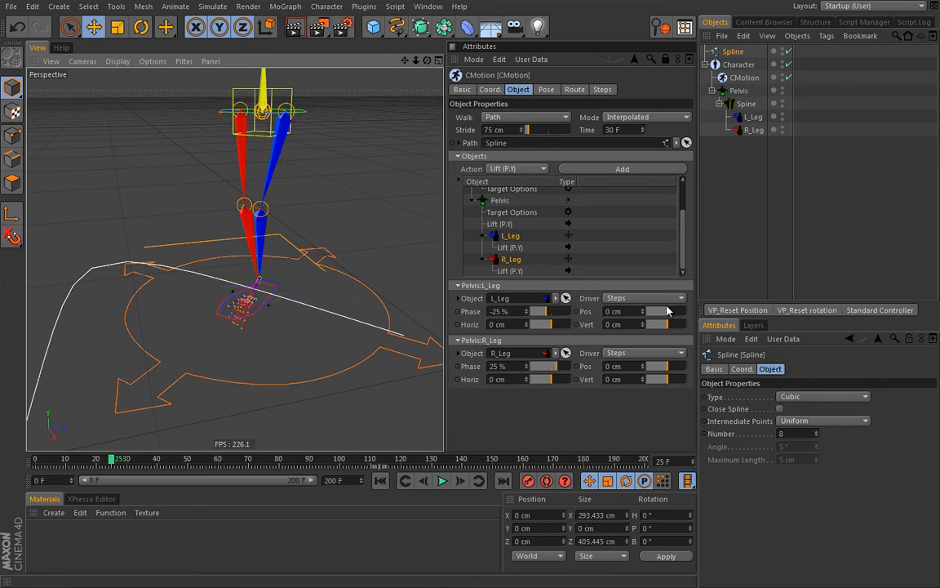
drag(655, 311, 668, 311)
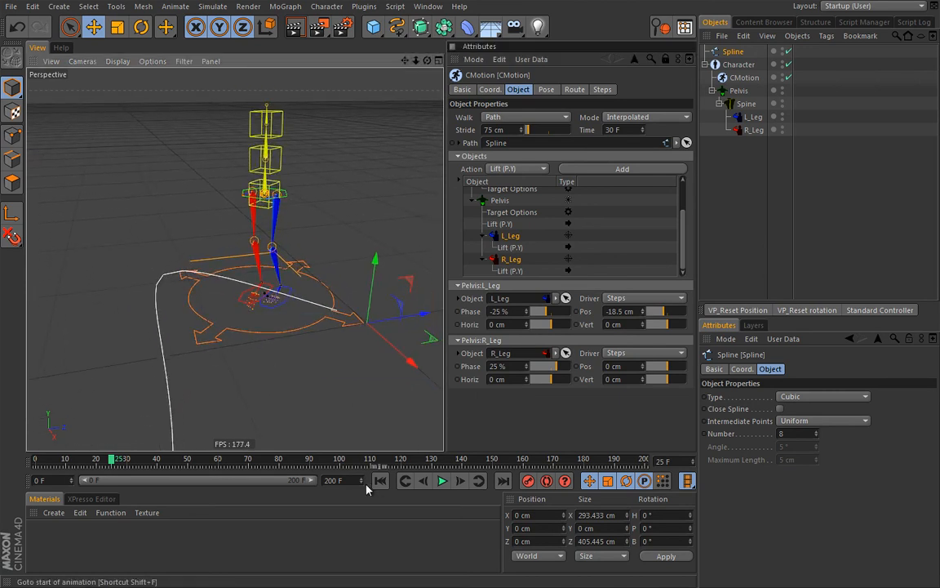
click(442, 481)
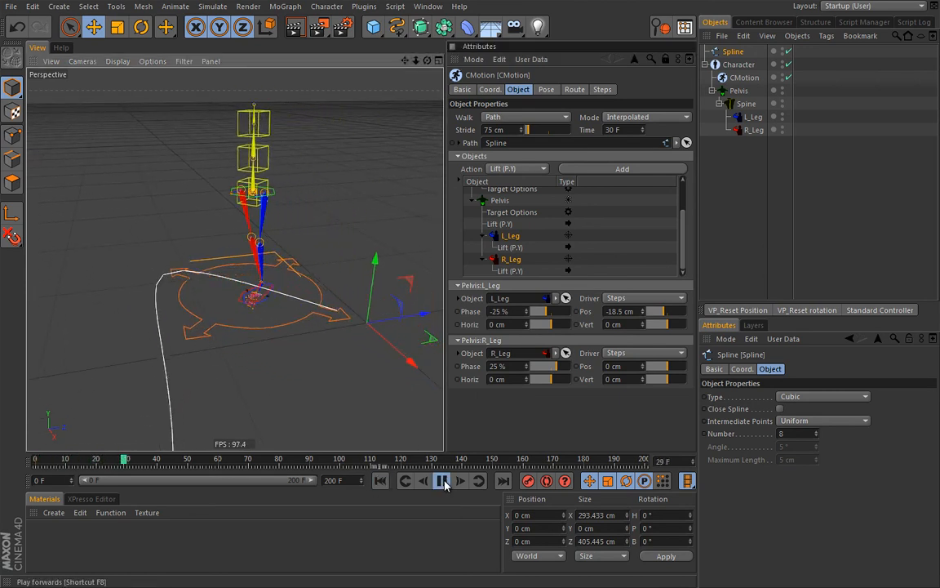
click(443, 482)
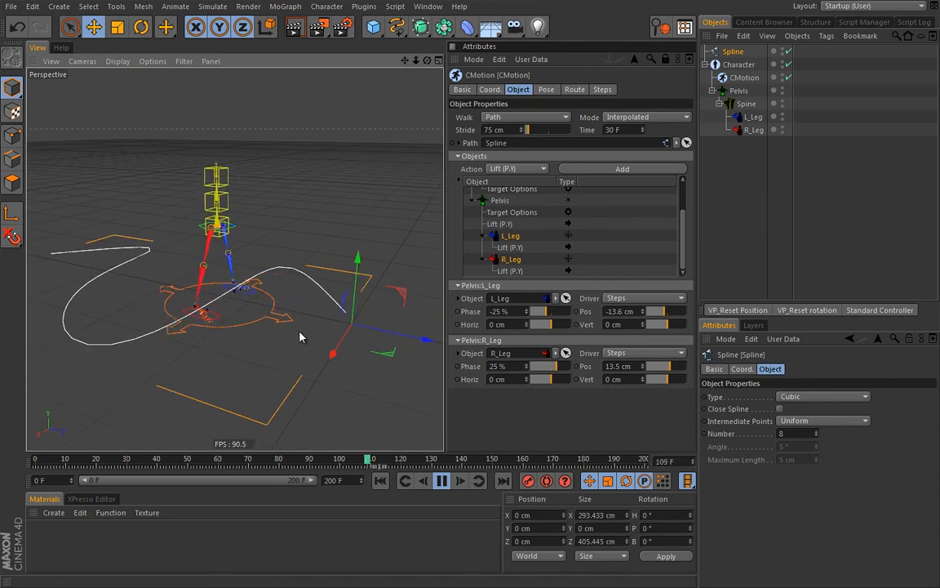
click(440, 481)
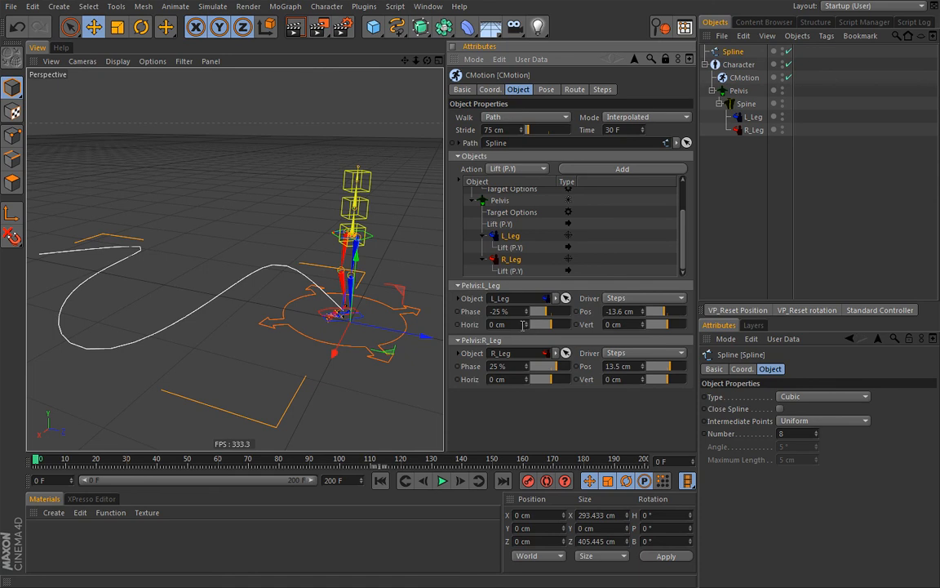
Replay the walk and drag the pose Base Offset slider, lowering it to -27 cm.
click(426, 481)
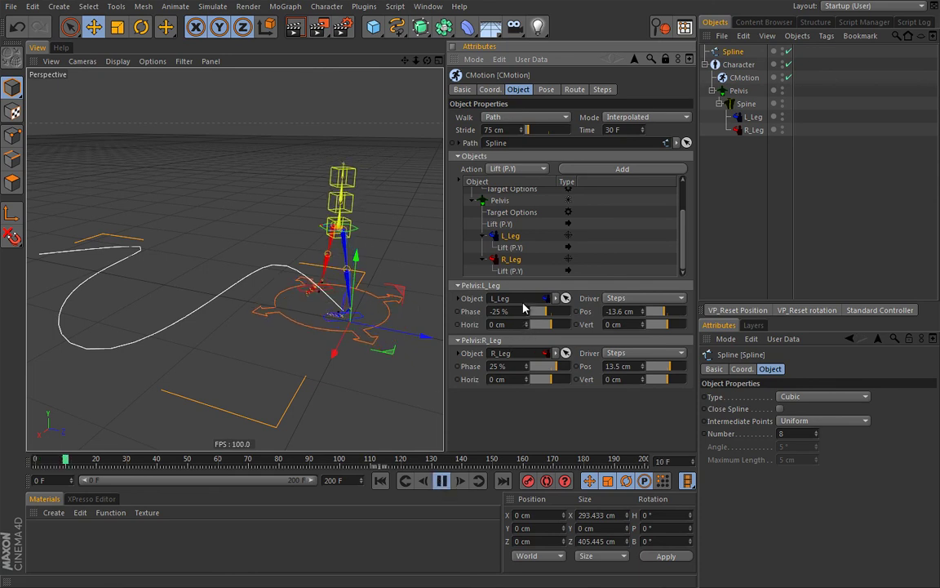
click(546, 89)
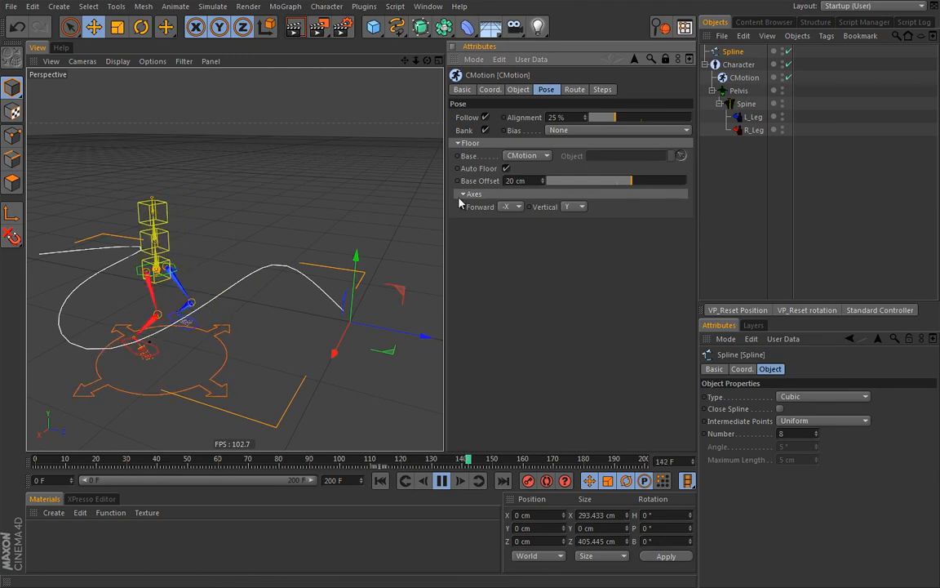
click(509, 206)
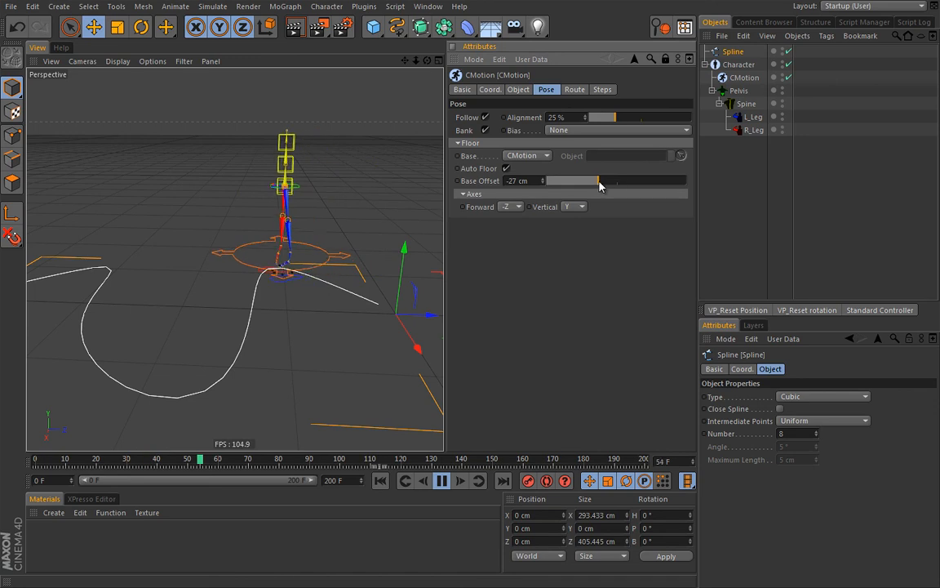
drag(571, 181, 617, 181)
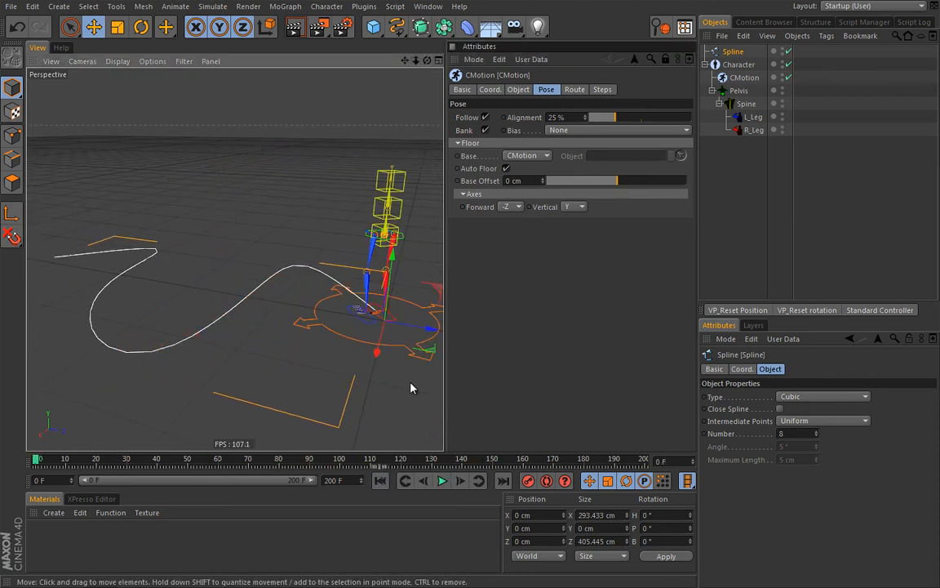
click(518, 89)
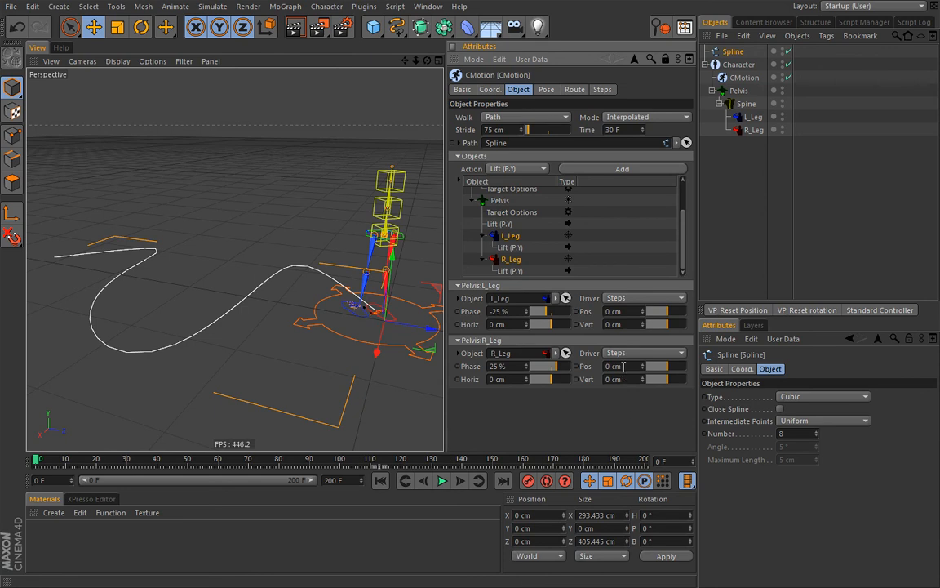
mouse_move(443, 481)
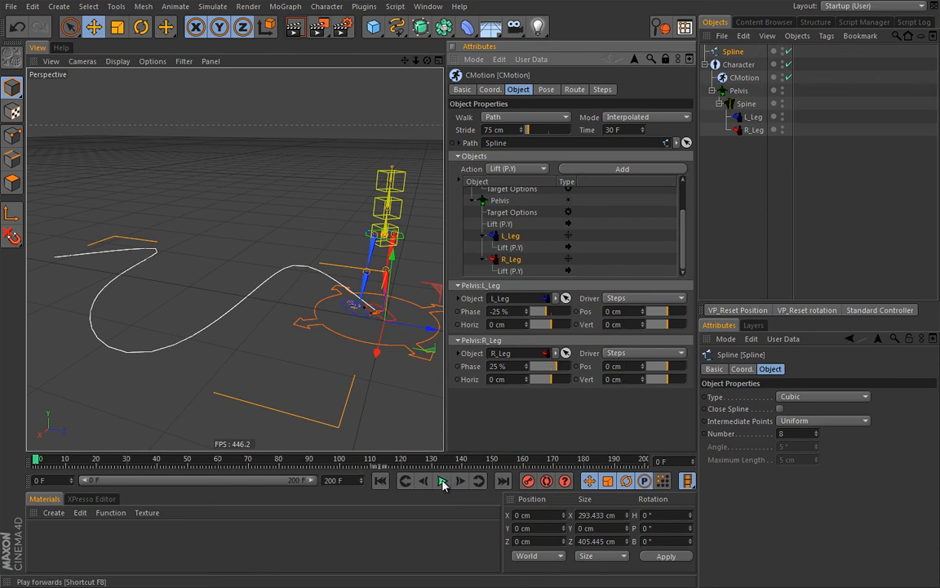
click(441, 481)
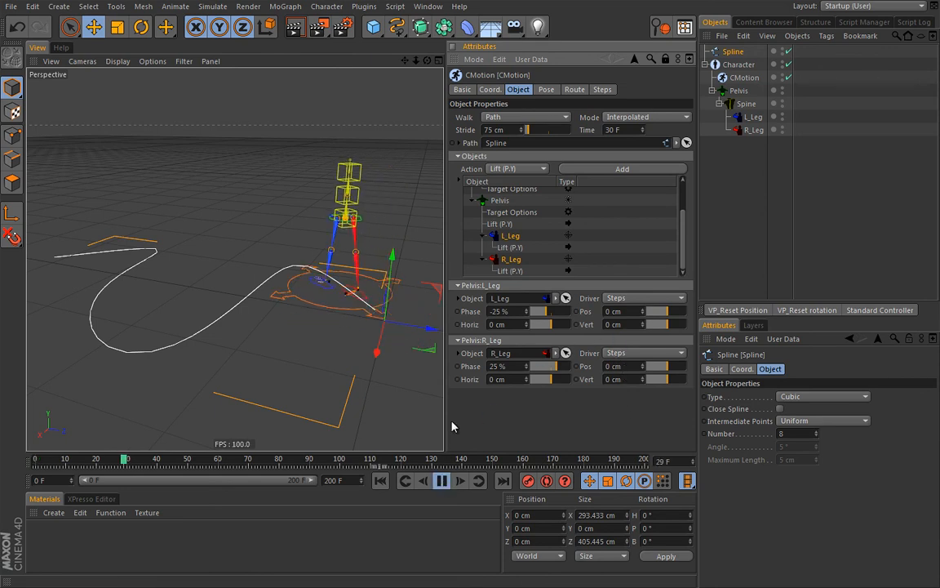
click(435, 482)
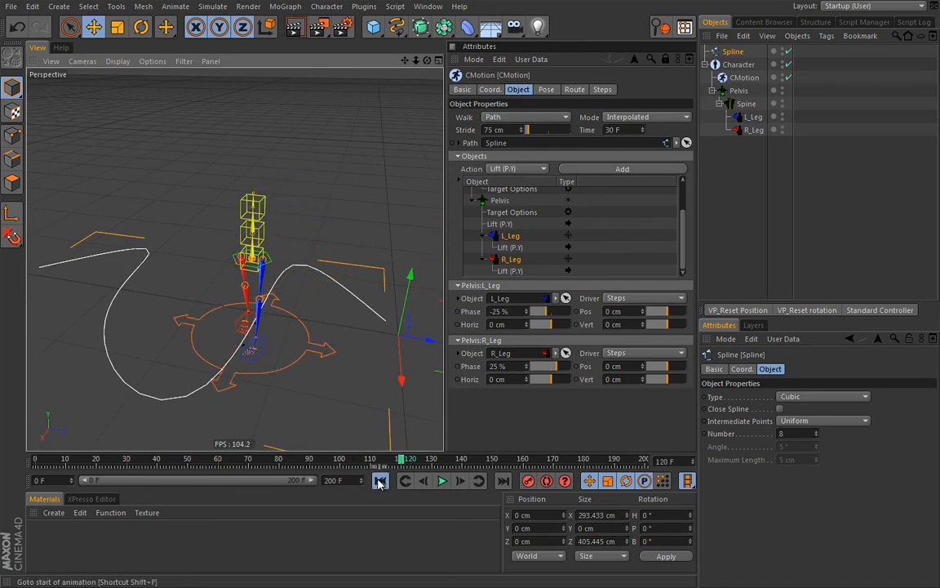
click(380, 481)
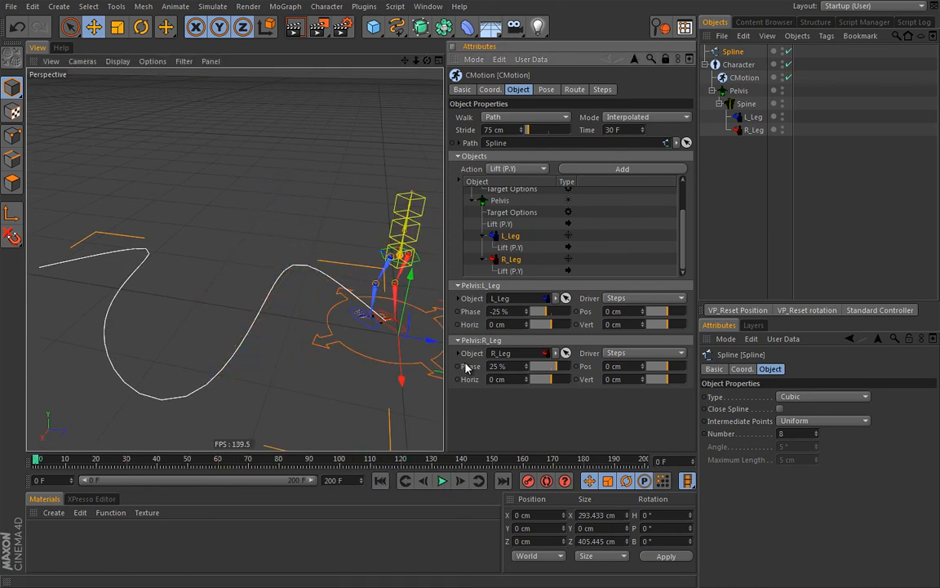
mouse_move(467, 348)
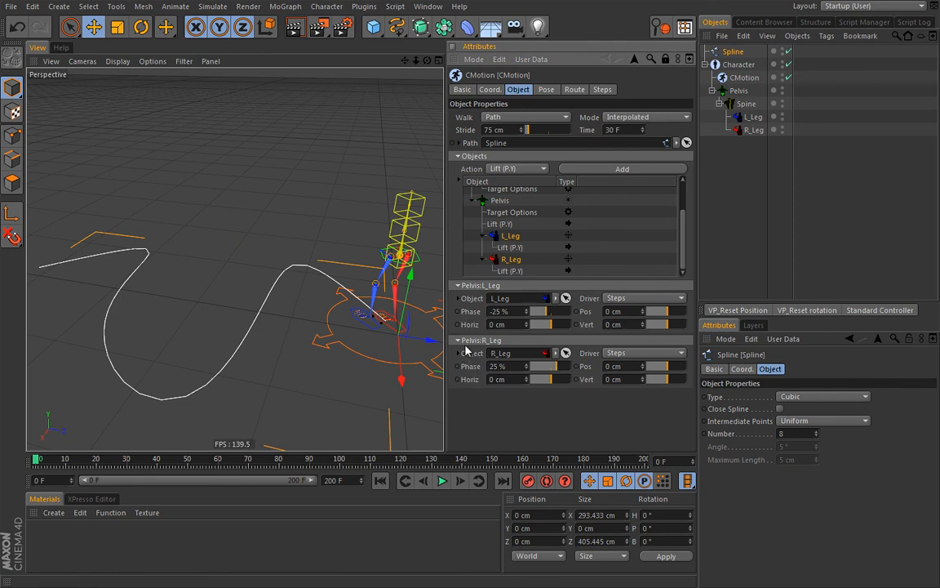
mouse_move(471, 350)
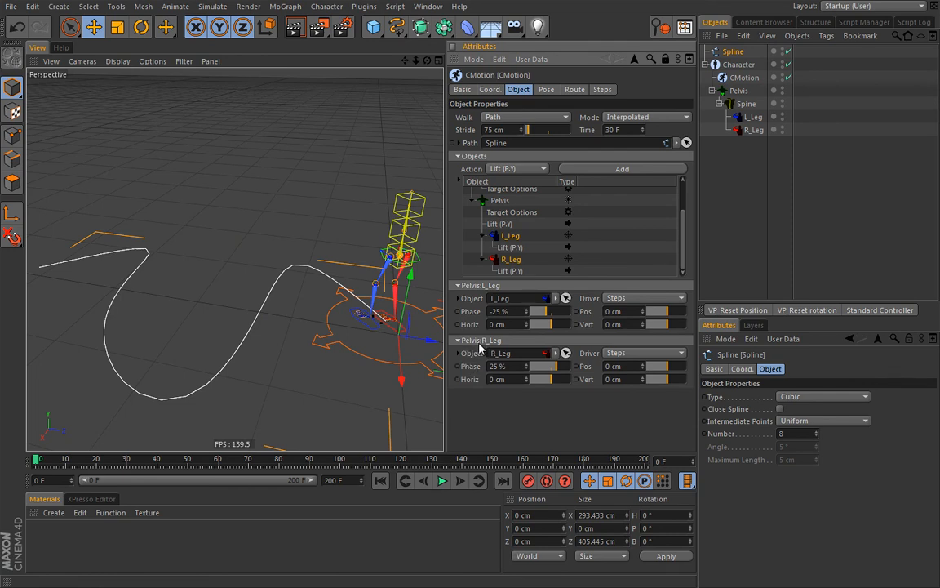
mouse_move(569, 181)
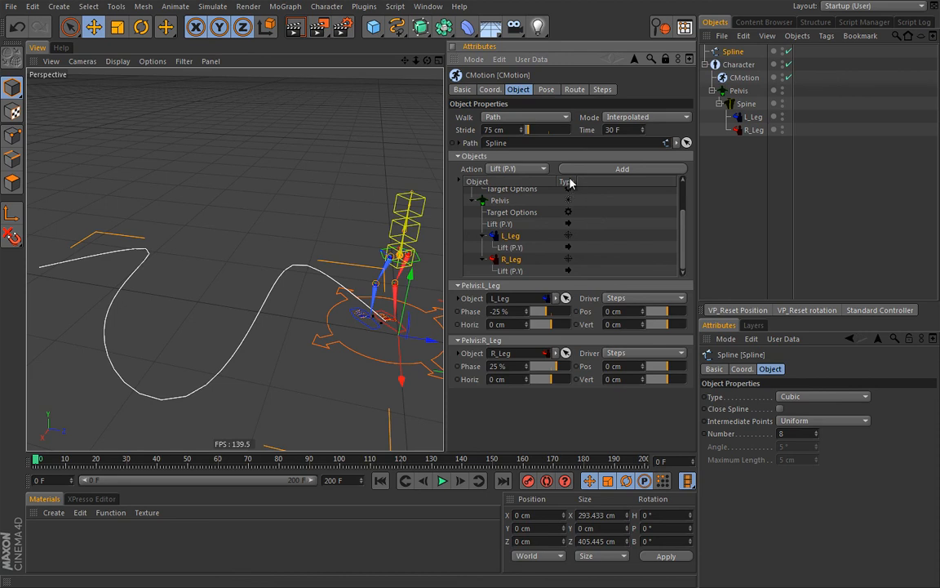
mouse_move(575, 136)
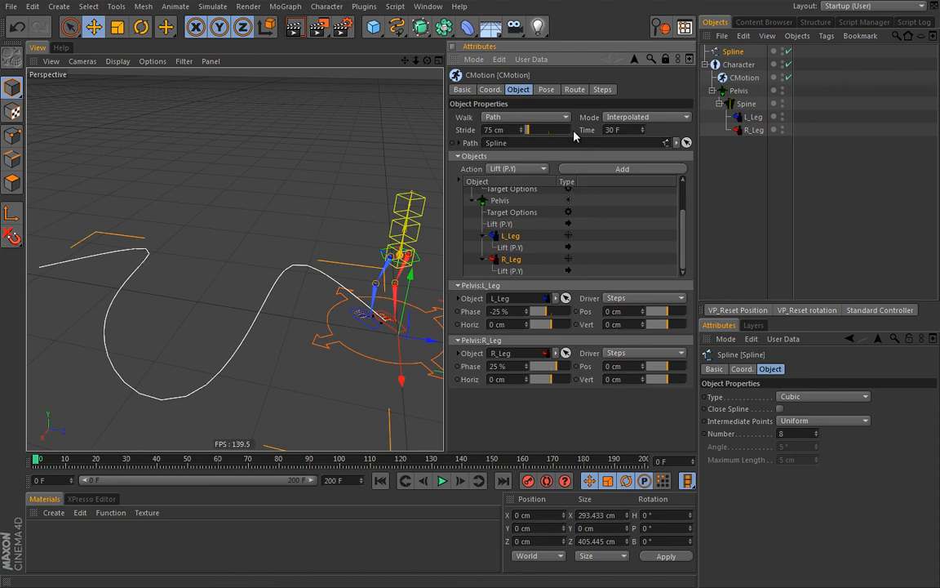
mouse_move(523, 143)
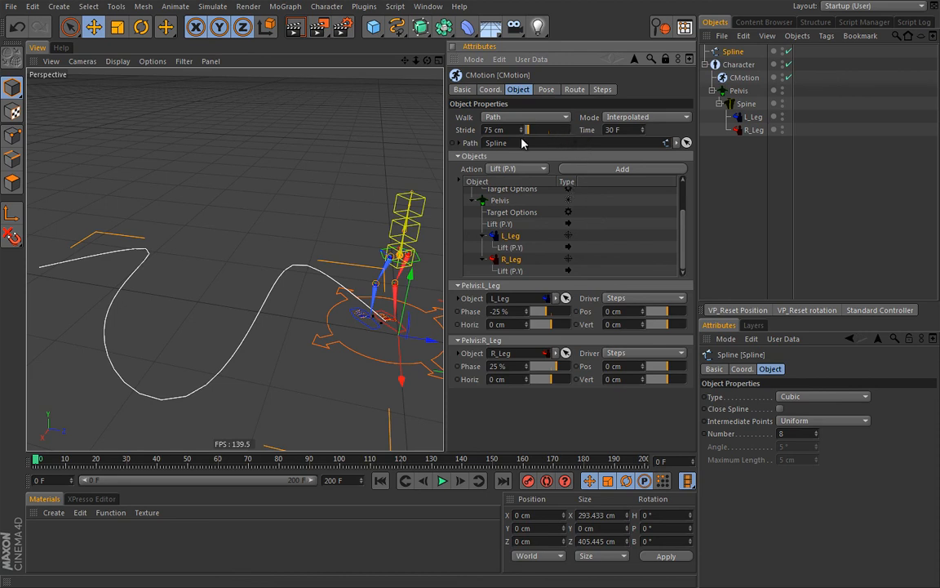
mouse_move(551, 130)
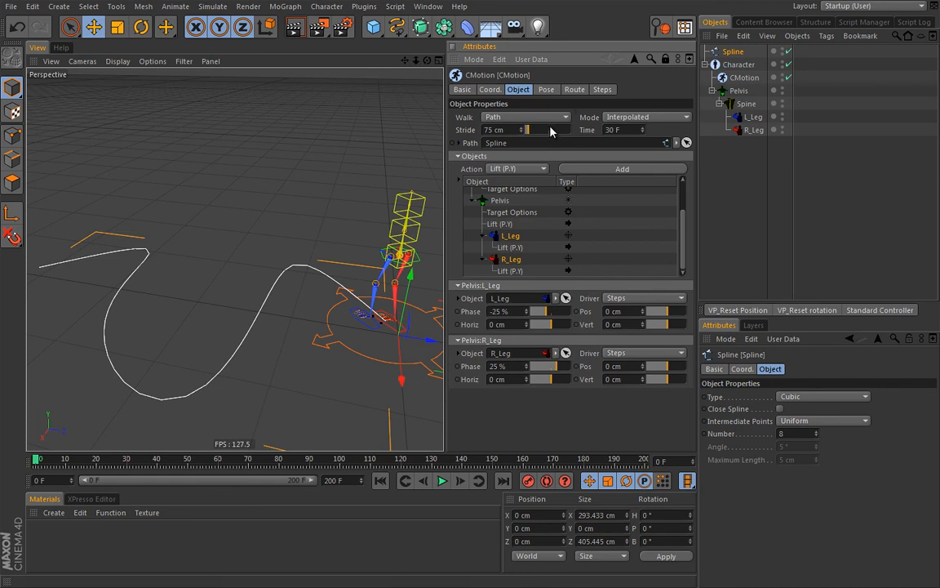
mouse_move(586, 137)
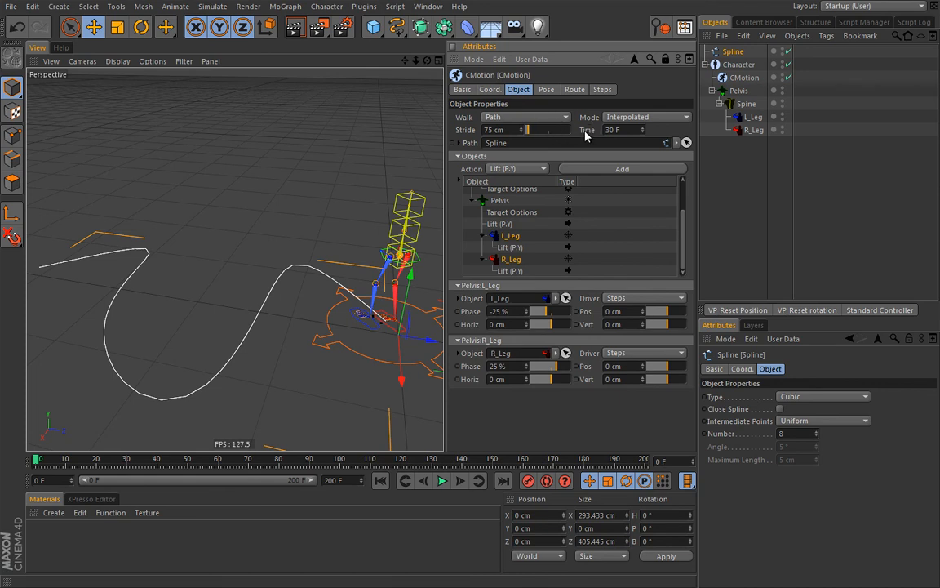
mouse_move(583, 140)
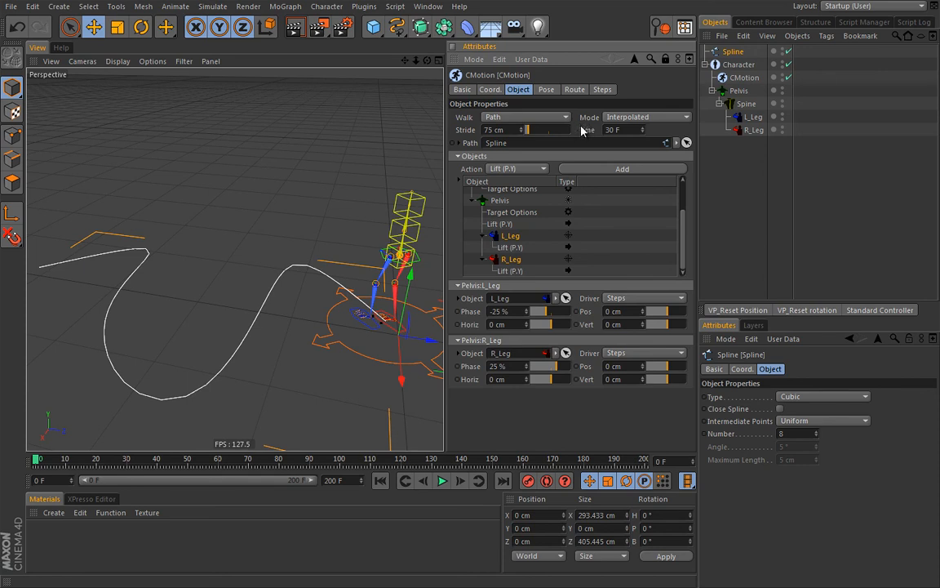
mouse_move(584, 134)
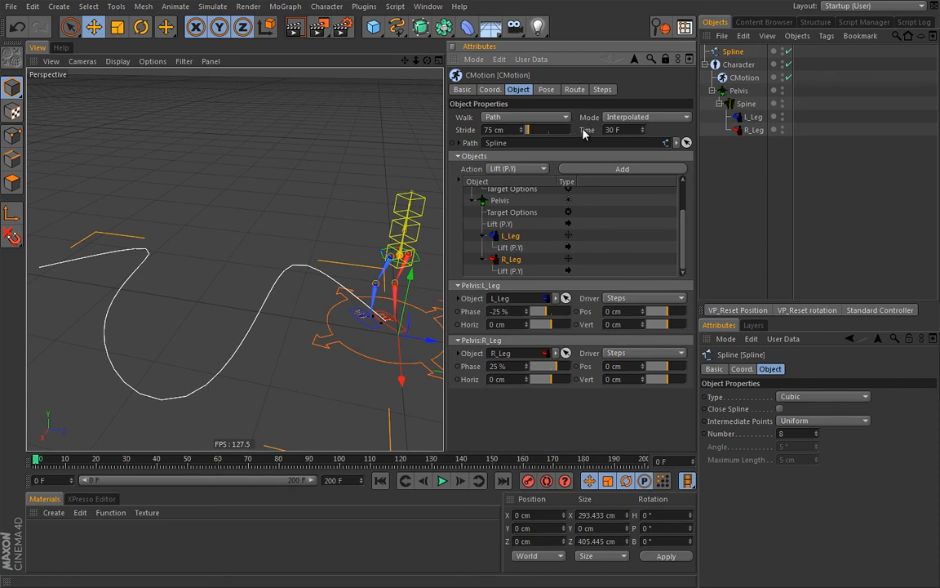
mouse_move(516, 218)
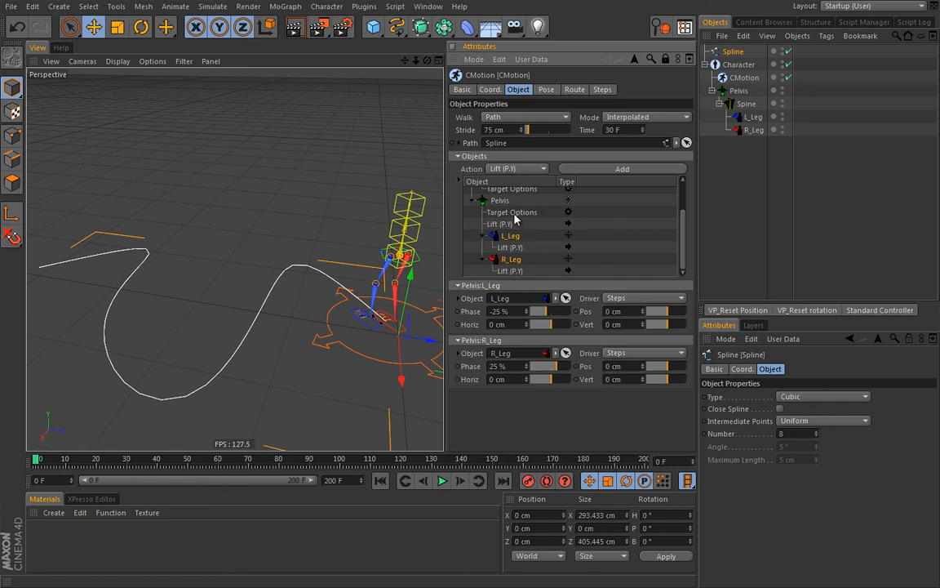
Try Line, then Spaced (24.5 cm) placement for pelvis targets, and play the walk.
click(511, 211)
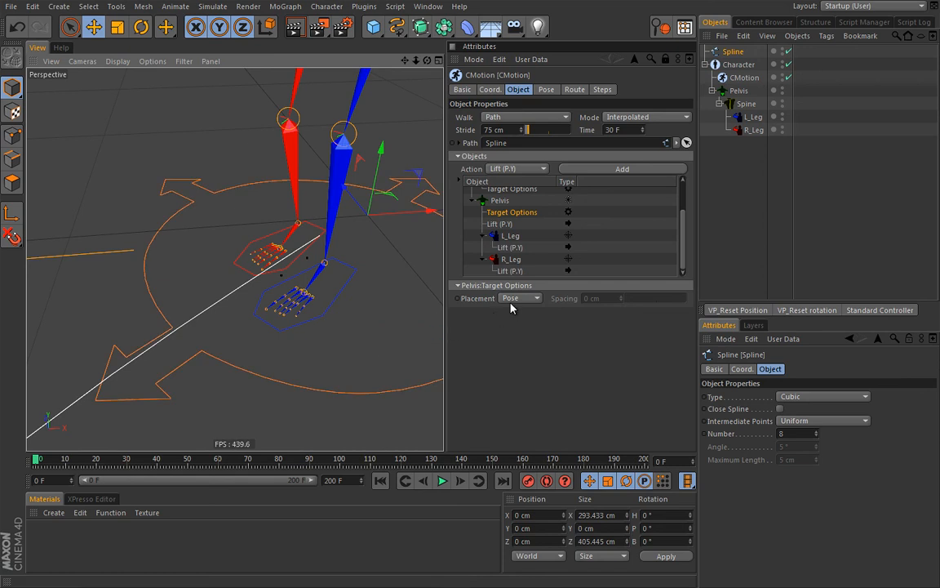
mouse_move(495, 284)
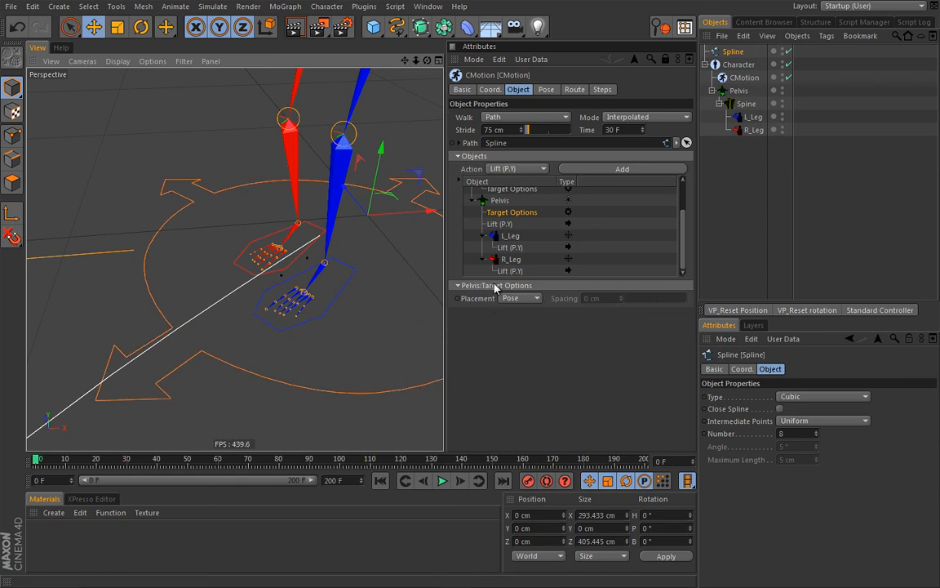
mouse_move(489, 303)
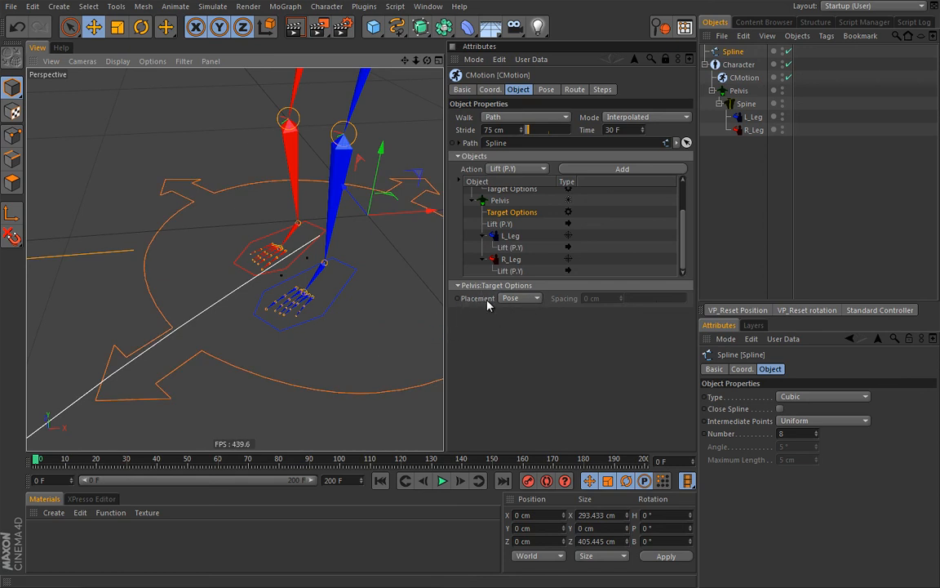
mouse_move(498, 302)
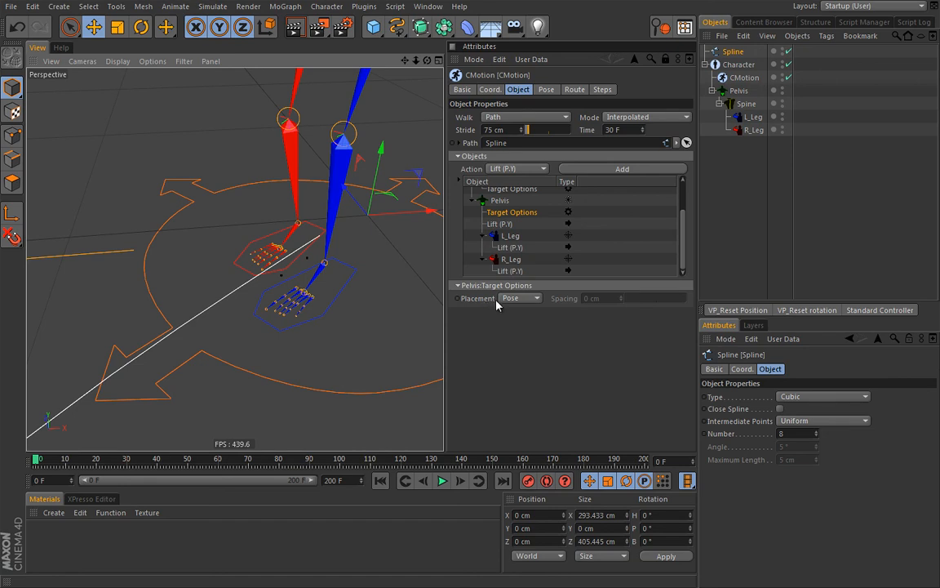
mouse_move(508, 272)
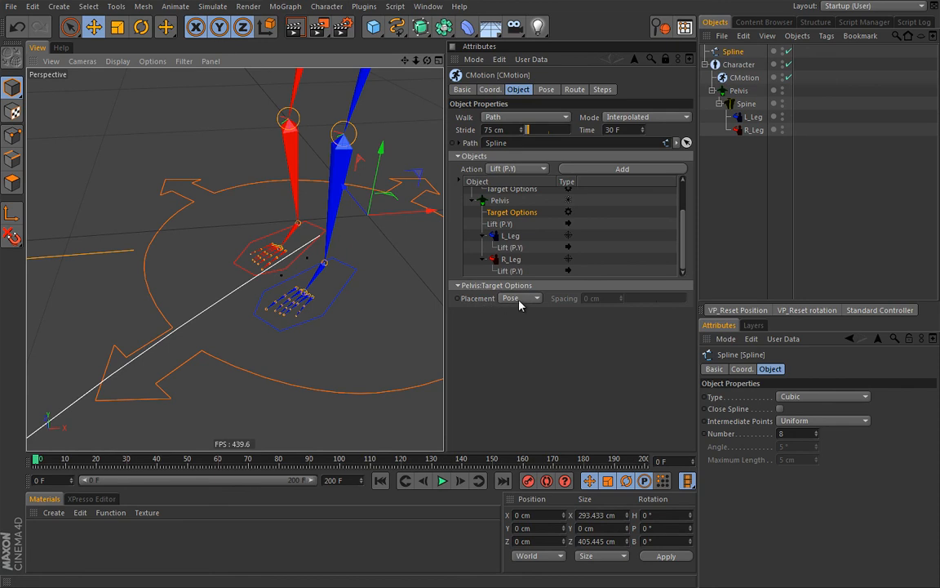
click(519, 298)
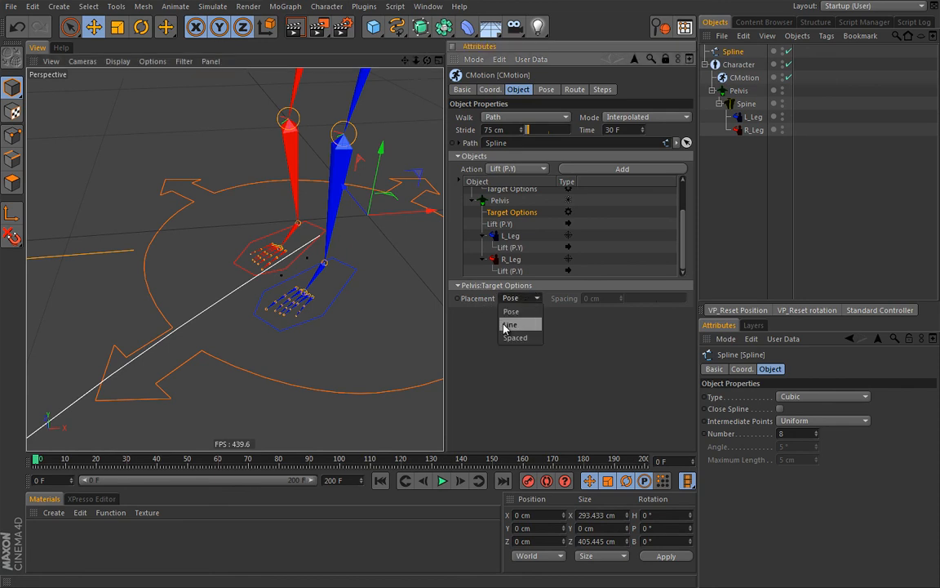
click(511, 324)
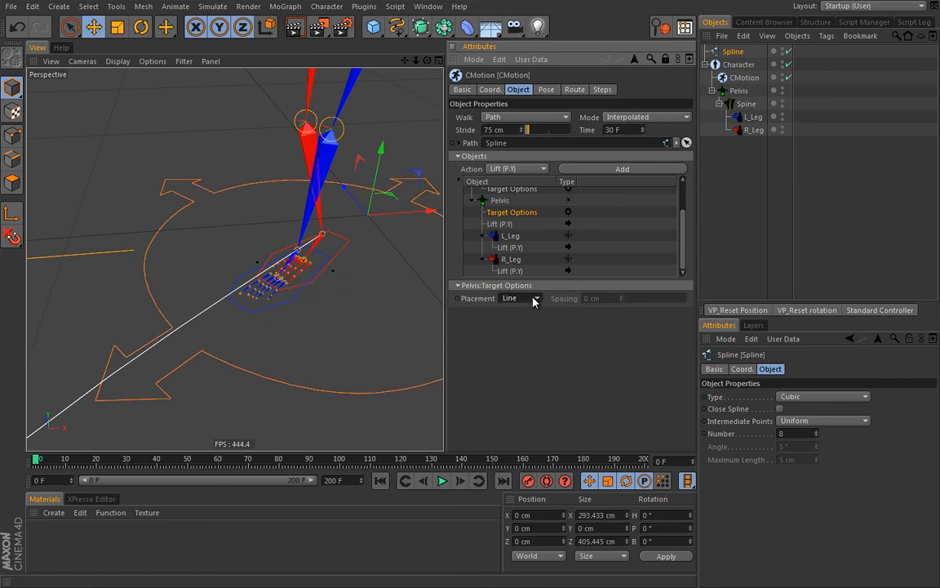
click(520, 298)
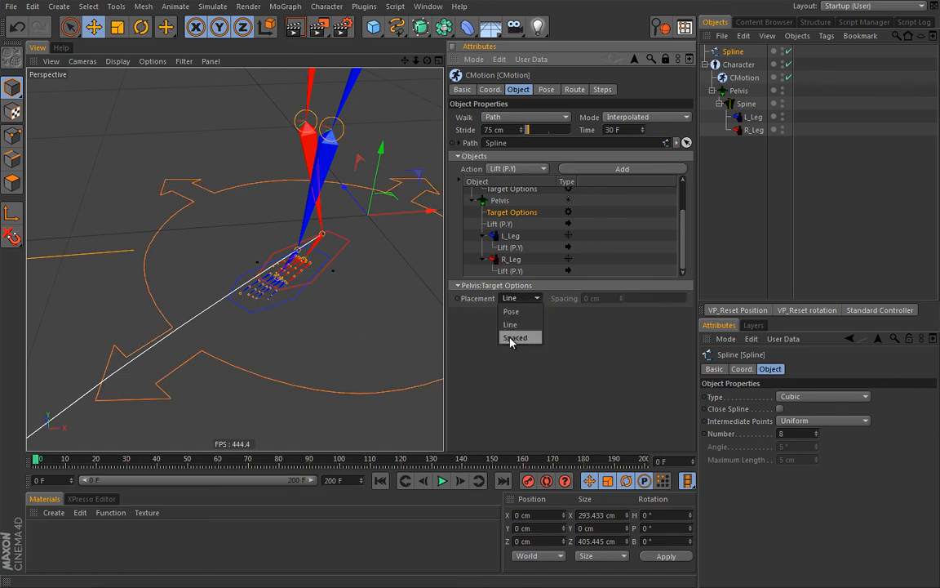
mouse_move(523, 338)
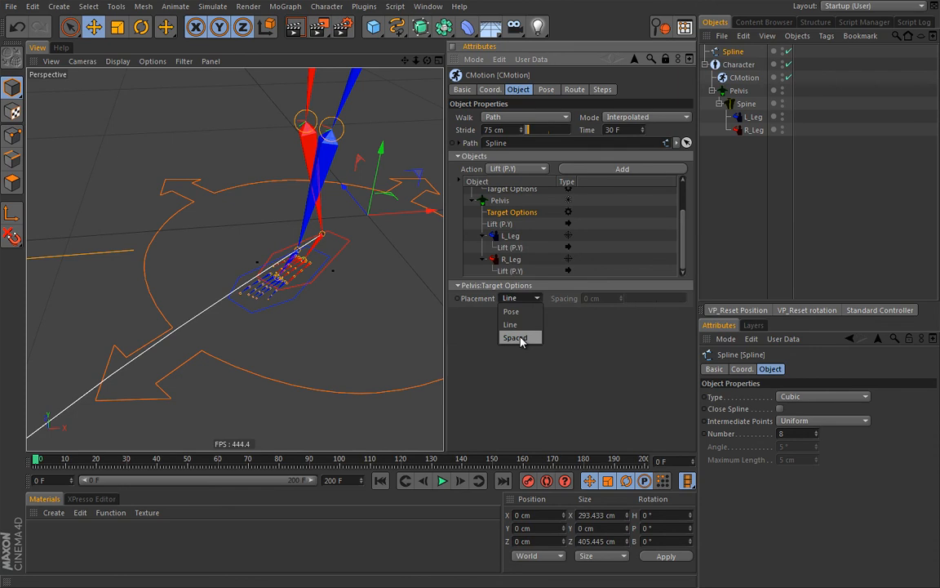
click(515, 337)
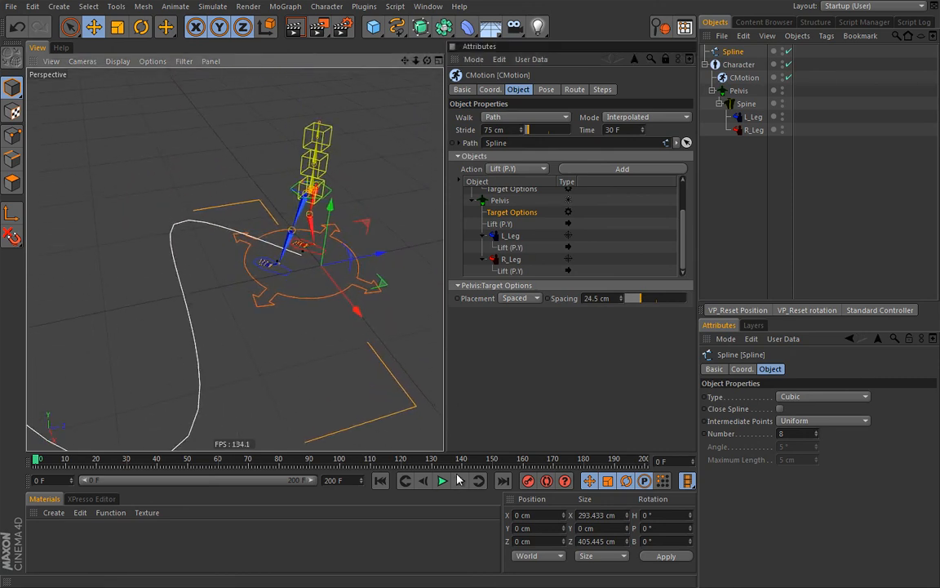
click(442, 480)
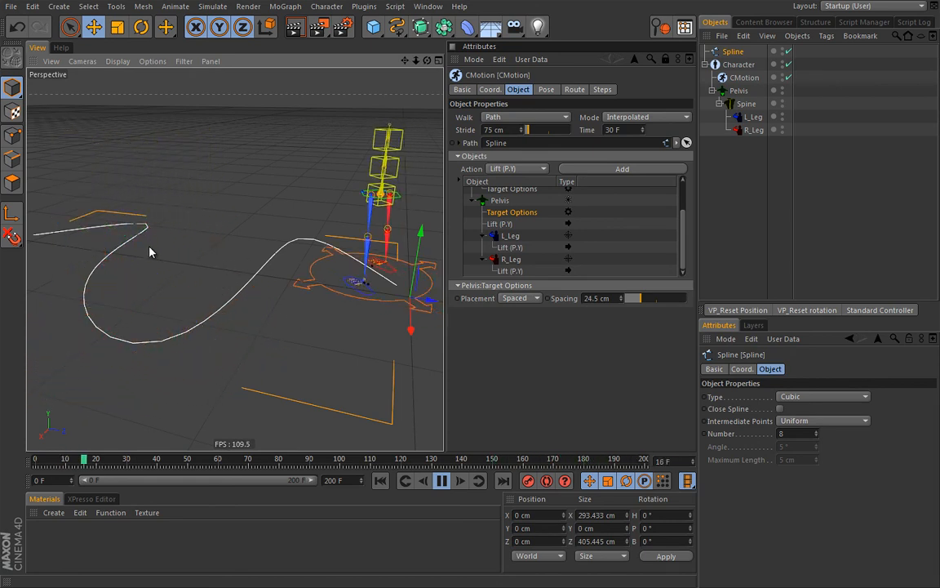
Change the Pelvis Target Options Placement dropdown from Spaced back to Pose.
click(518, 298)
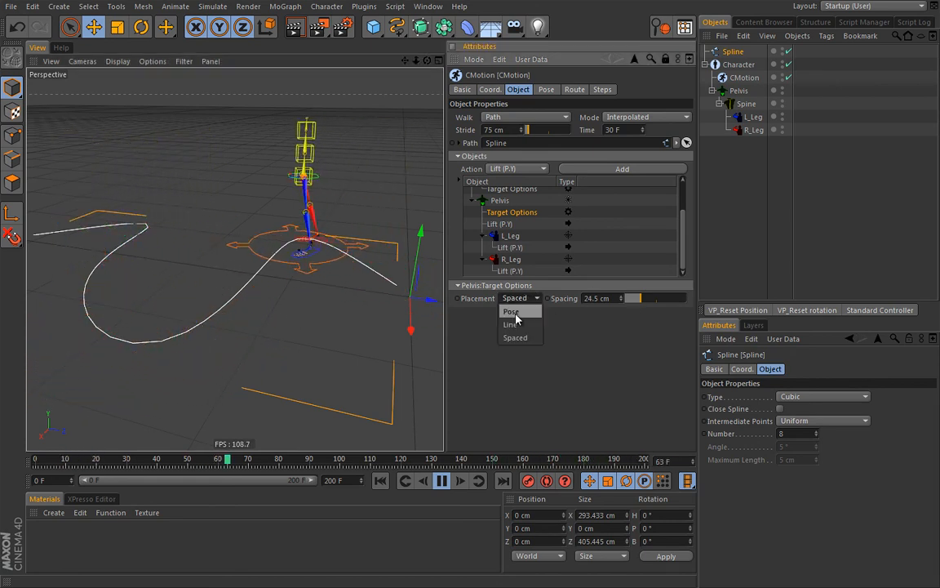
click(511, 311)
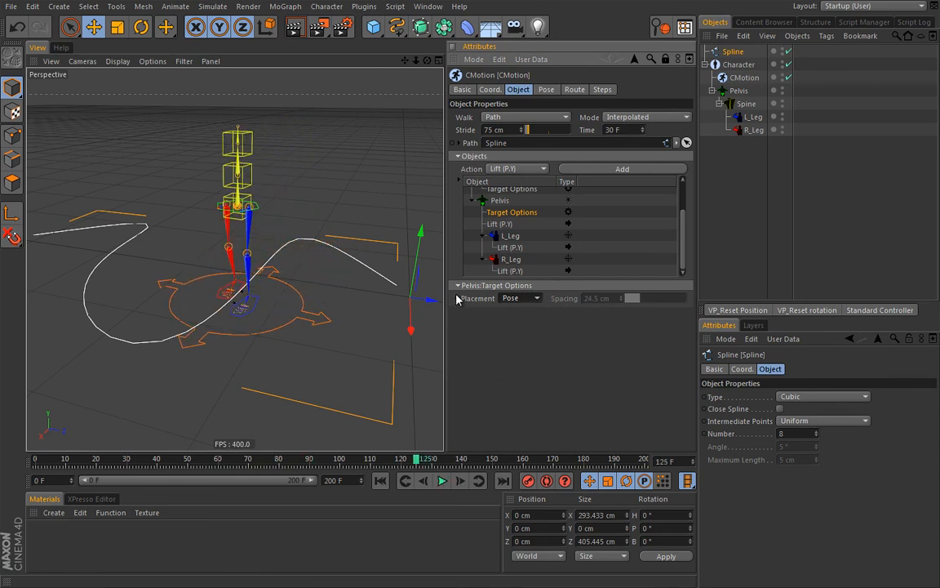
mouse_move(353, 236)
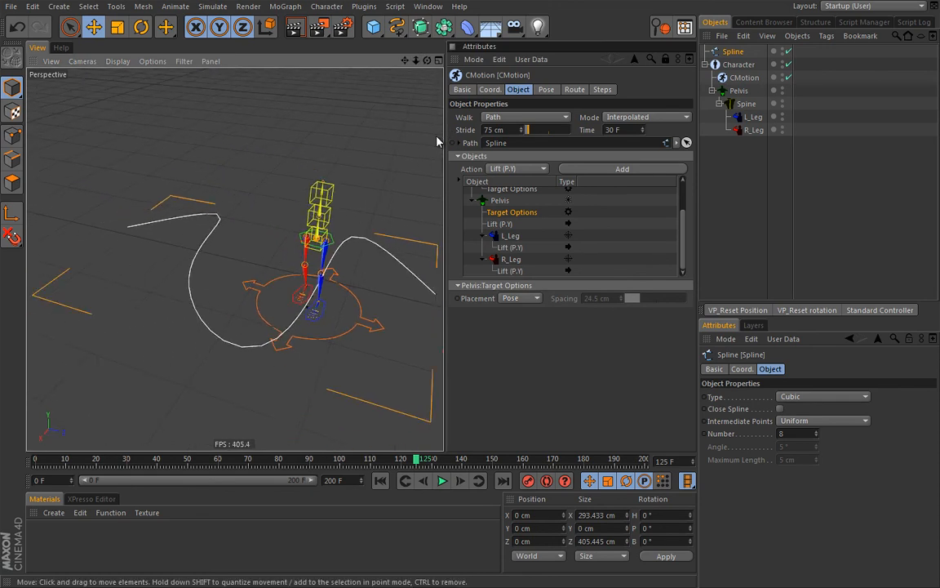
mouse_move(377, 224)
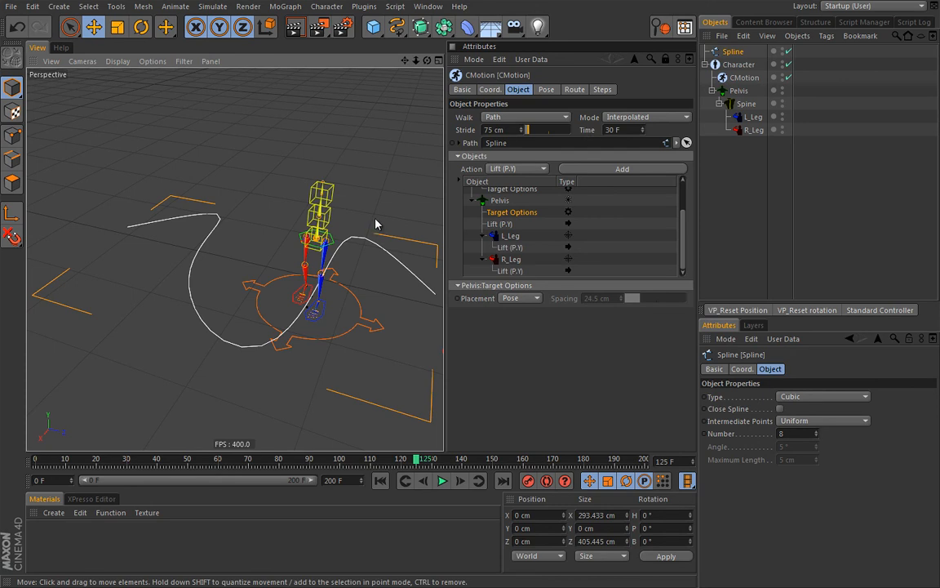
mouse_move(373, 228)
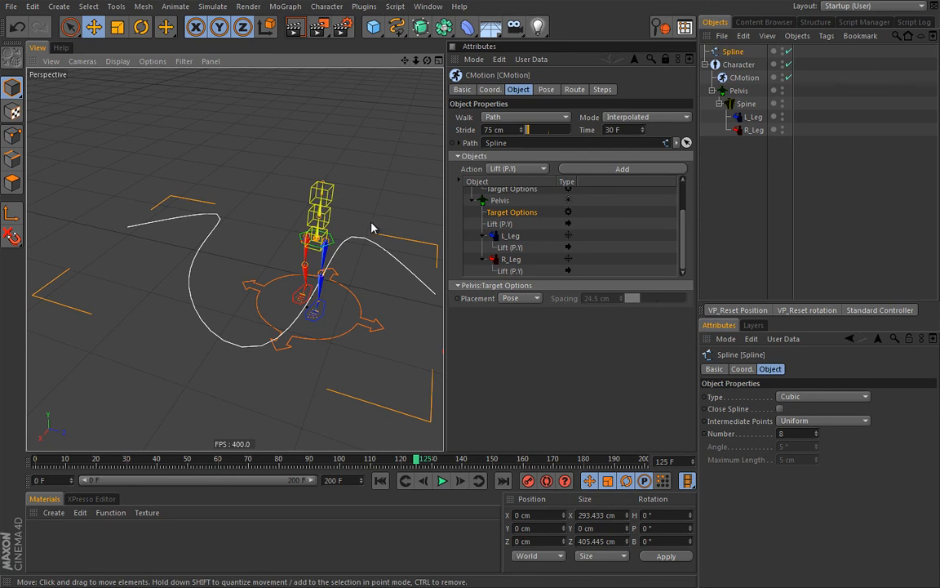